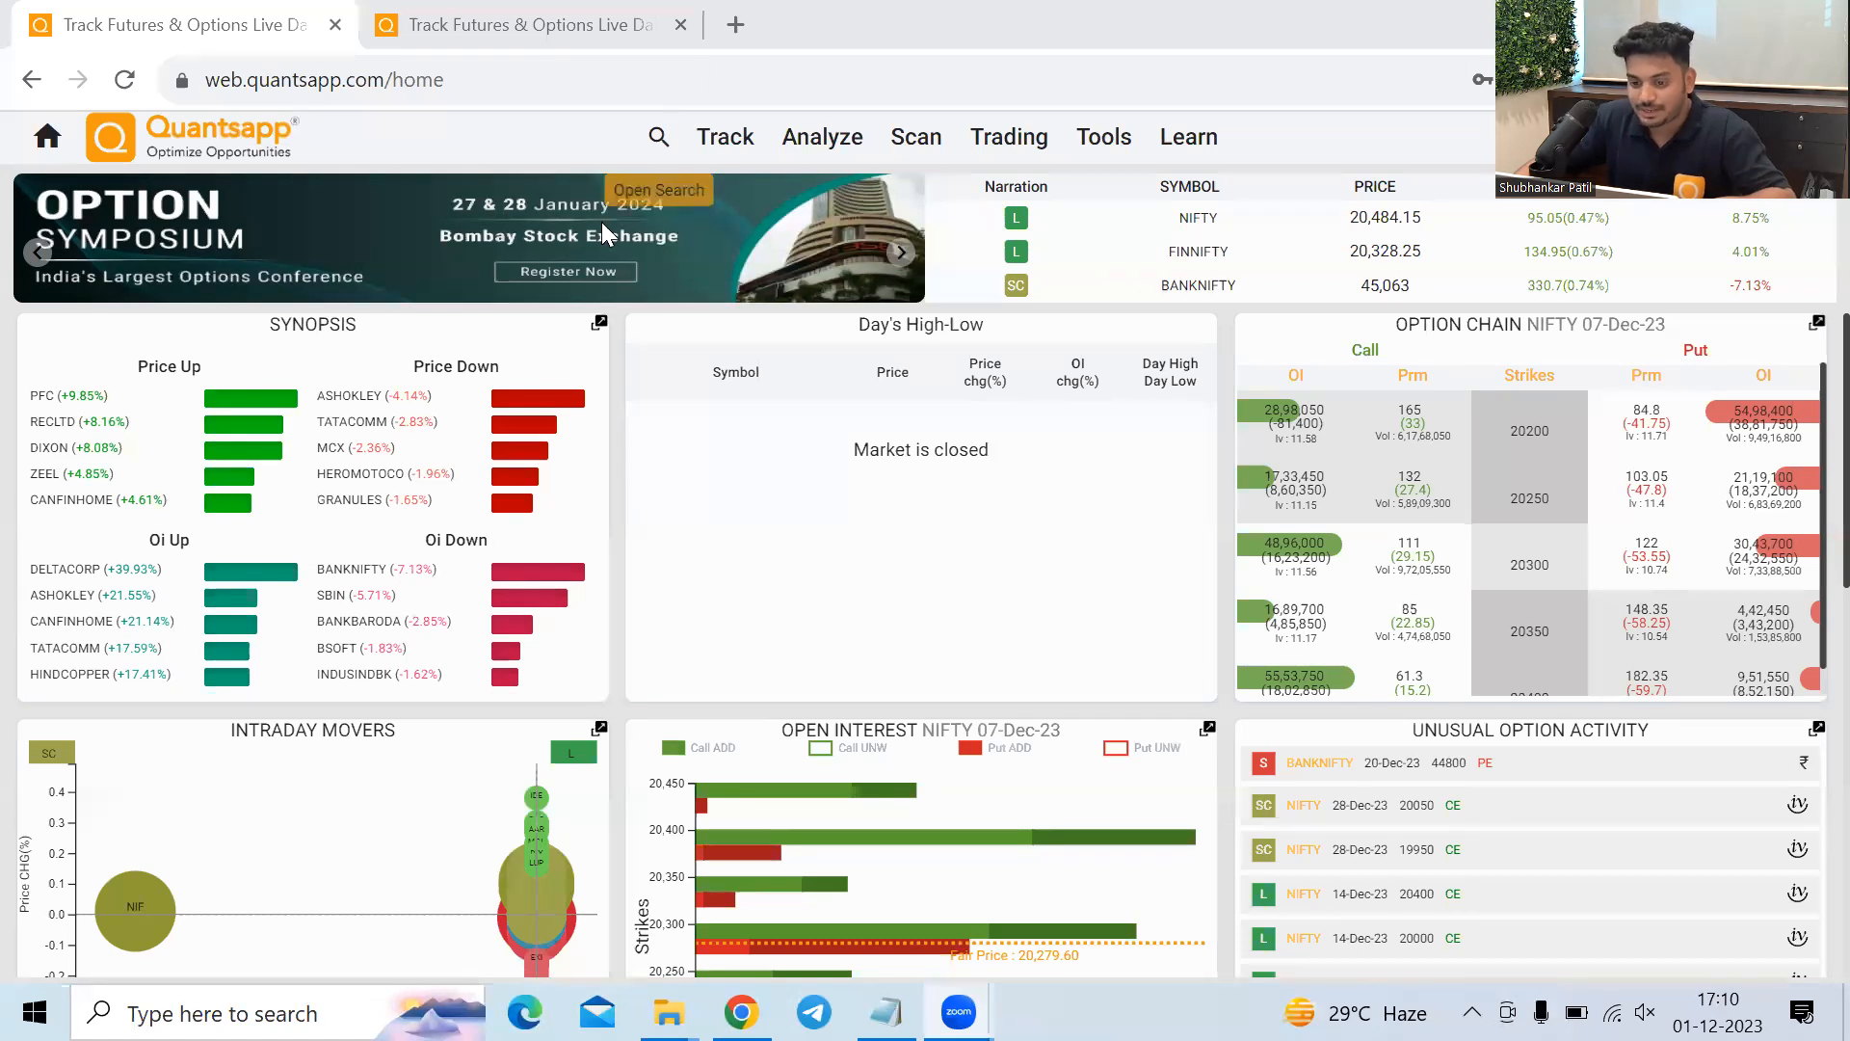
Search for 'chain' and open the Option Chain page for GODREJCP, 28-Dec-2023 expiry.
{"action": "left_click", "coordinate": [659, 136]}
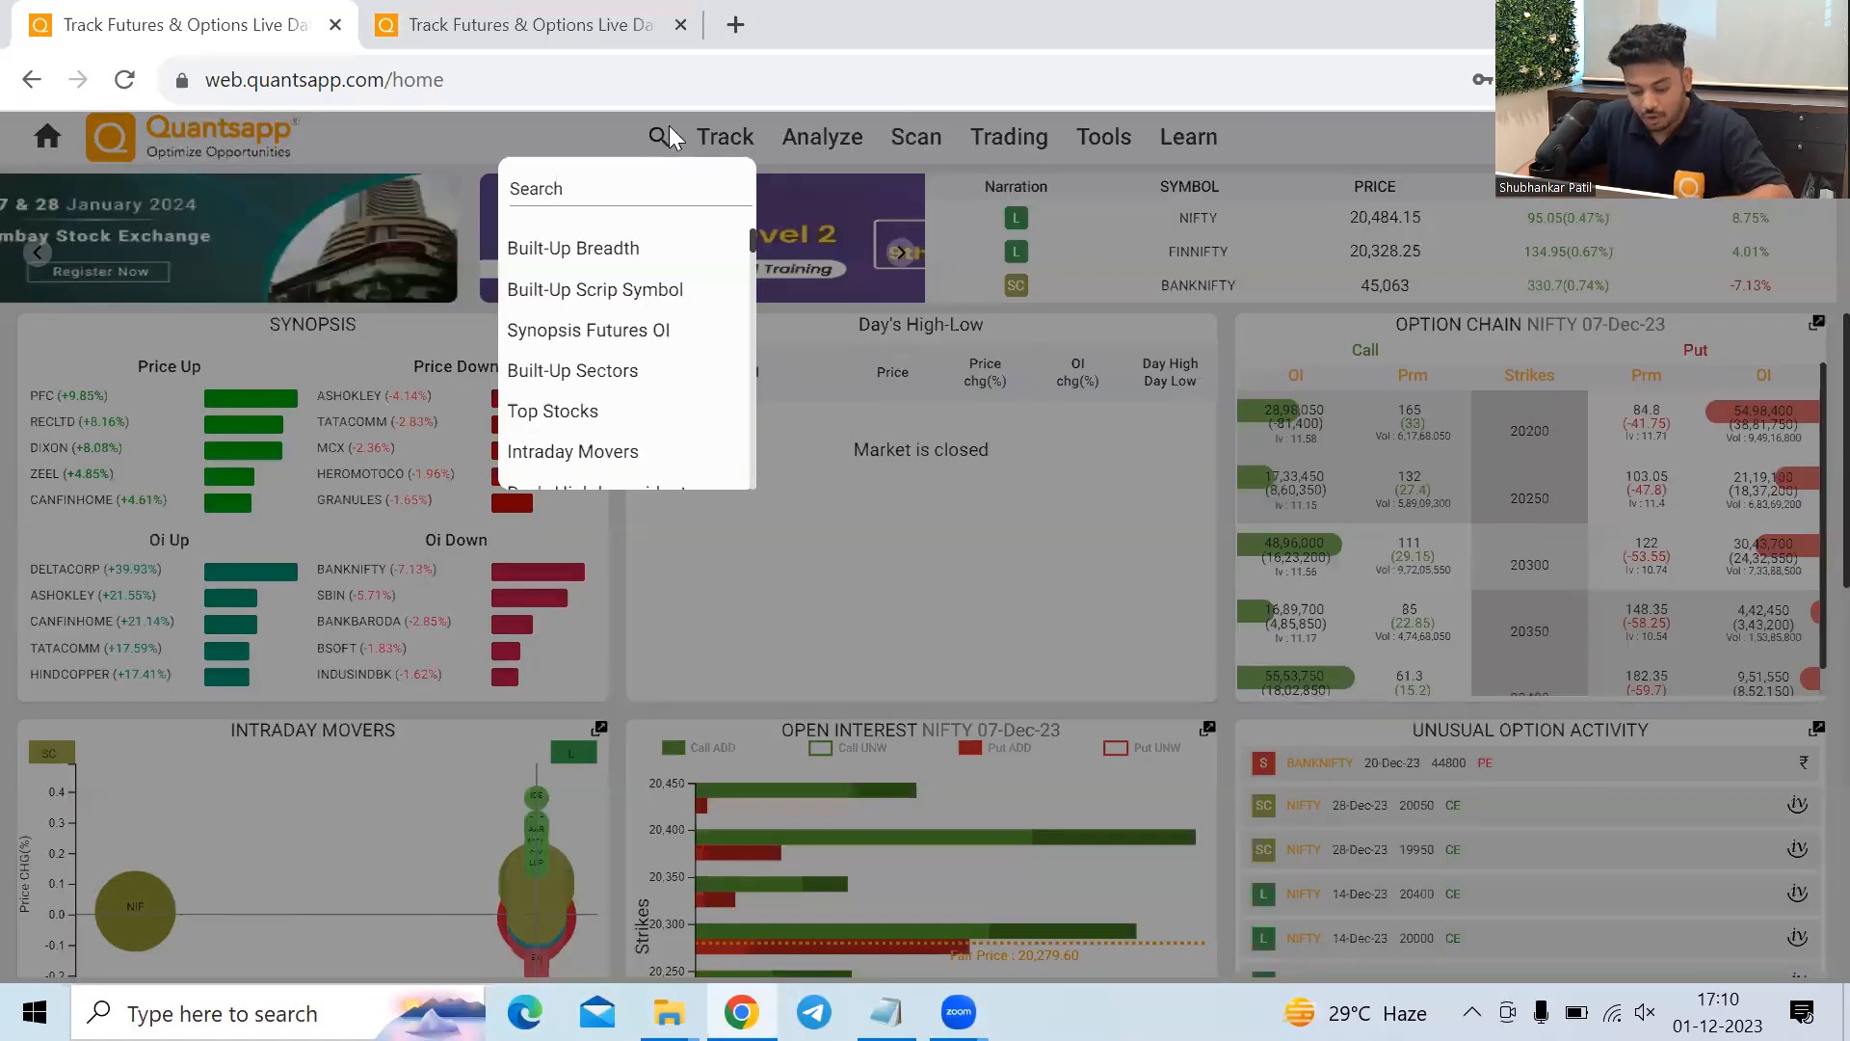
{"action": "type", "text": "chain"}
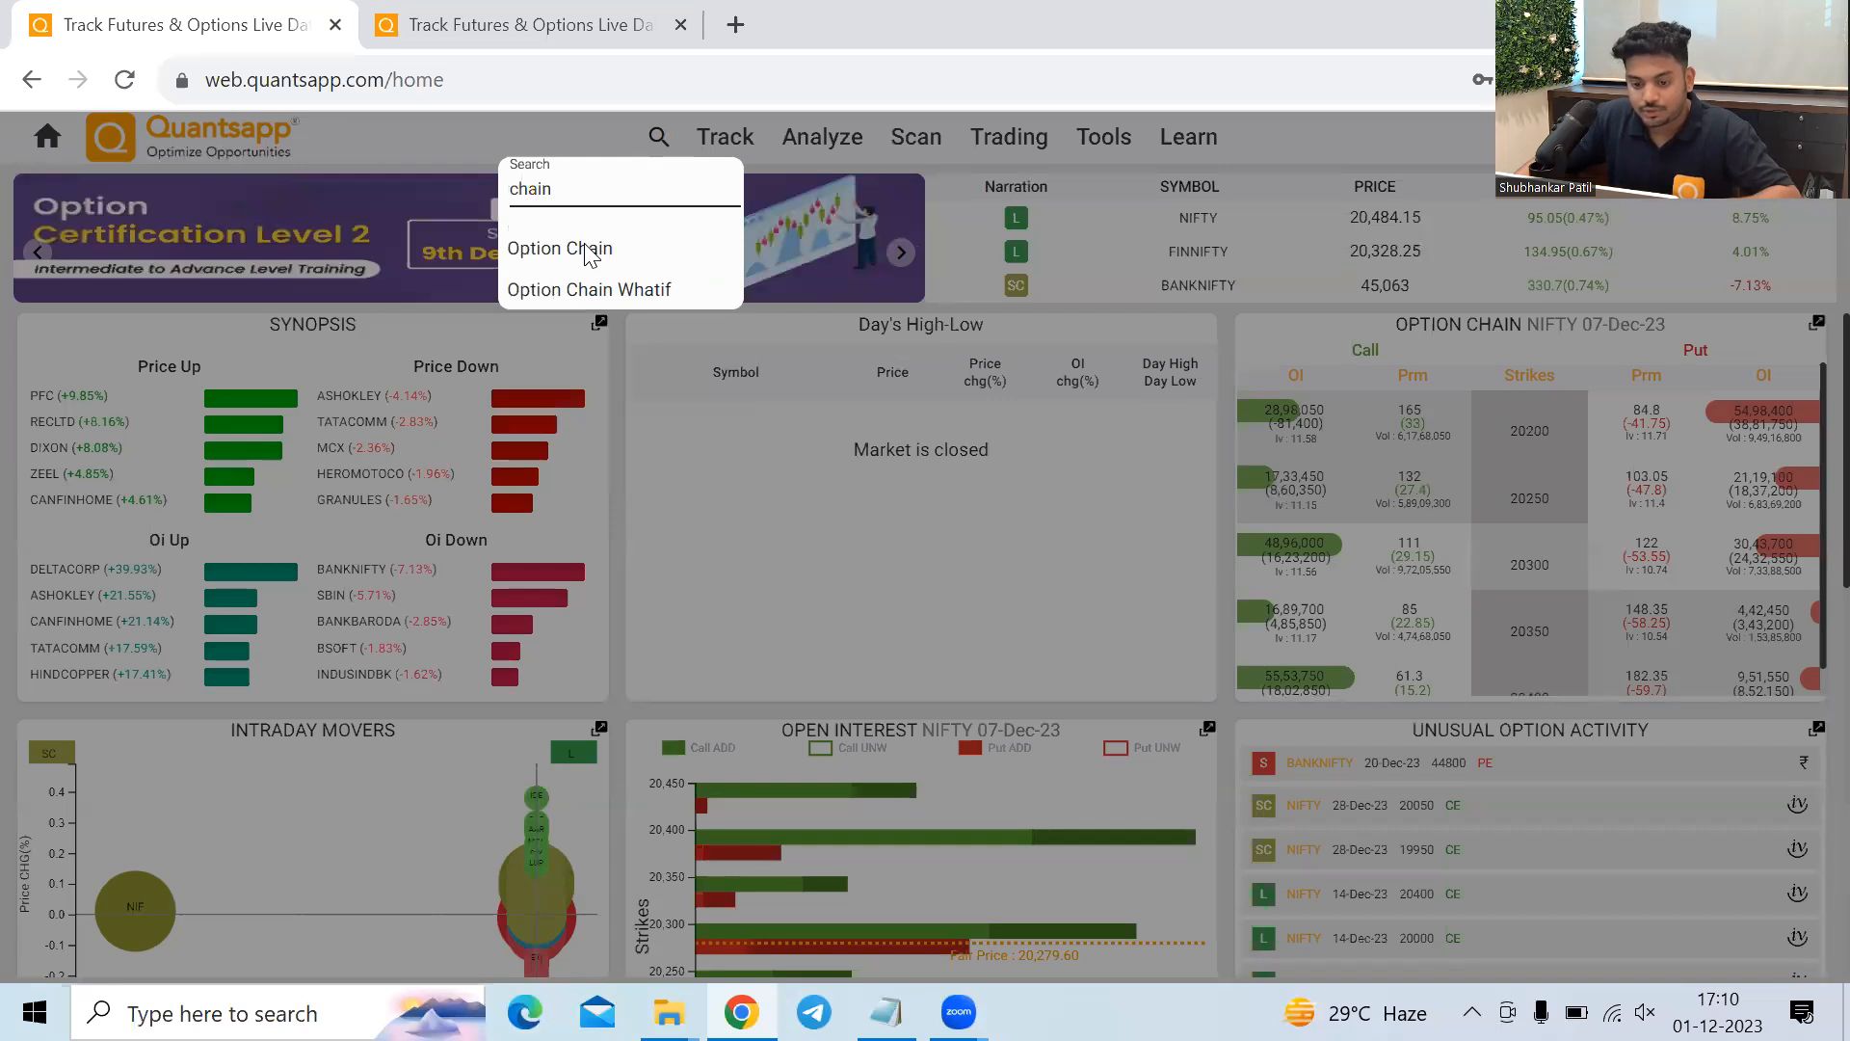
{"action": "left_click", "coordinate": [558, 248]}
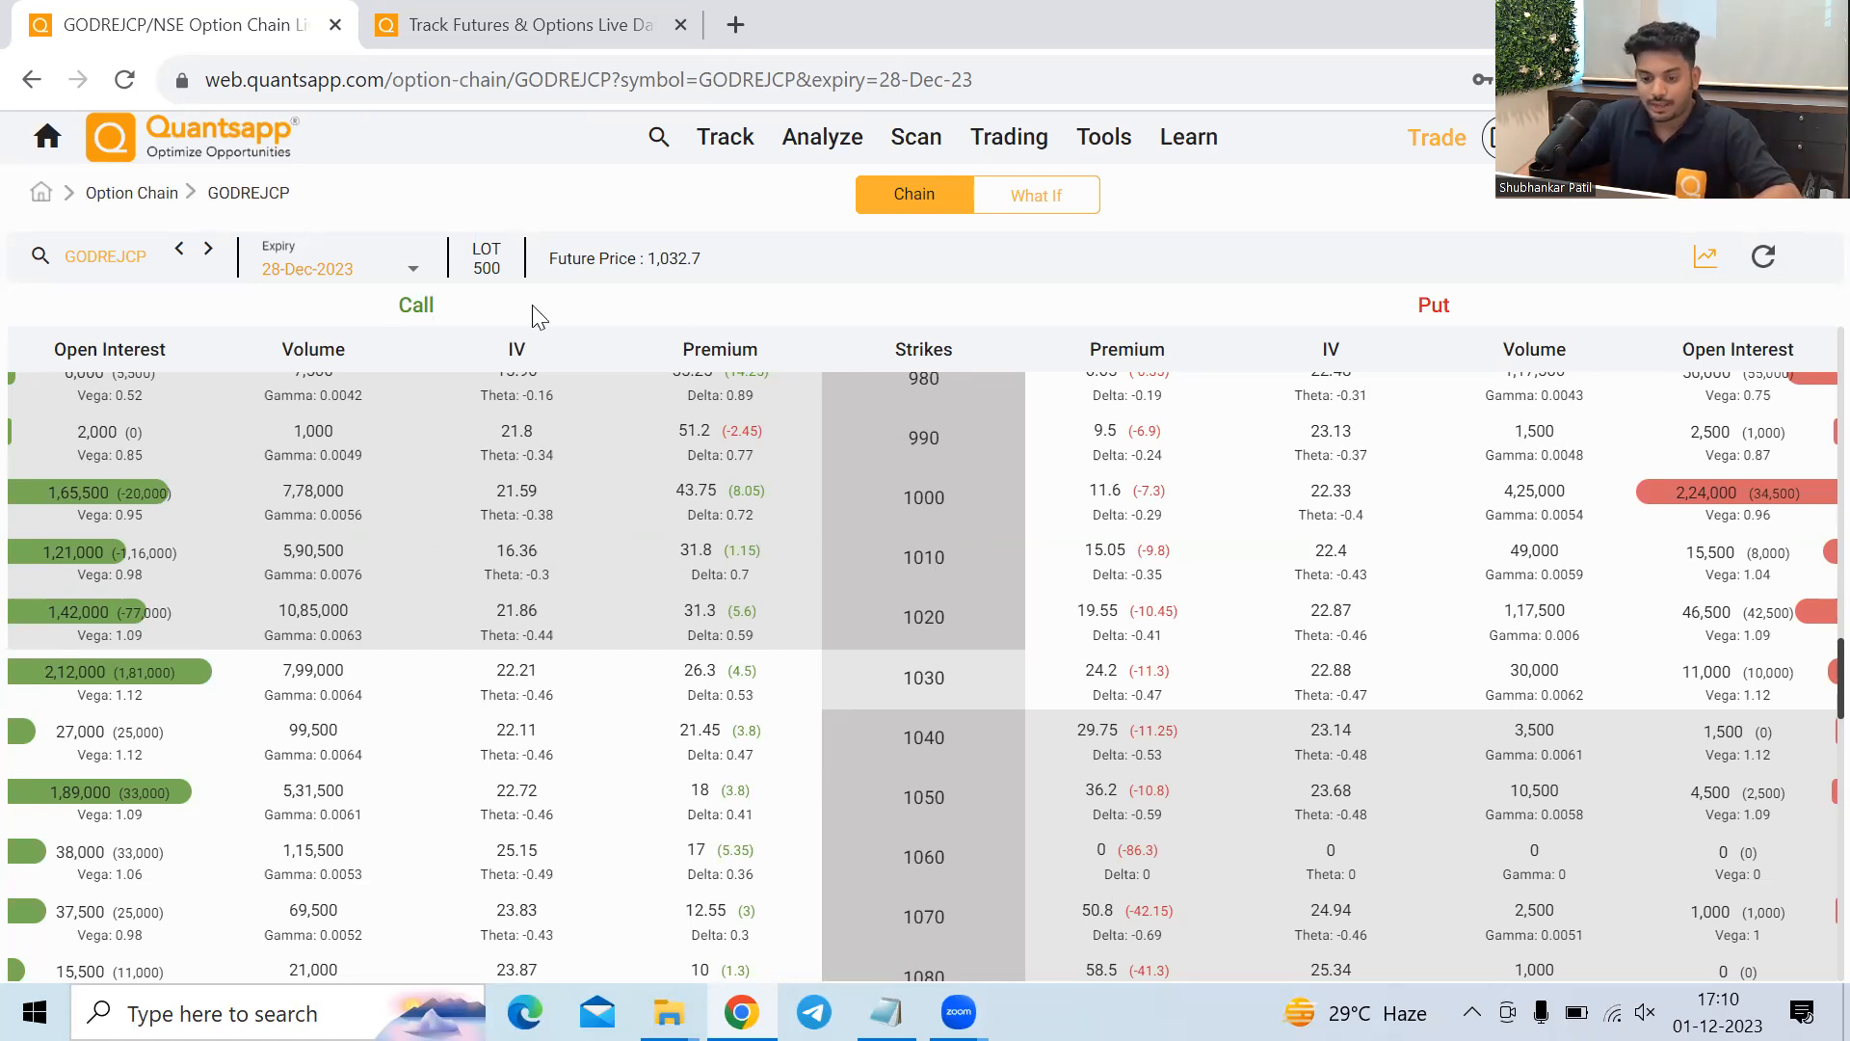
{"action": "mouse_move", "coordinate": [595, 657]}
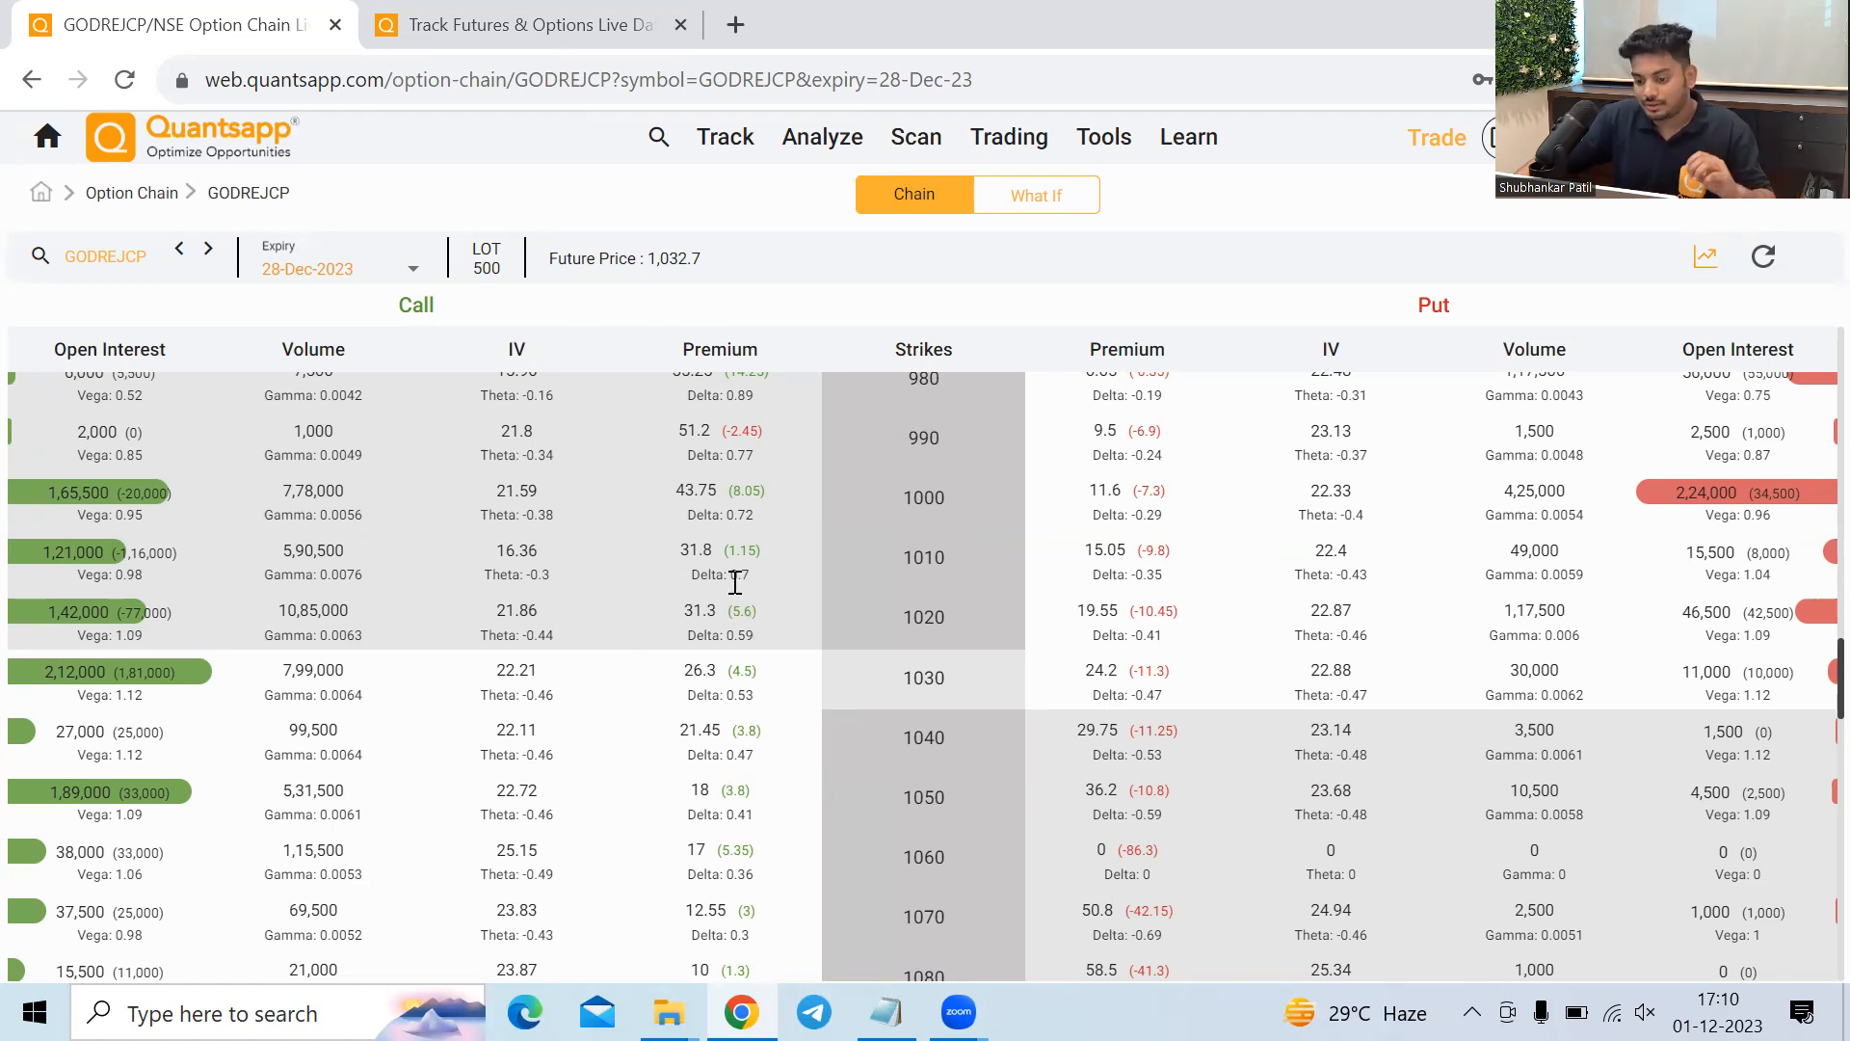
{"action": "mouse_move", "coordinate": [775, 701]}
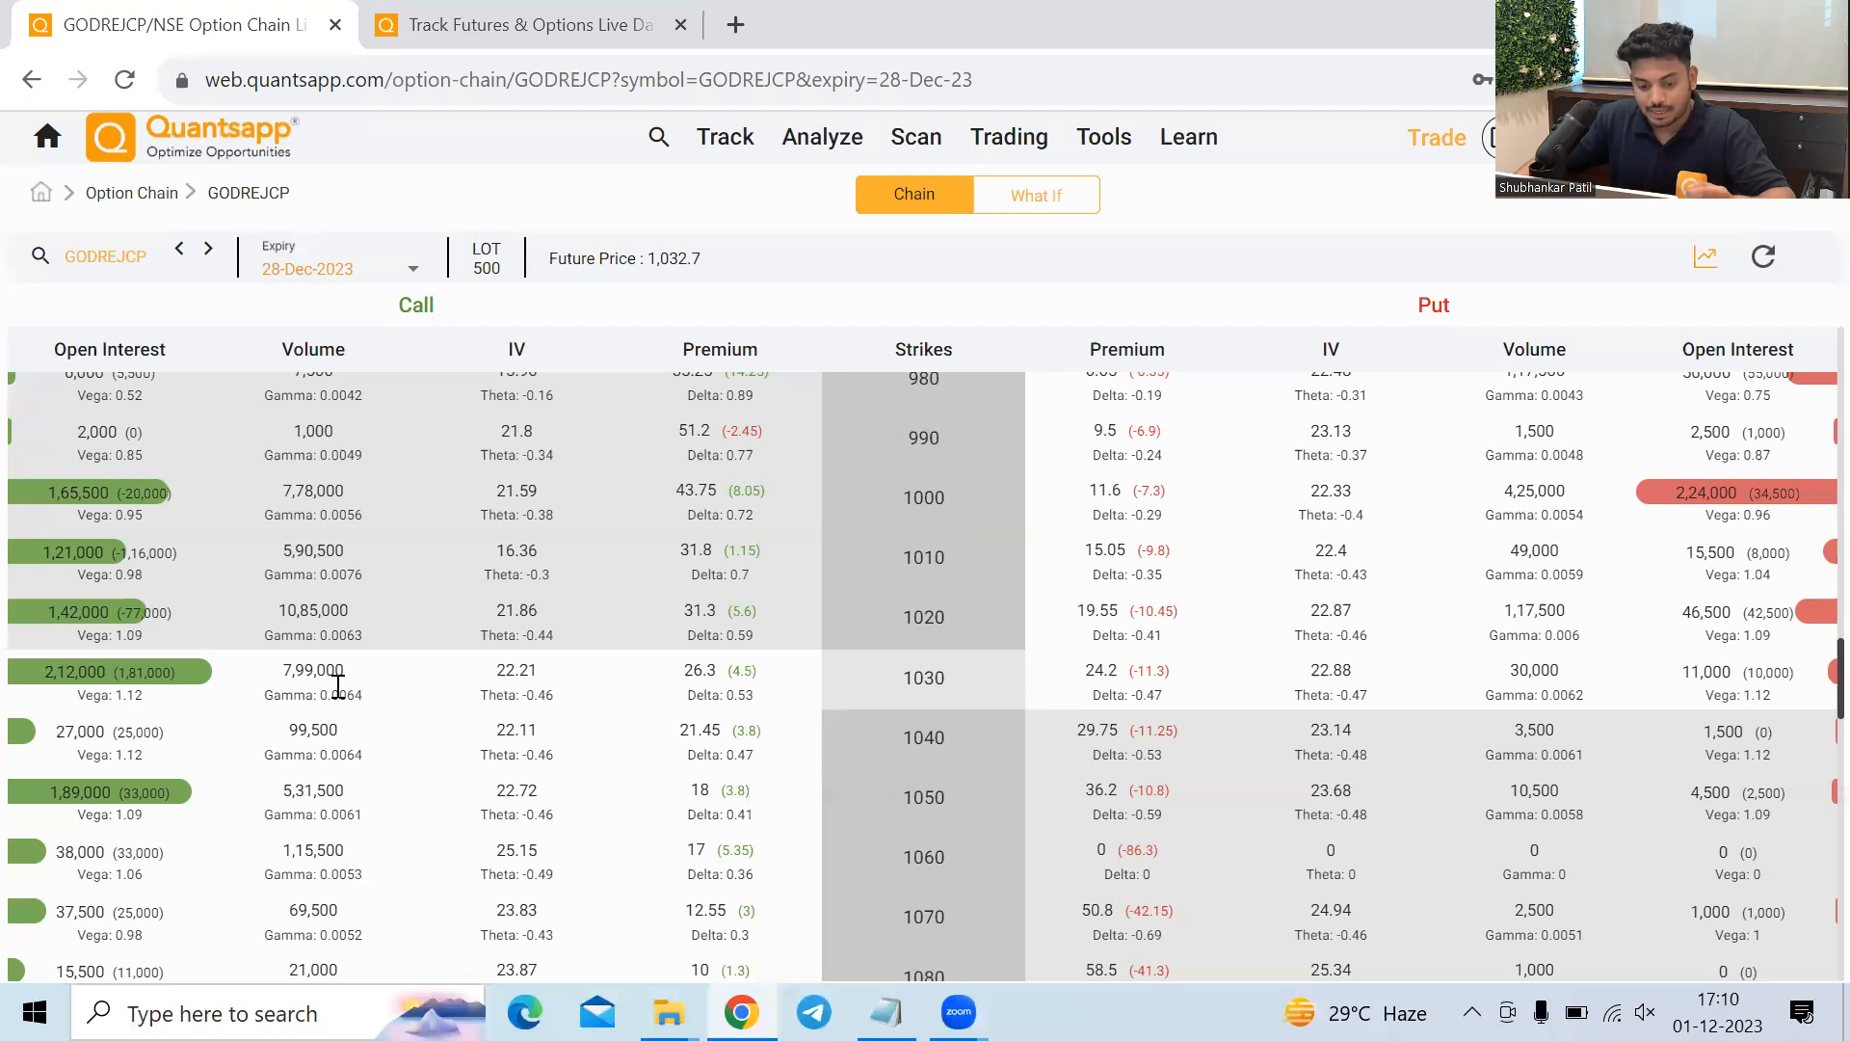
{"action": "mouse_move", "coordinate": [661, 877]}
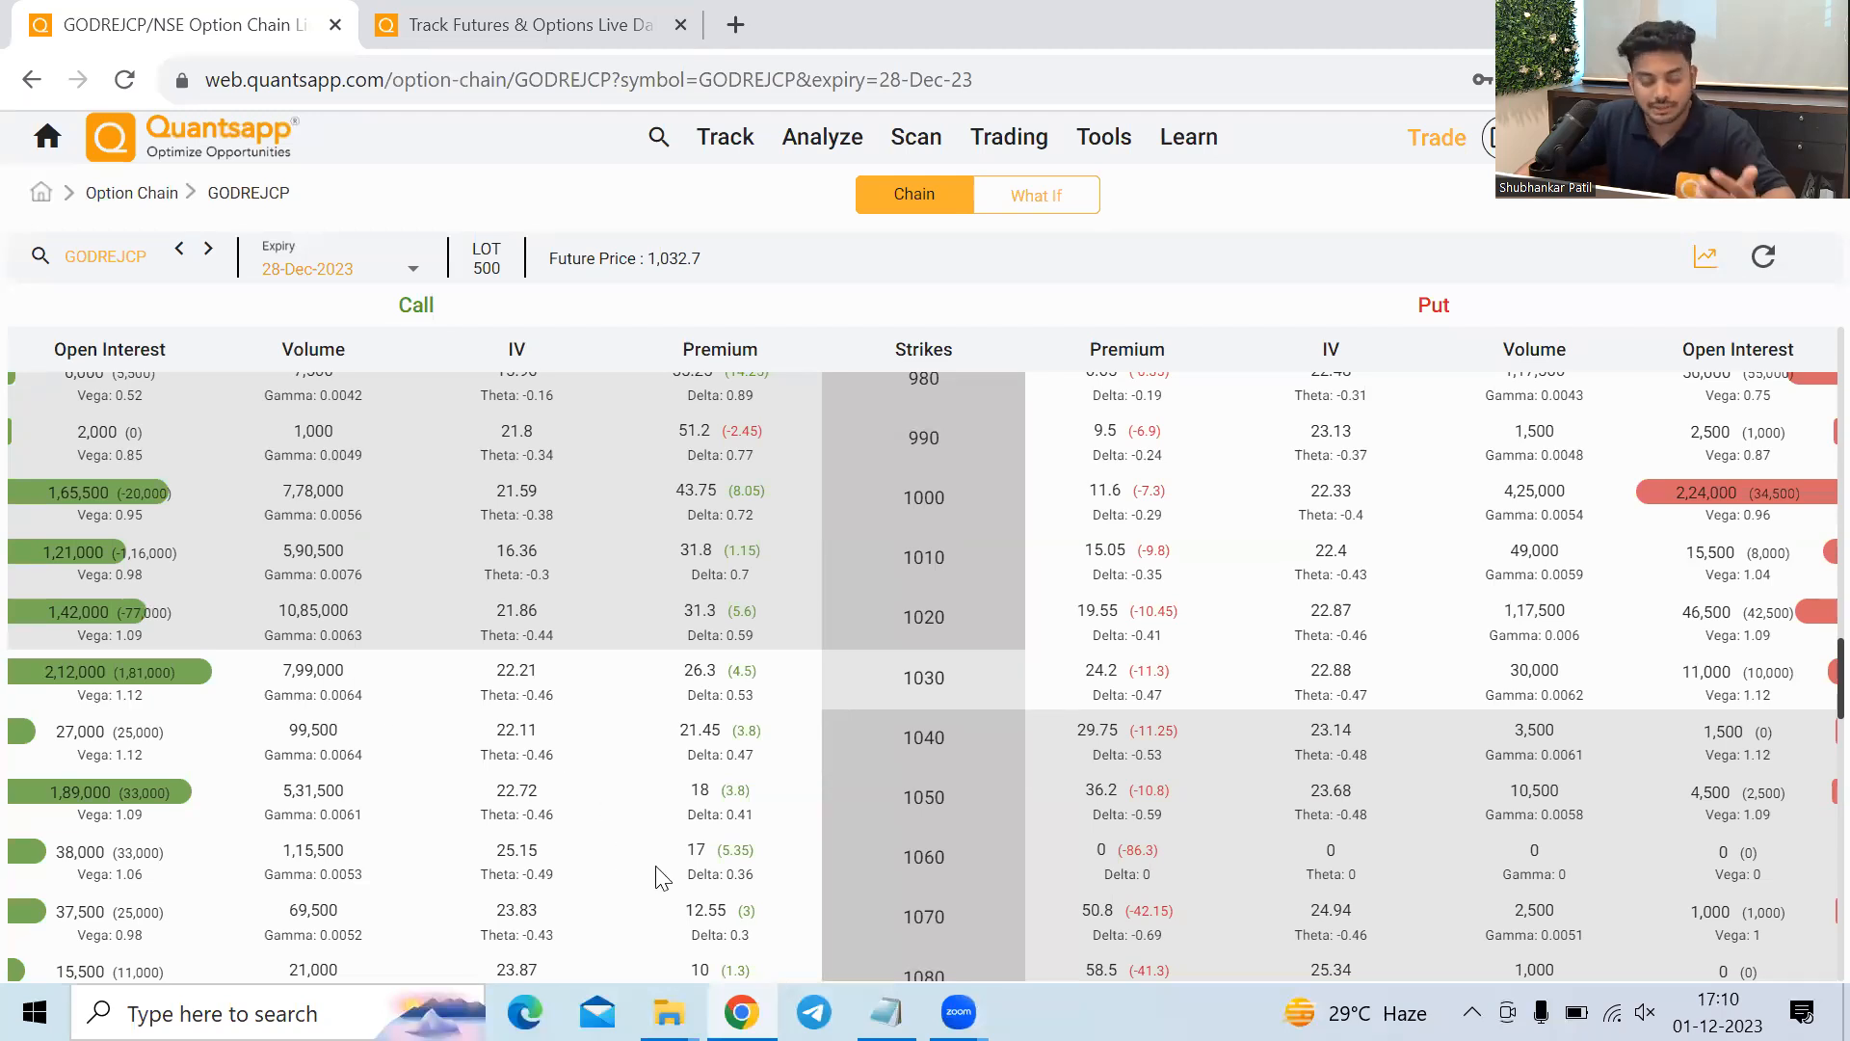
{"action": "mouse_move", "coordinate": [785, 719]}
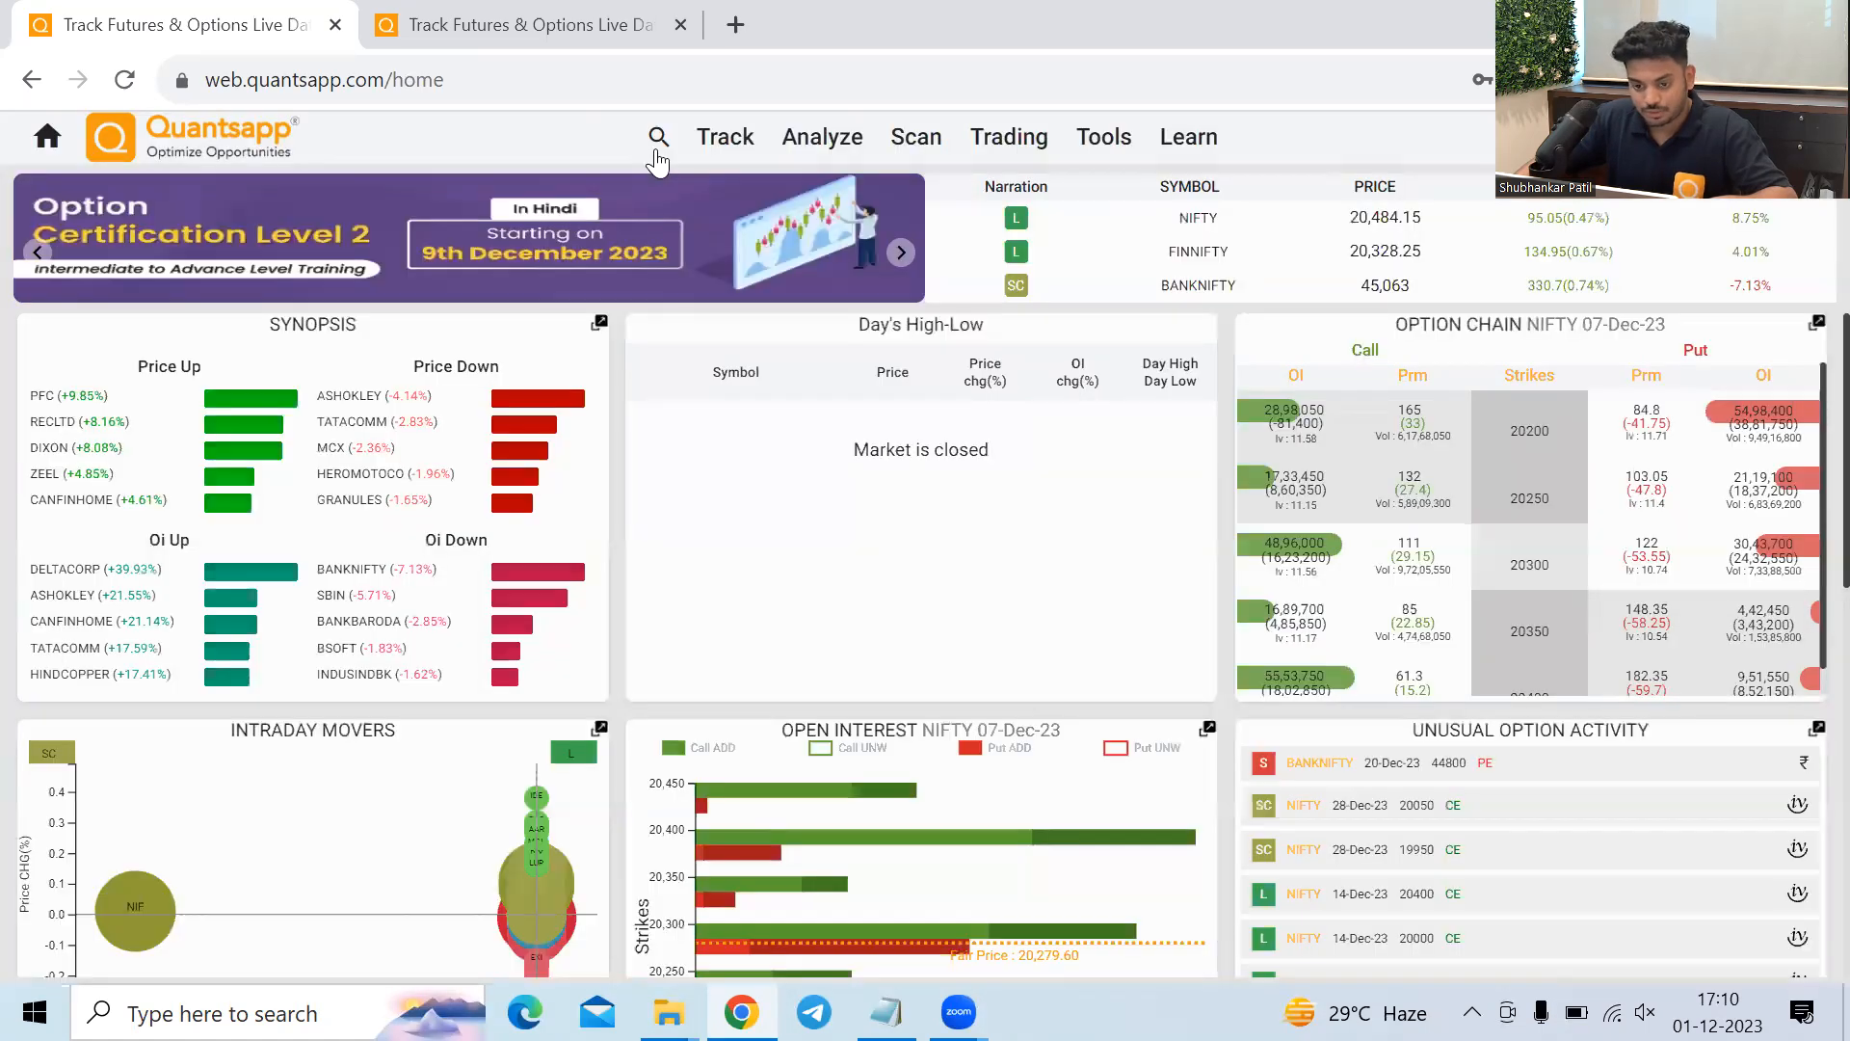
Open the Option Calculator for NIFTY 20300 and enter volatility 10%.
{"action": "type", "text": "call"}
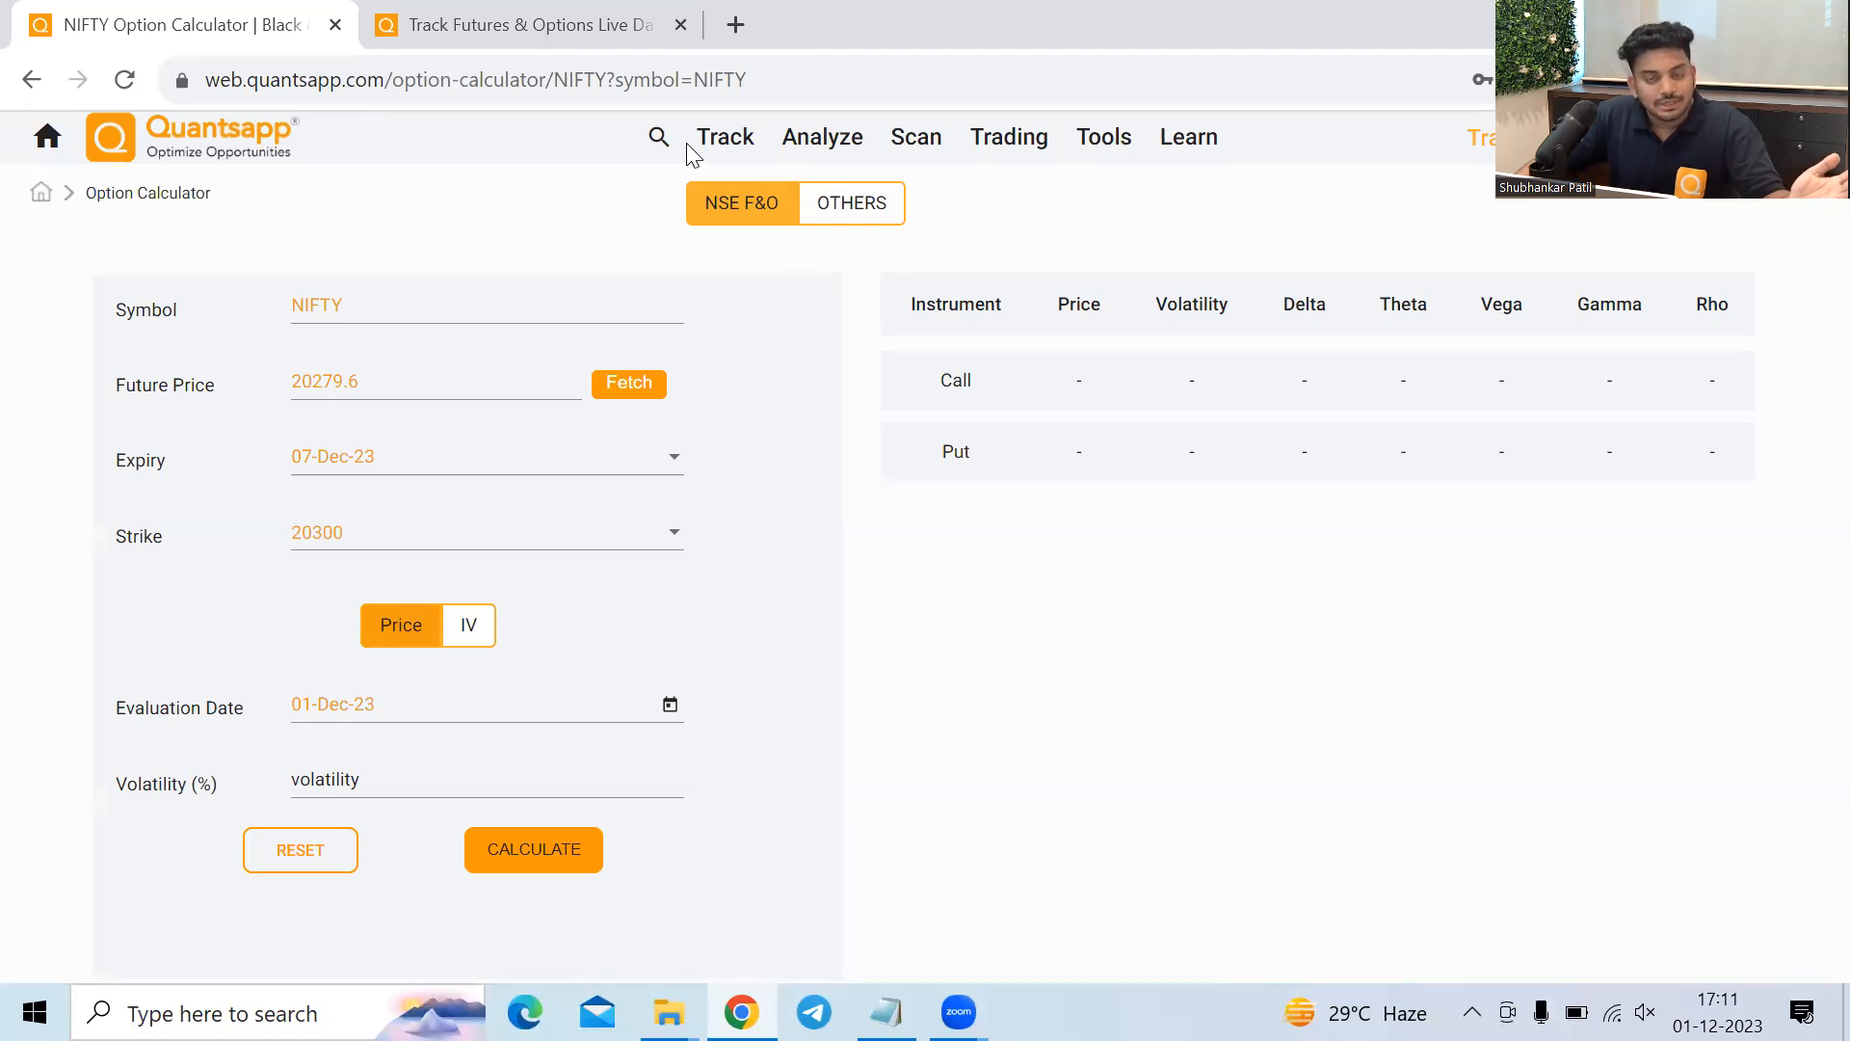
{"action": "mouse_move", "coordinate": [561, 285]}
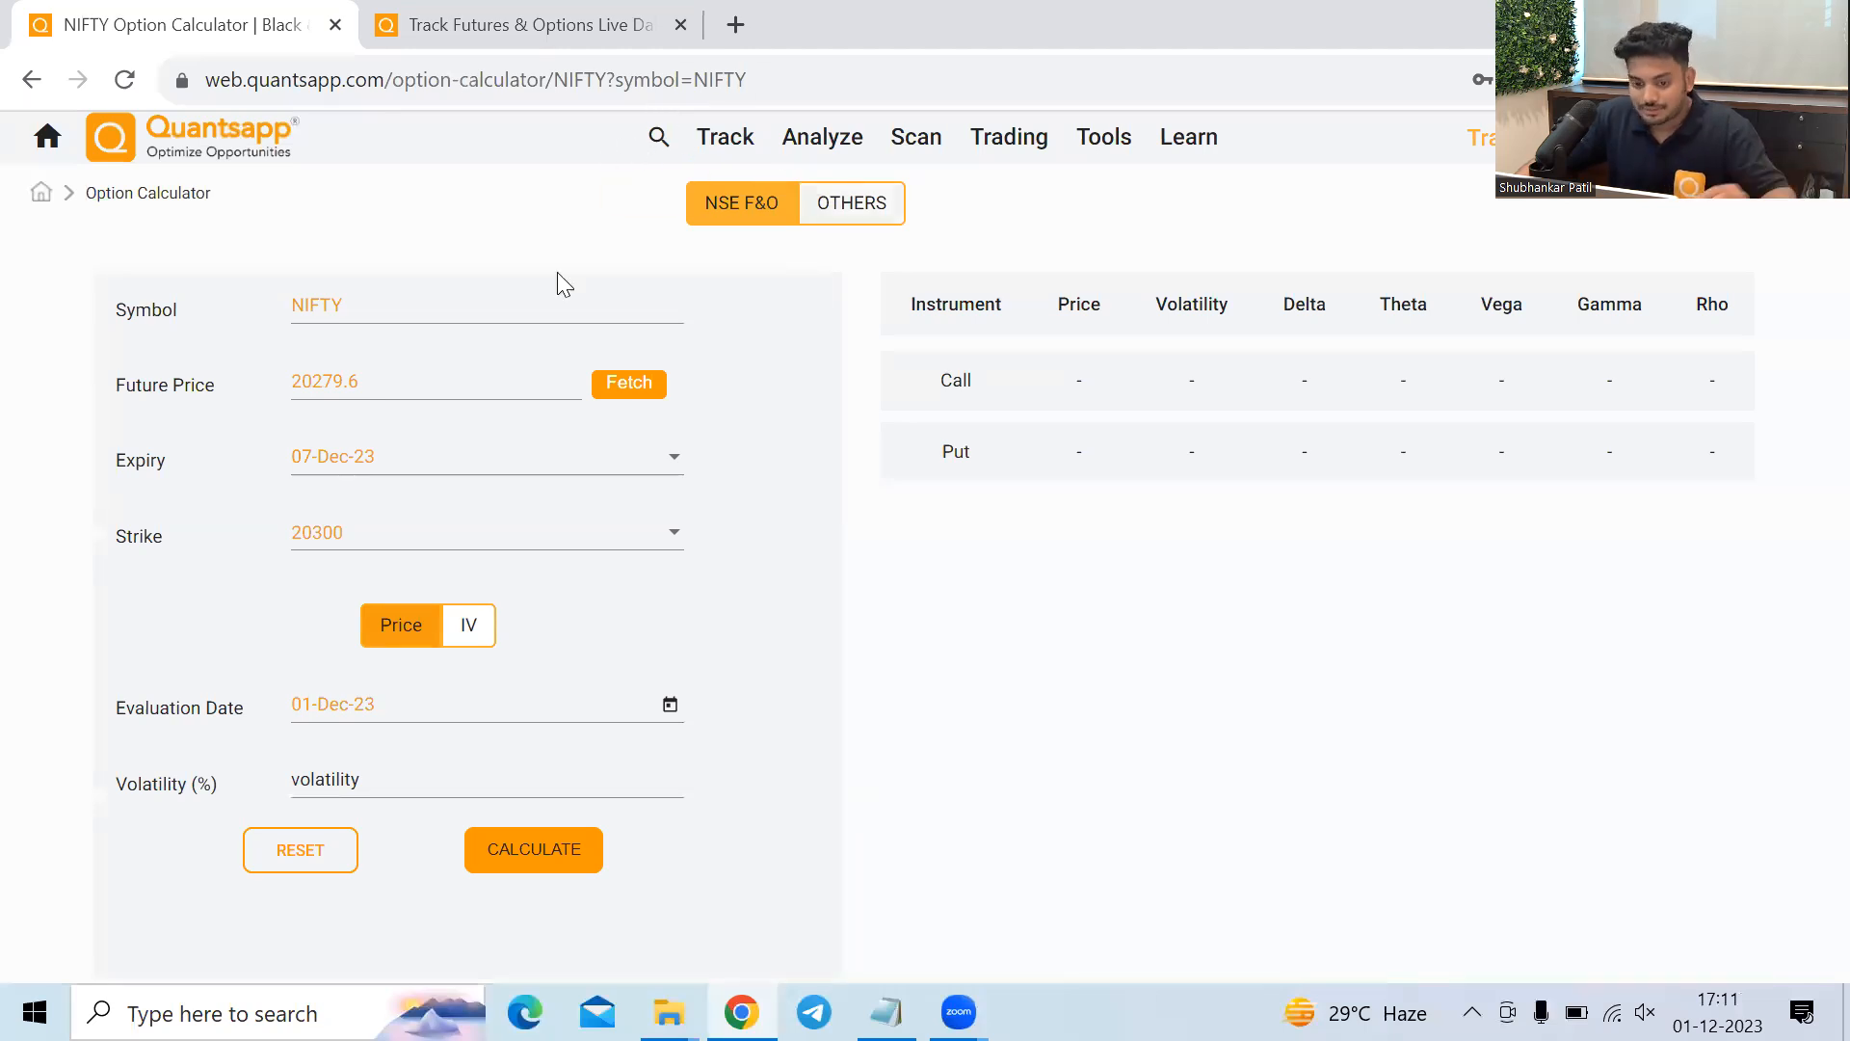
{"action": "mouse_move", "coordinate": [376, 327]}
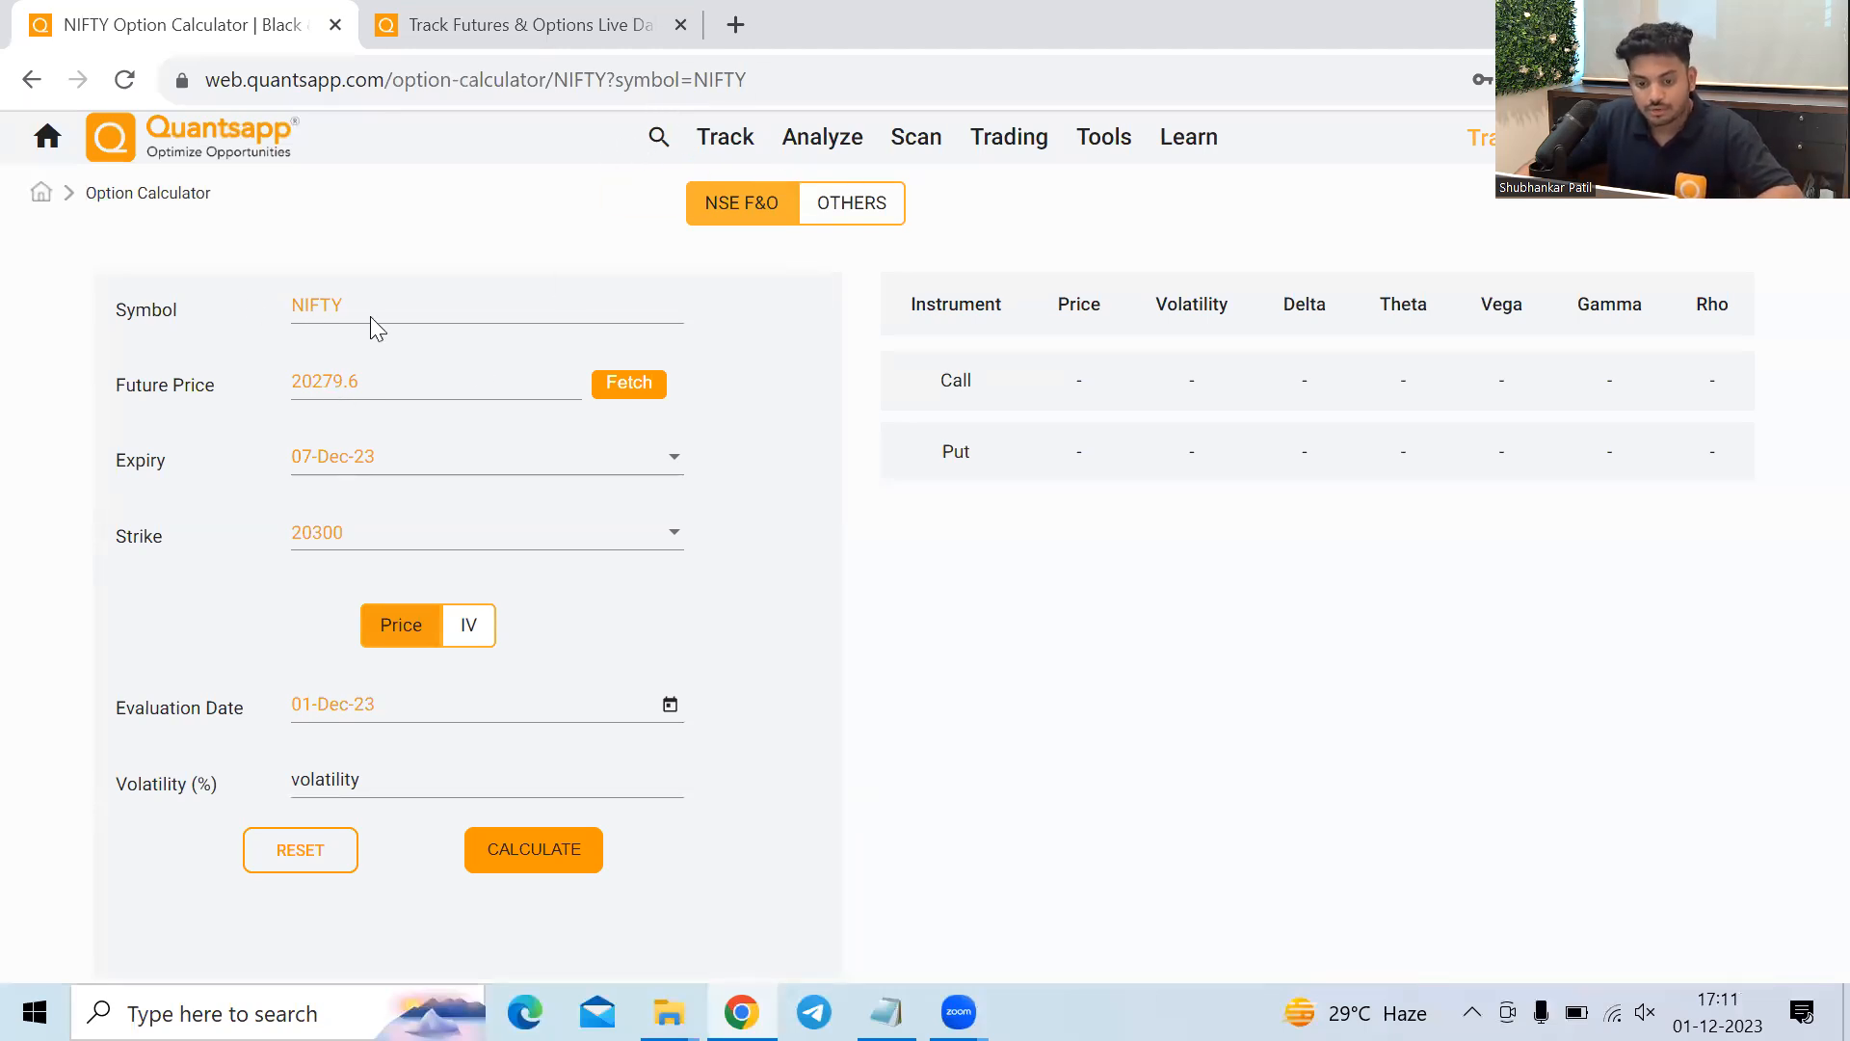
{"action": "left_click", "coordinate": [318, 305]}
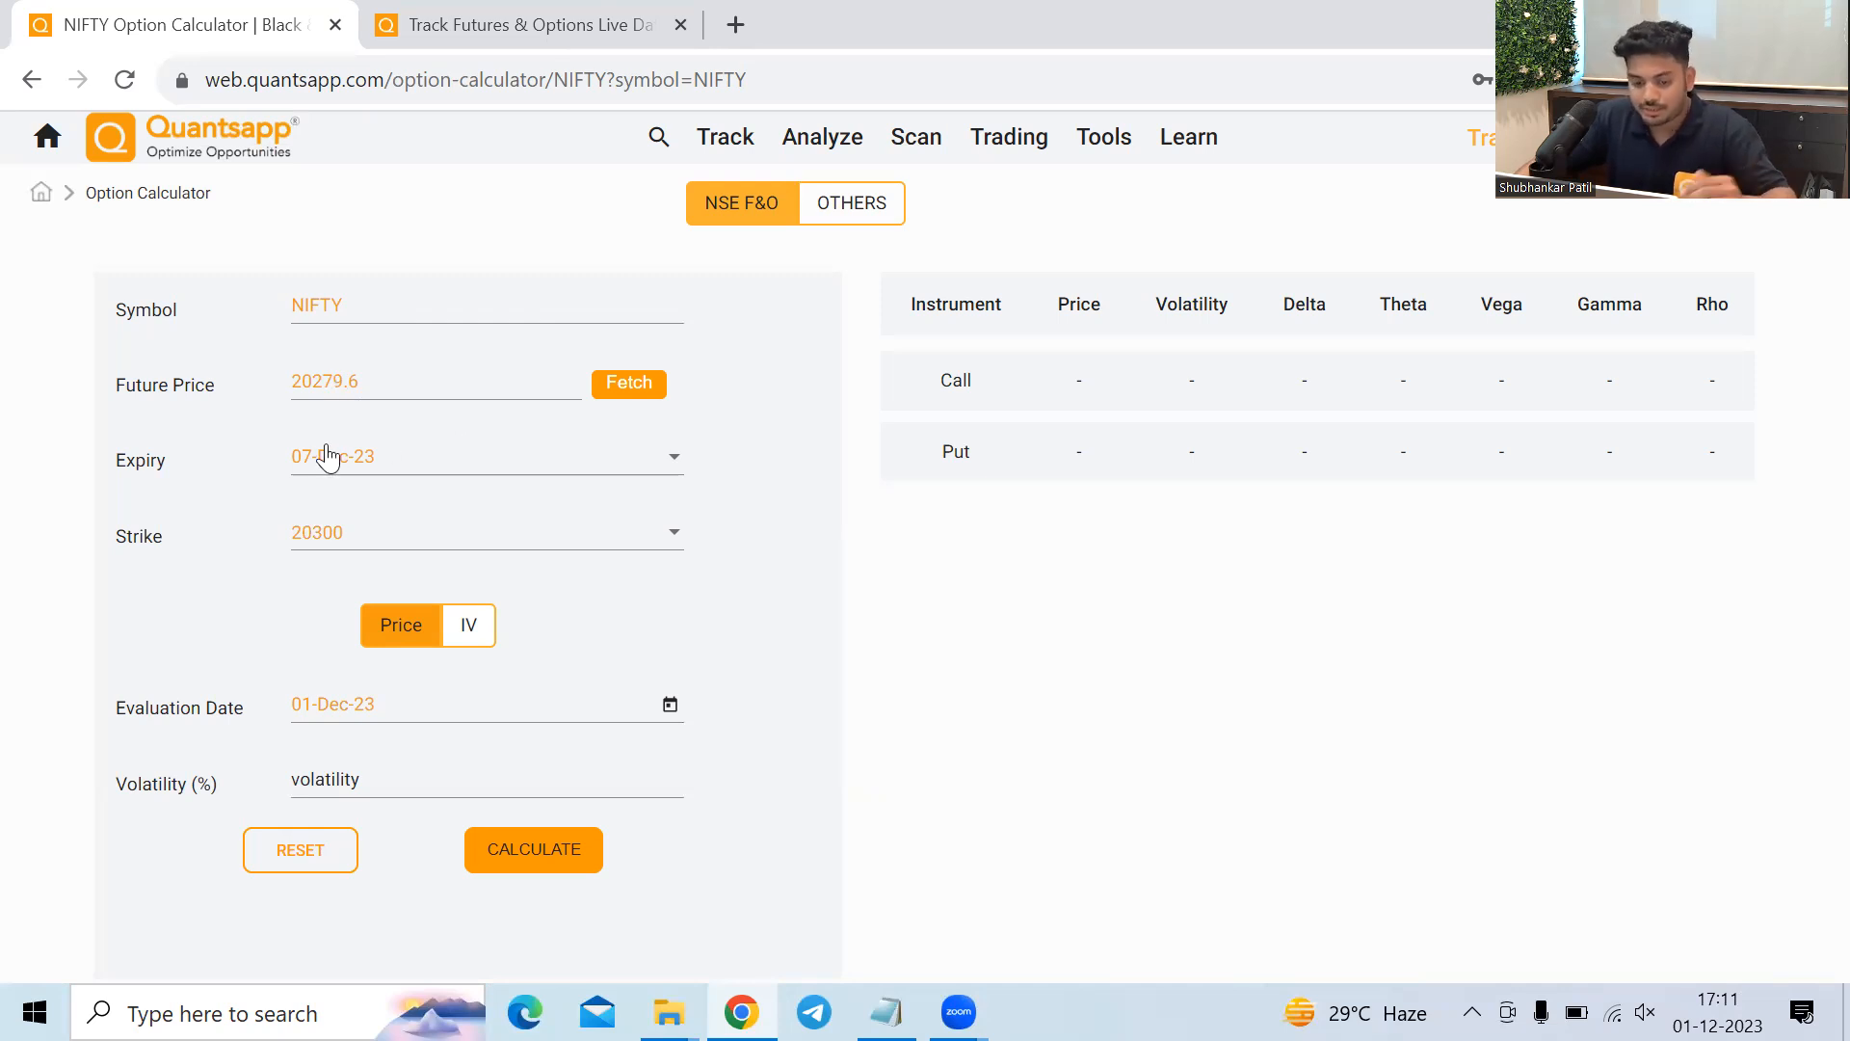
{"action": "mouse_move", "coordinate": [343, 543]}
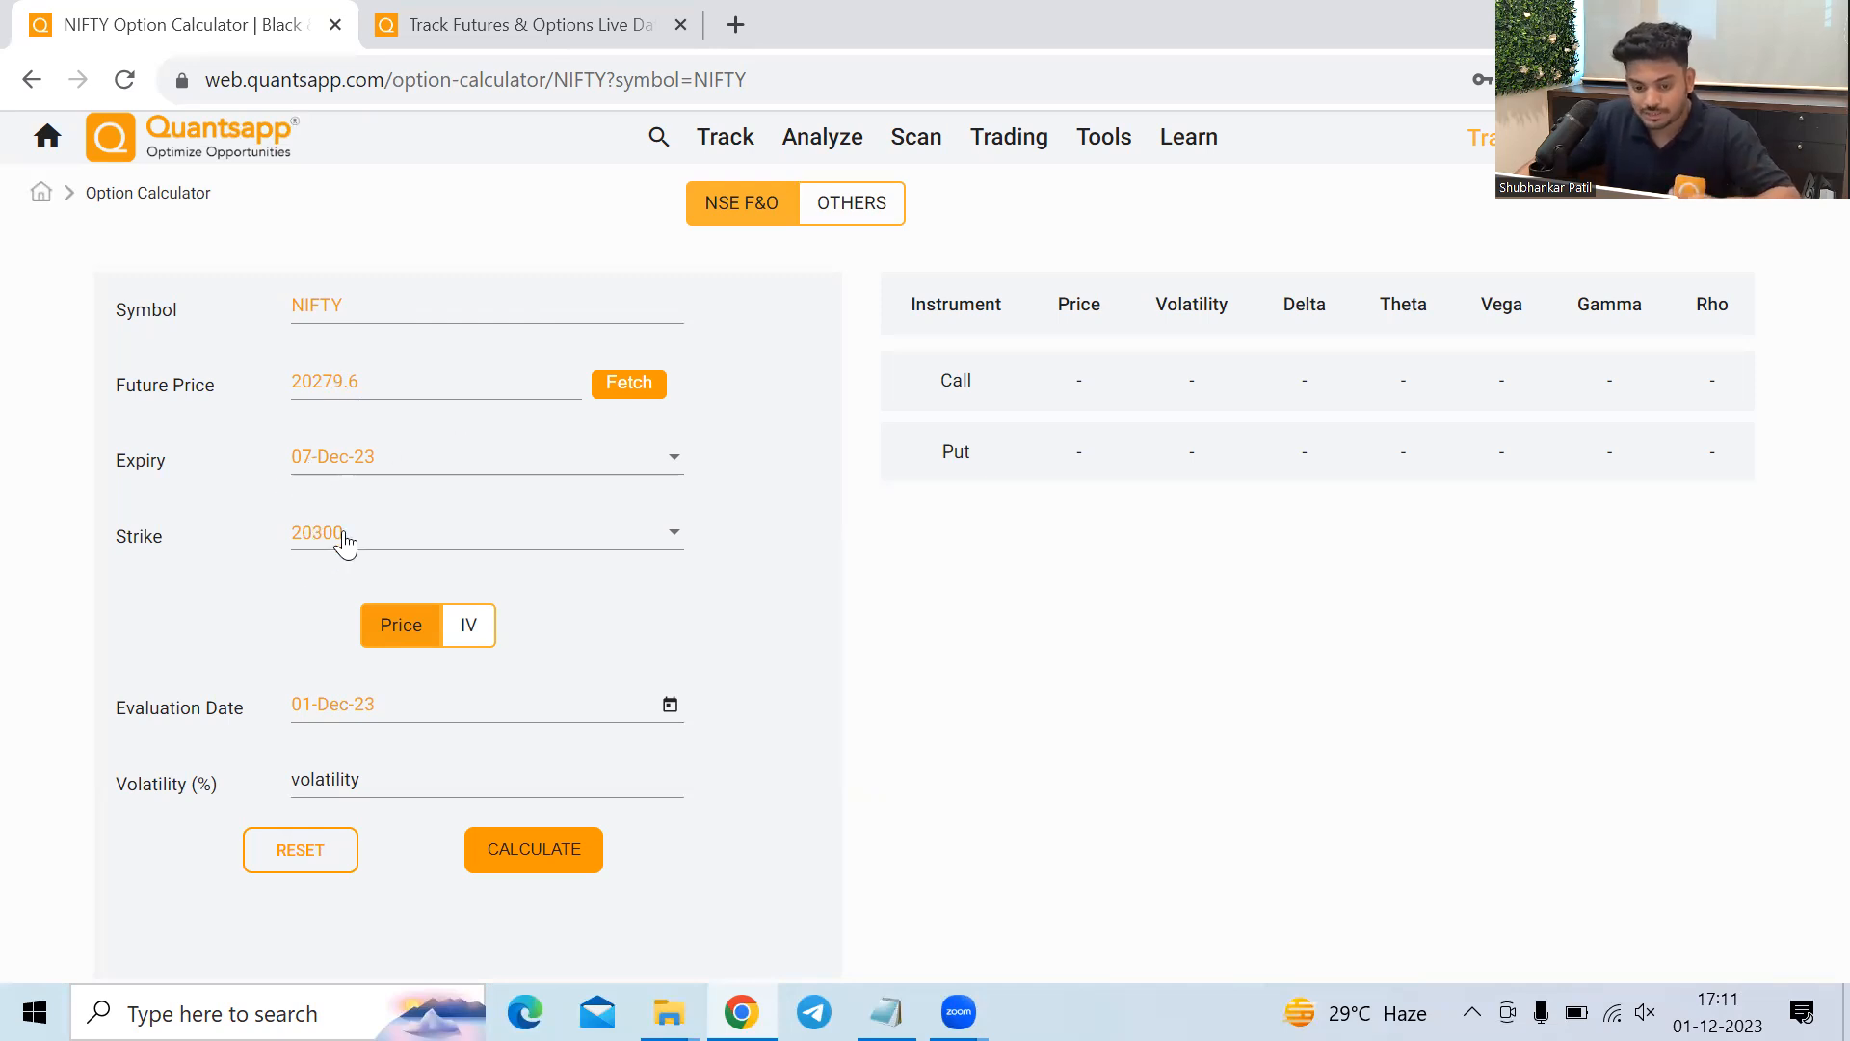
{"action": "mouse_move", "coordinate": [260, 659]}
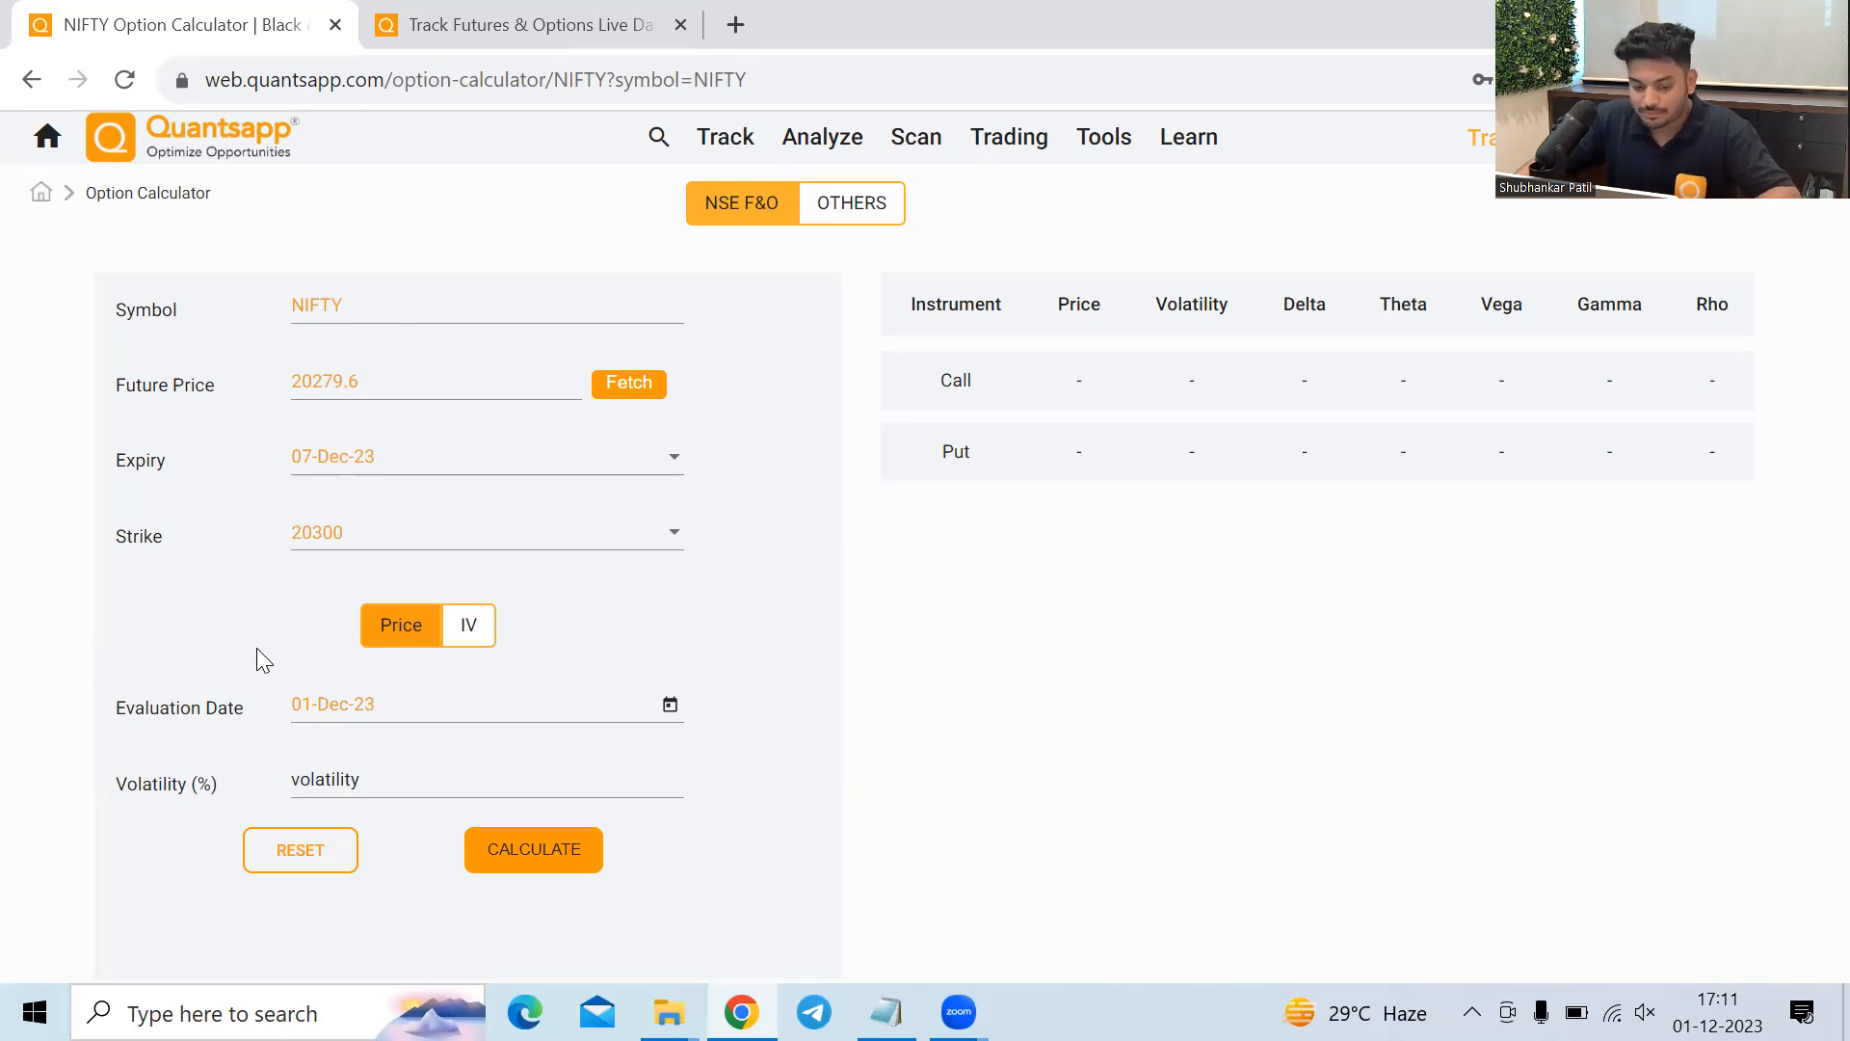
{"action": "mouse_move", "coordinate": [595, 690]}
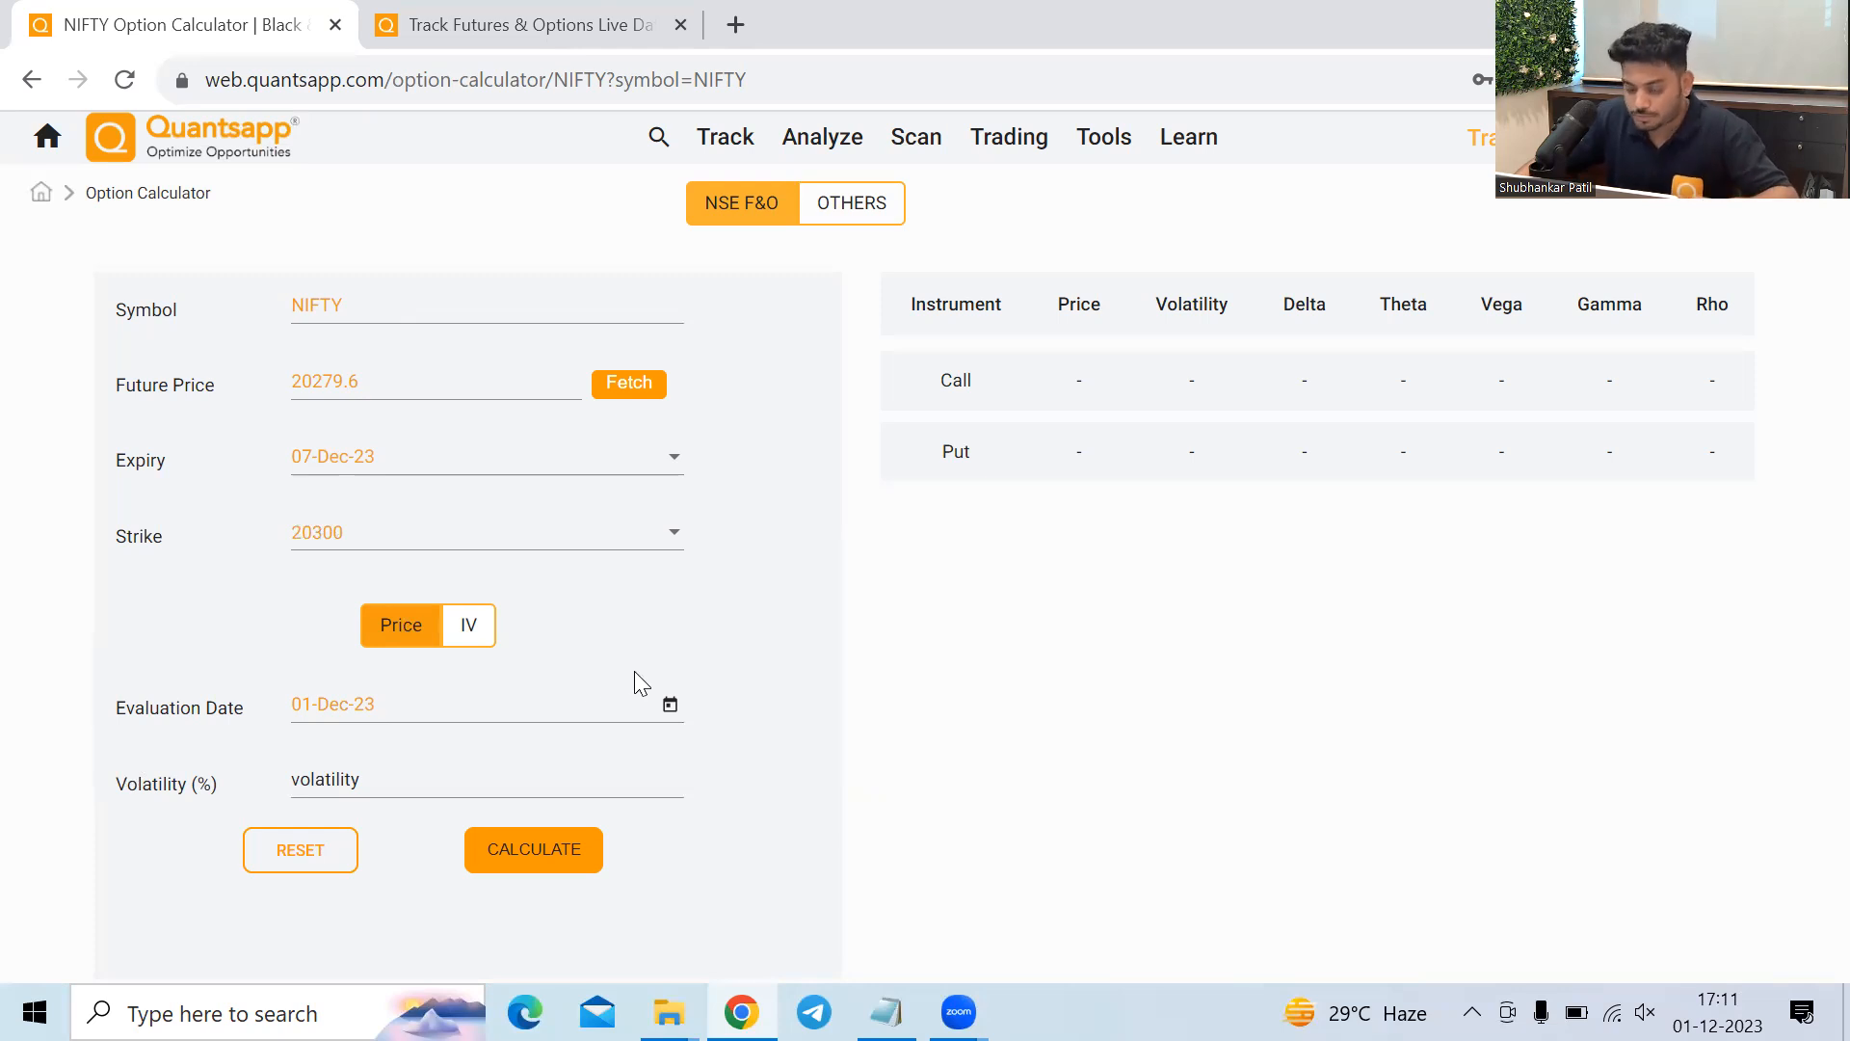
{"action": "left_click", "coordinate": [473, 778]}
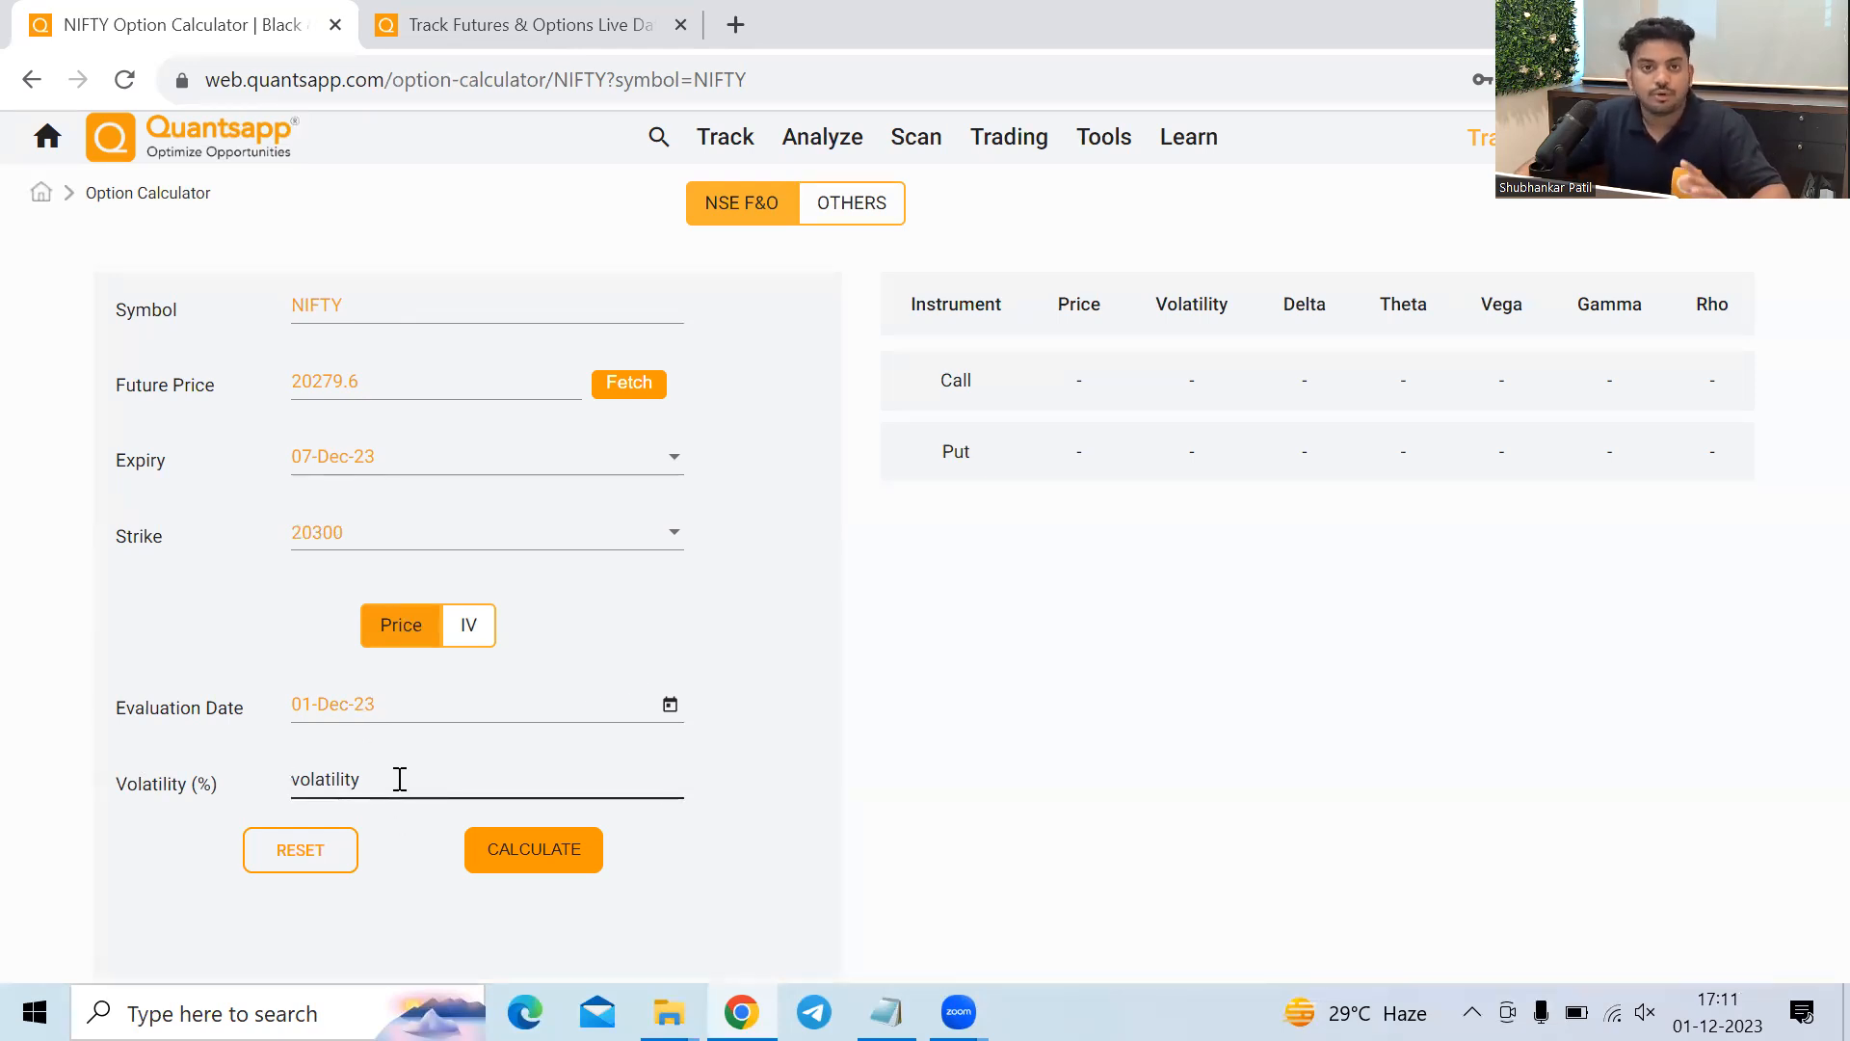
{"action": "type", "text": "1"}
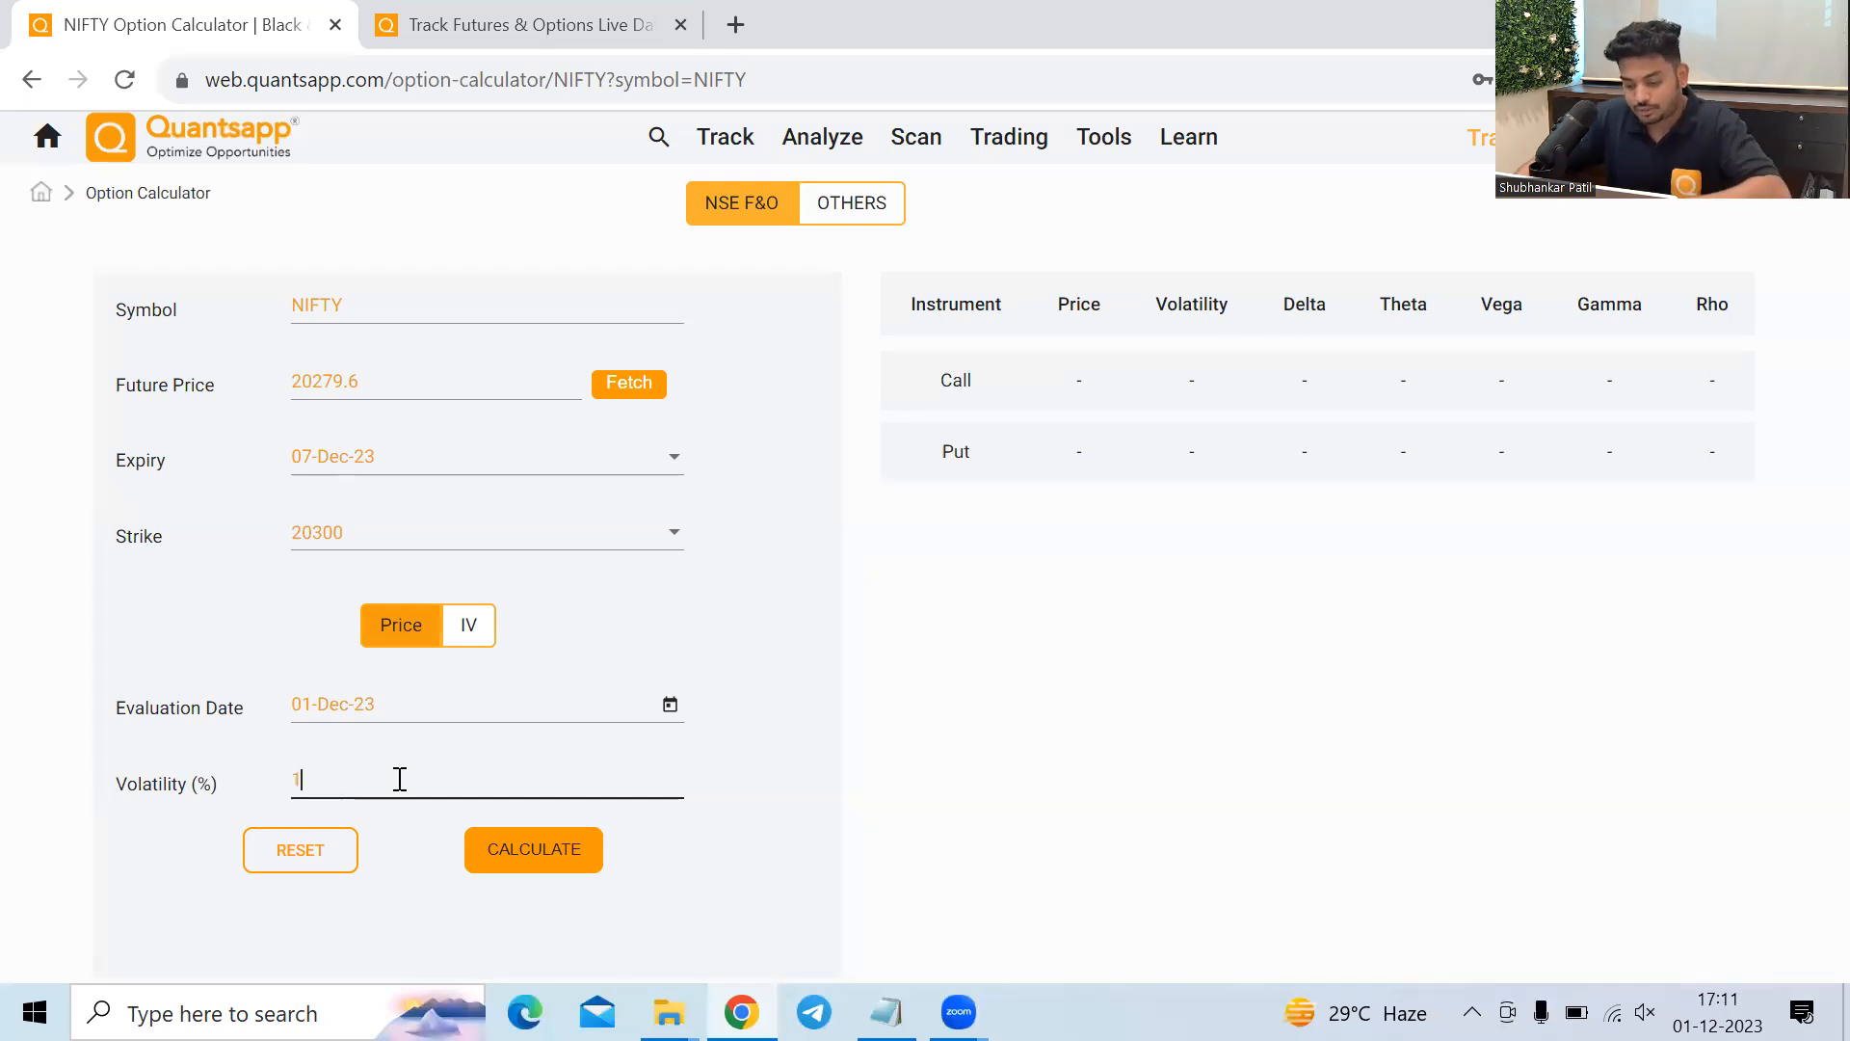
{"action": "type", "text": "0"}
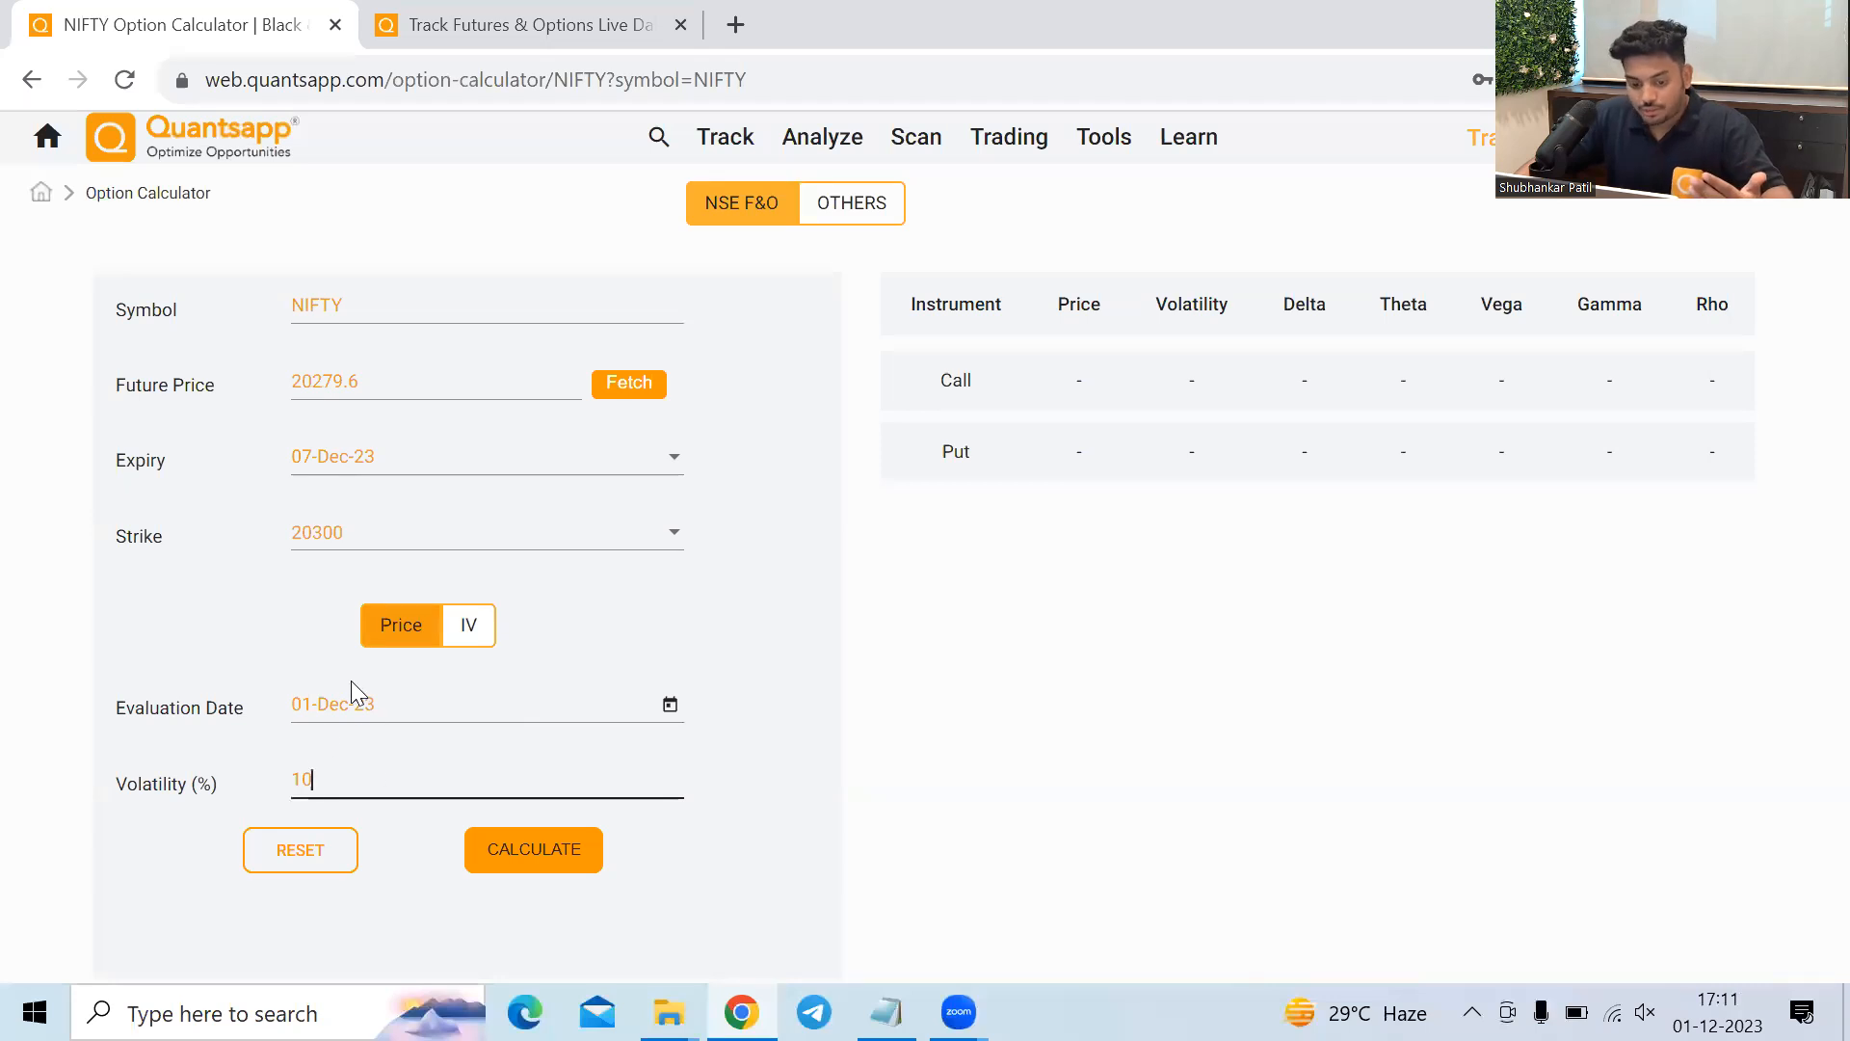
{"action": "mouse_move", "coordinate": [574, 776]}
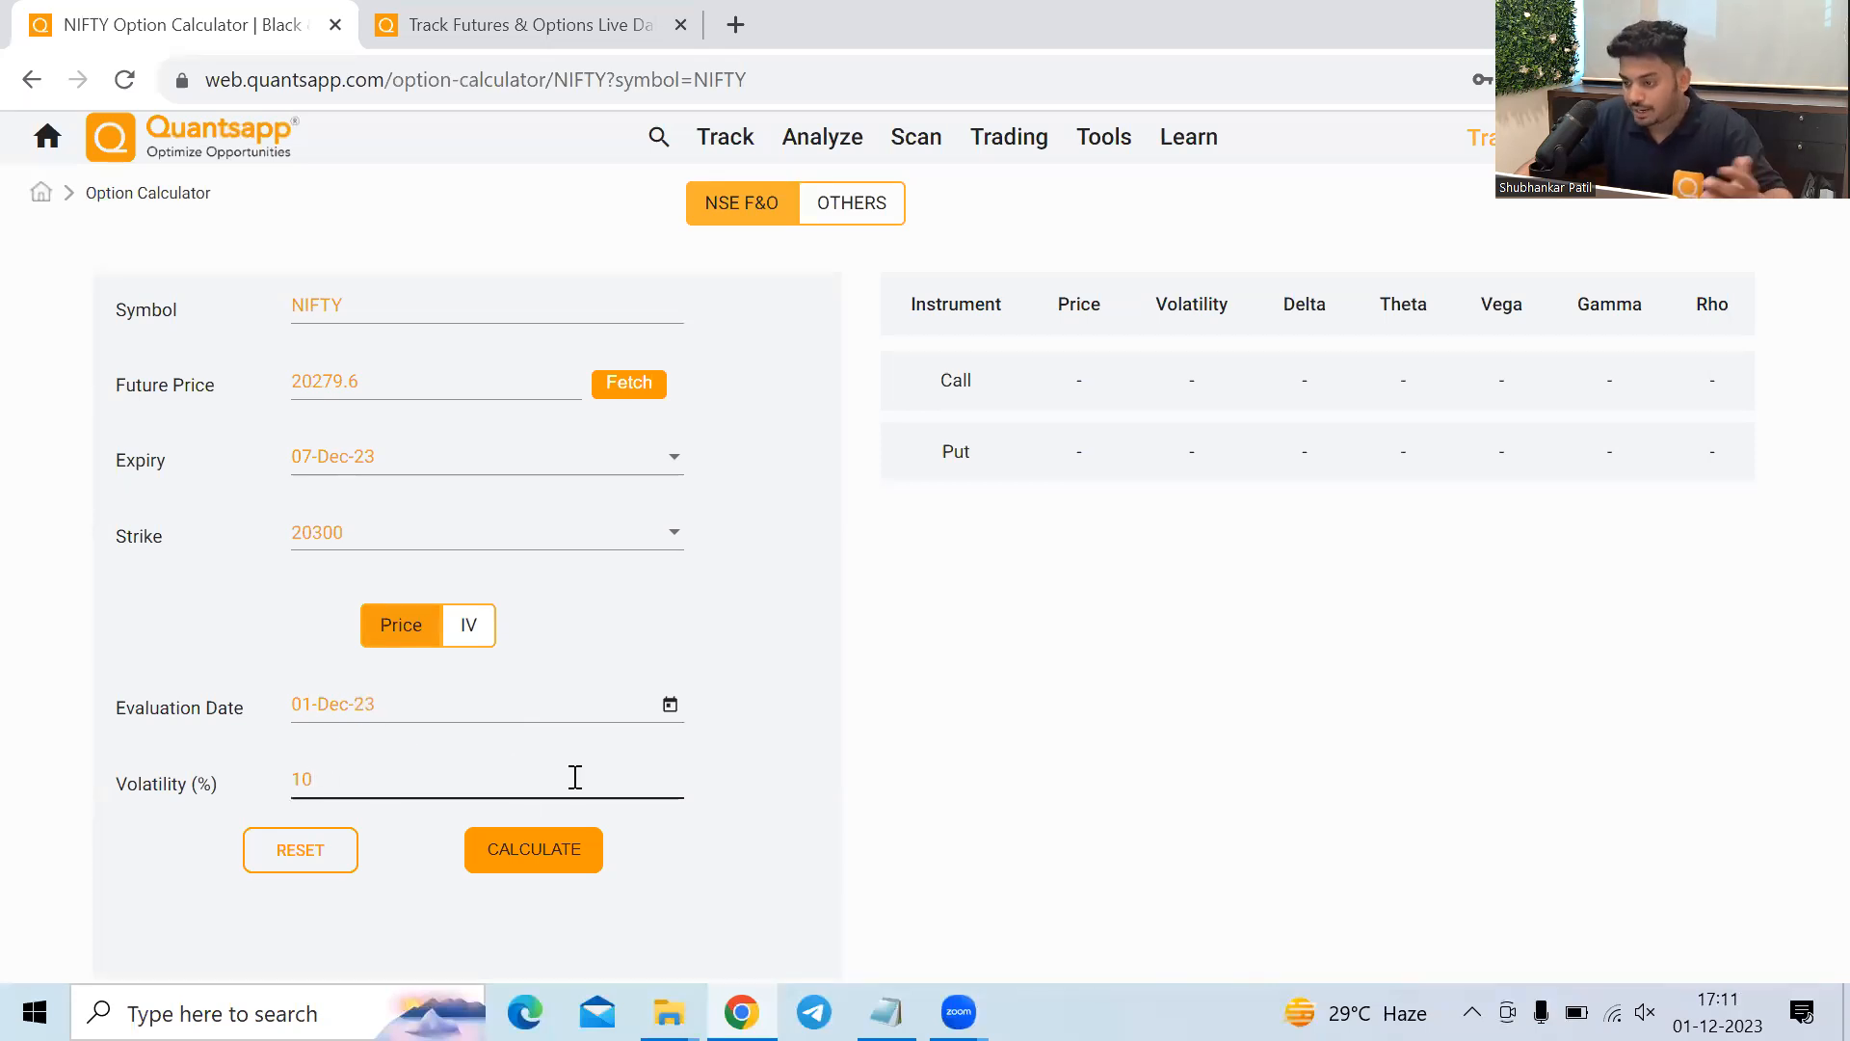
Calculate the results: call 93.90, put 114.30, theta -8.6217, vega 10.346, gamma 0.0015.
{"action": "left_click", "coordinate": [532, 850]}
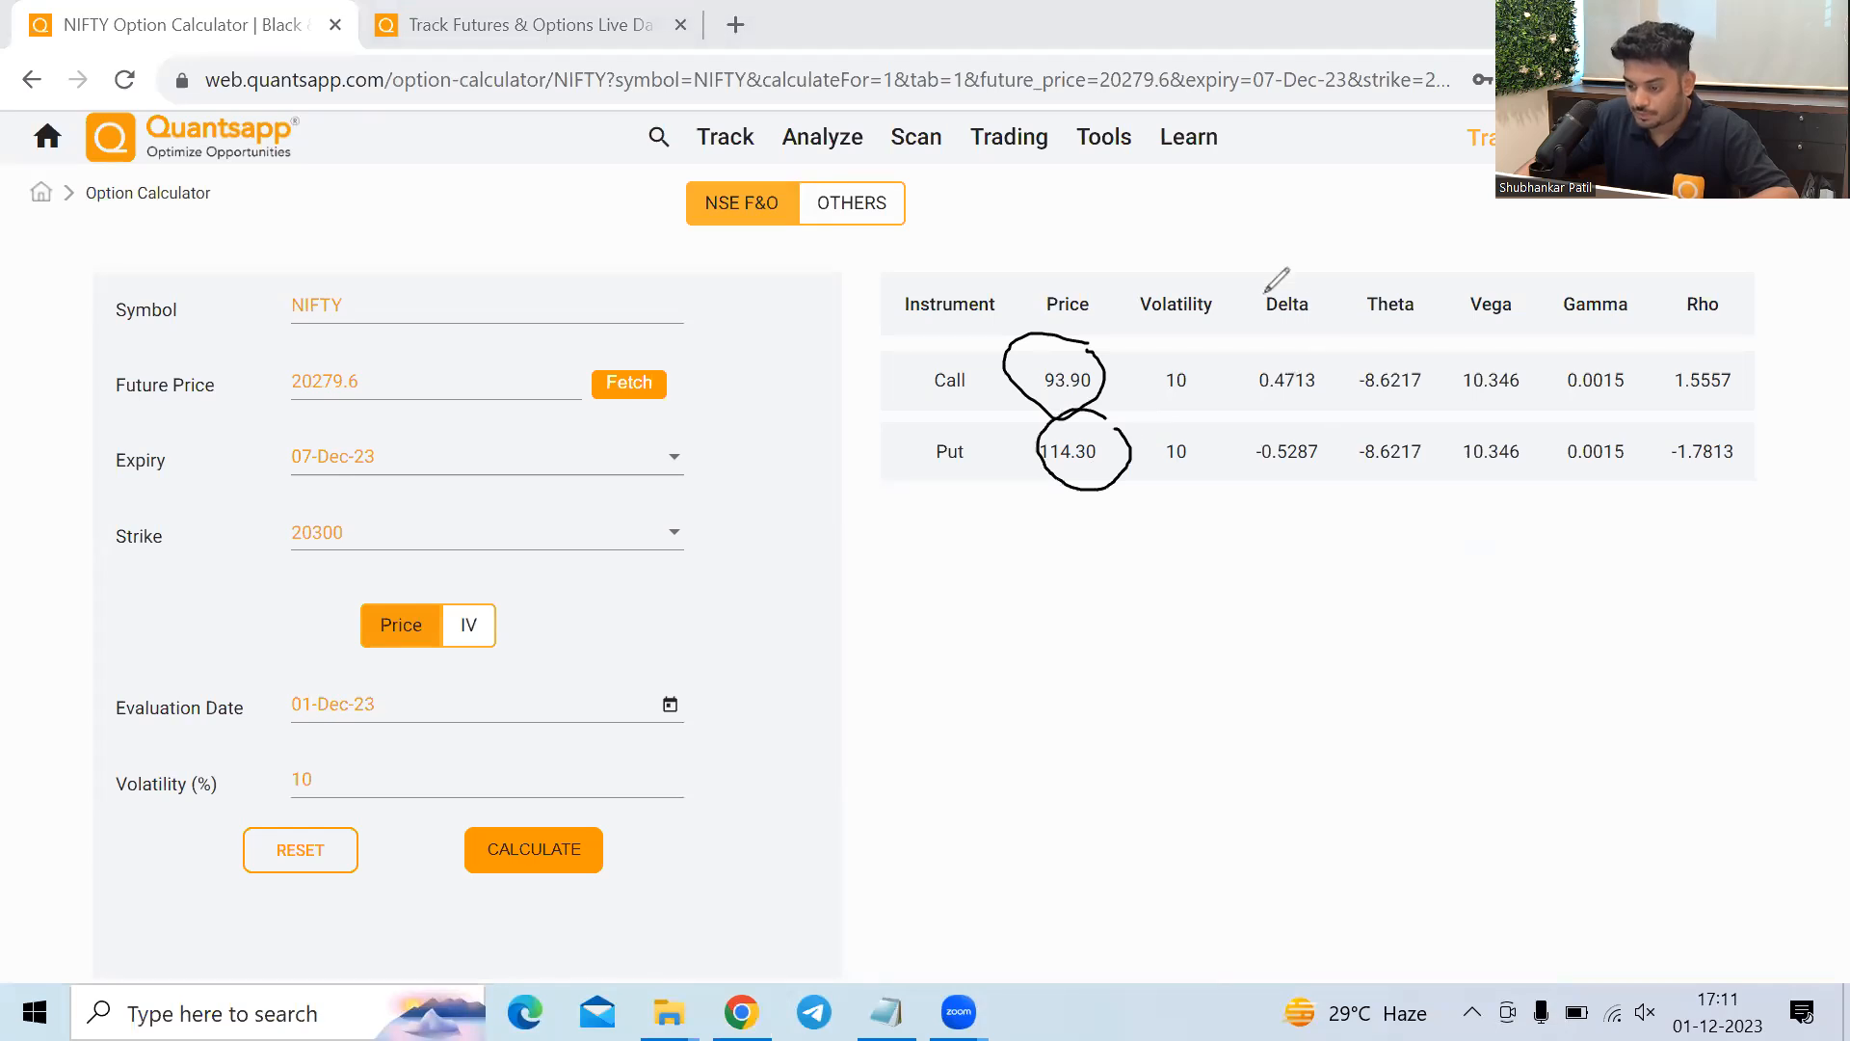
{"action": "left_click_drag", "start_coordinate": [1235, 284], "coordinate": [1297, 472]}
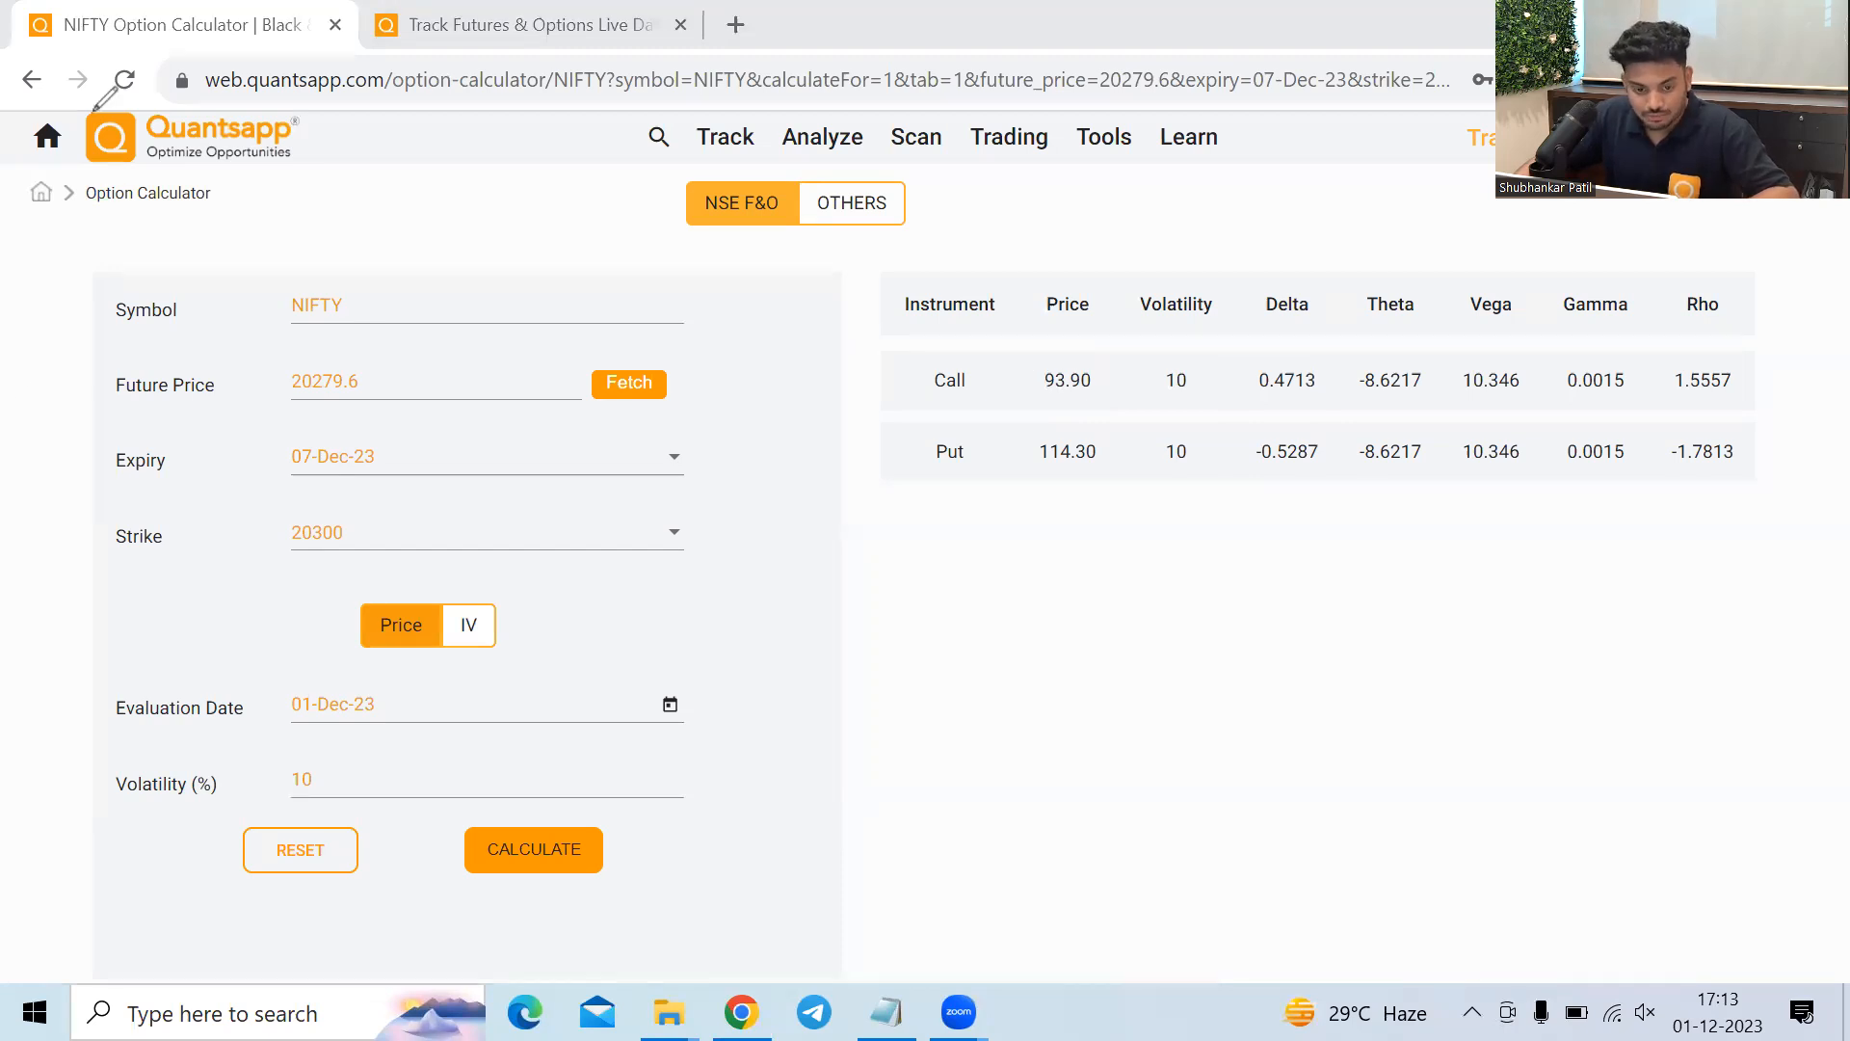
Recalculate with future price 20289.6, giving call 98.69 and put 109.09.
{"action": "left_click", "coordinate": [335, 380]}
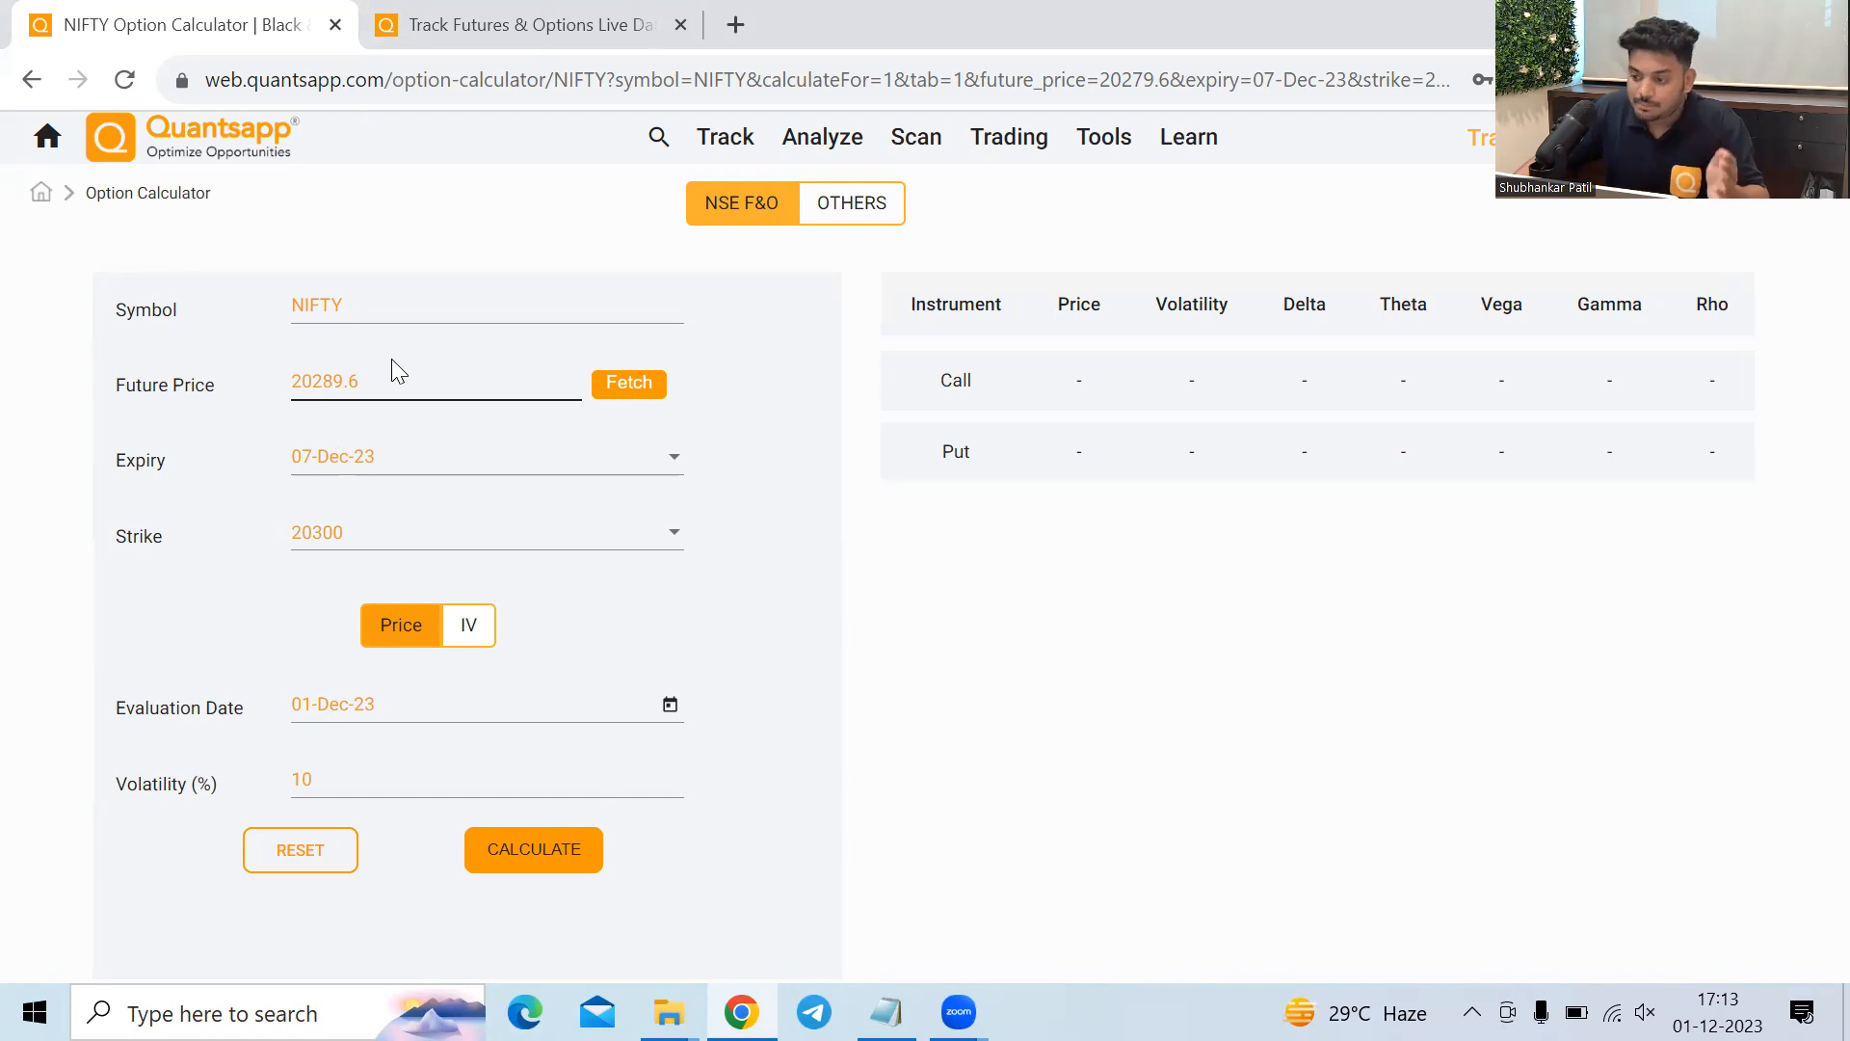
{"action": "mouse_move", "coordinate": [264, 422]}
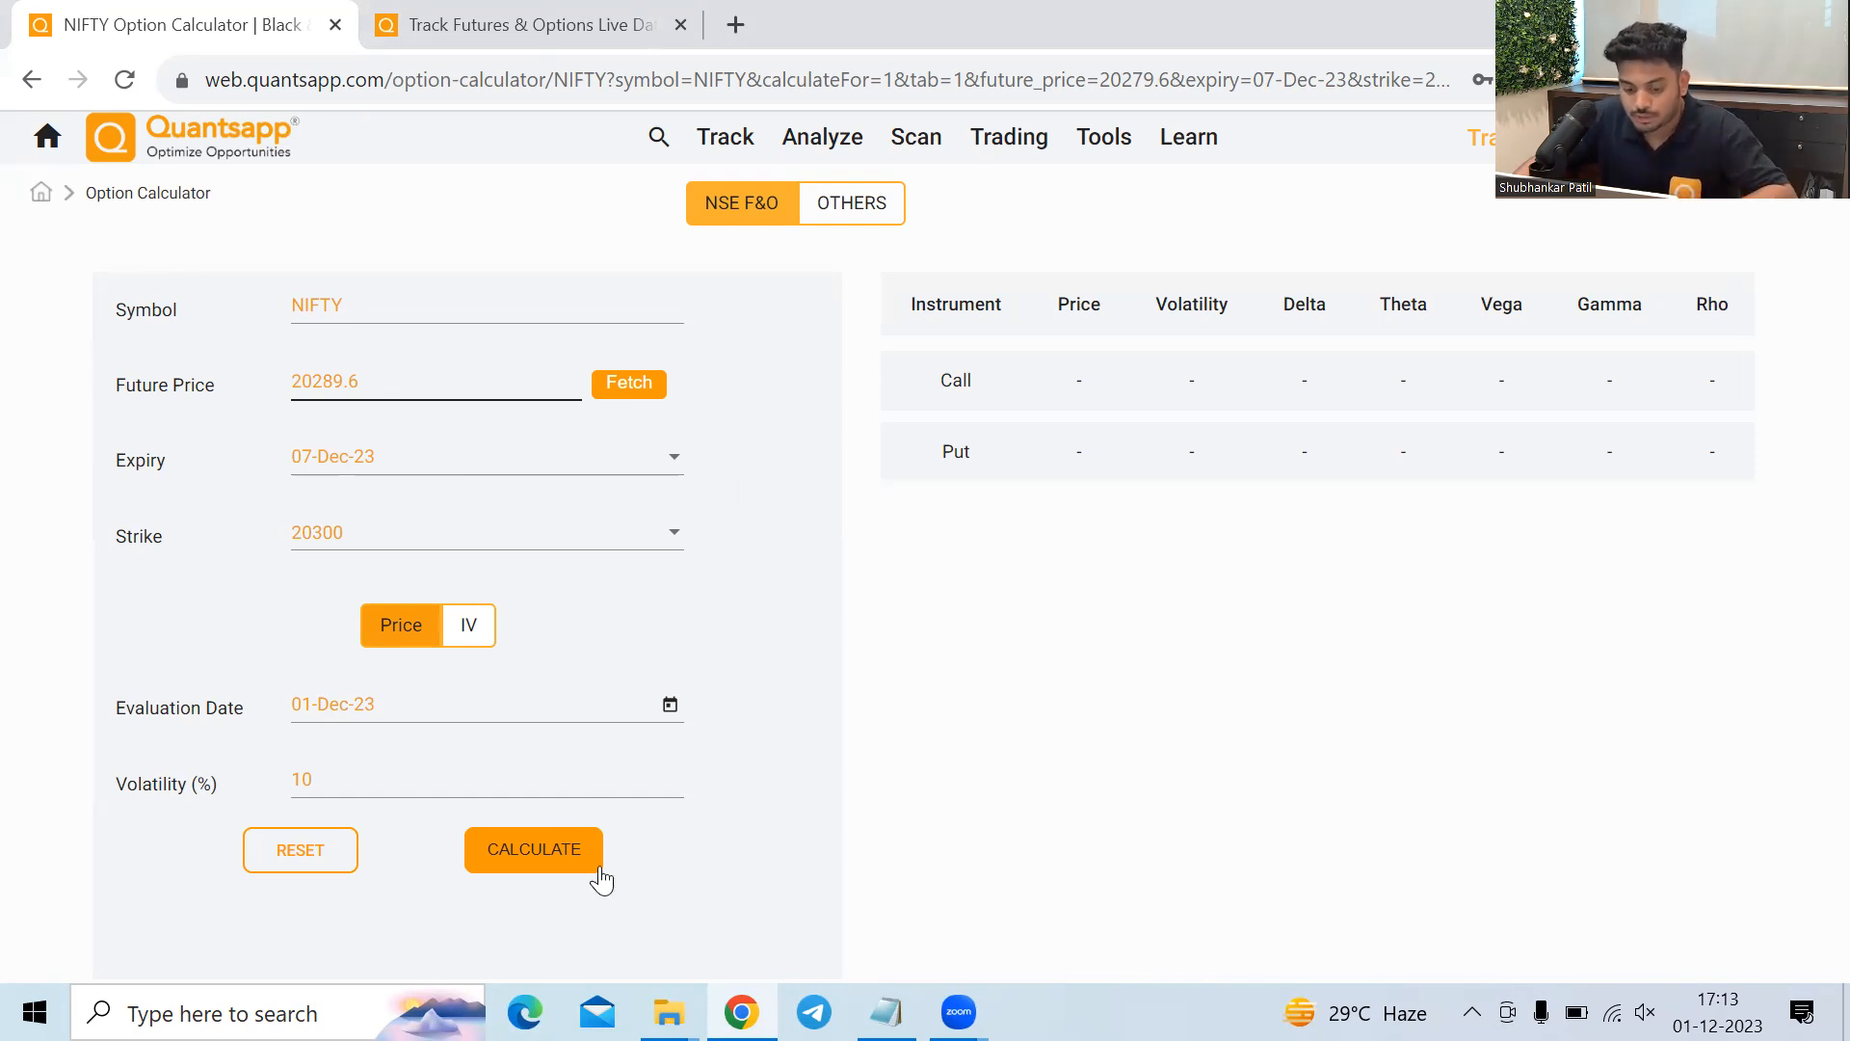
{"action": "left_click", "coordinate": [533, 848]}
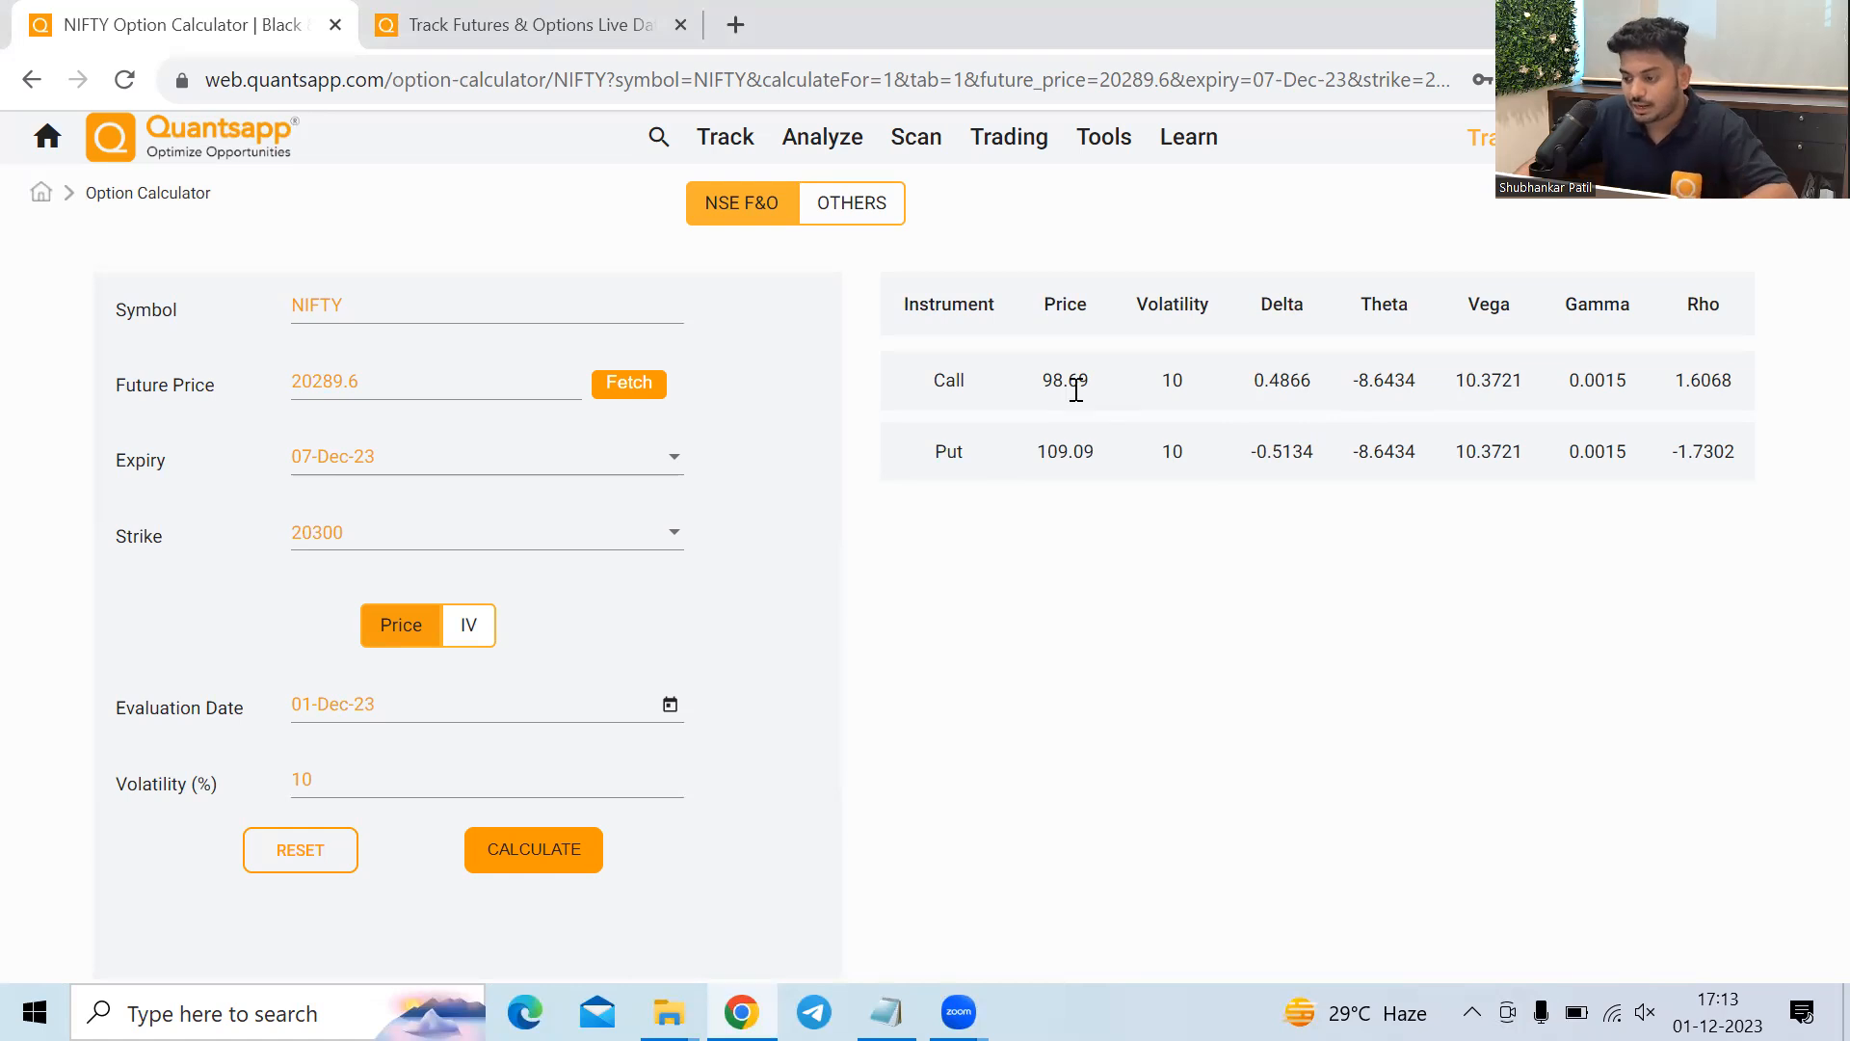
{"action": "double_click", "coordinate": [1064, 451]}
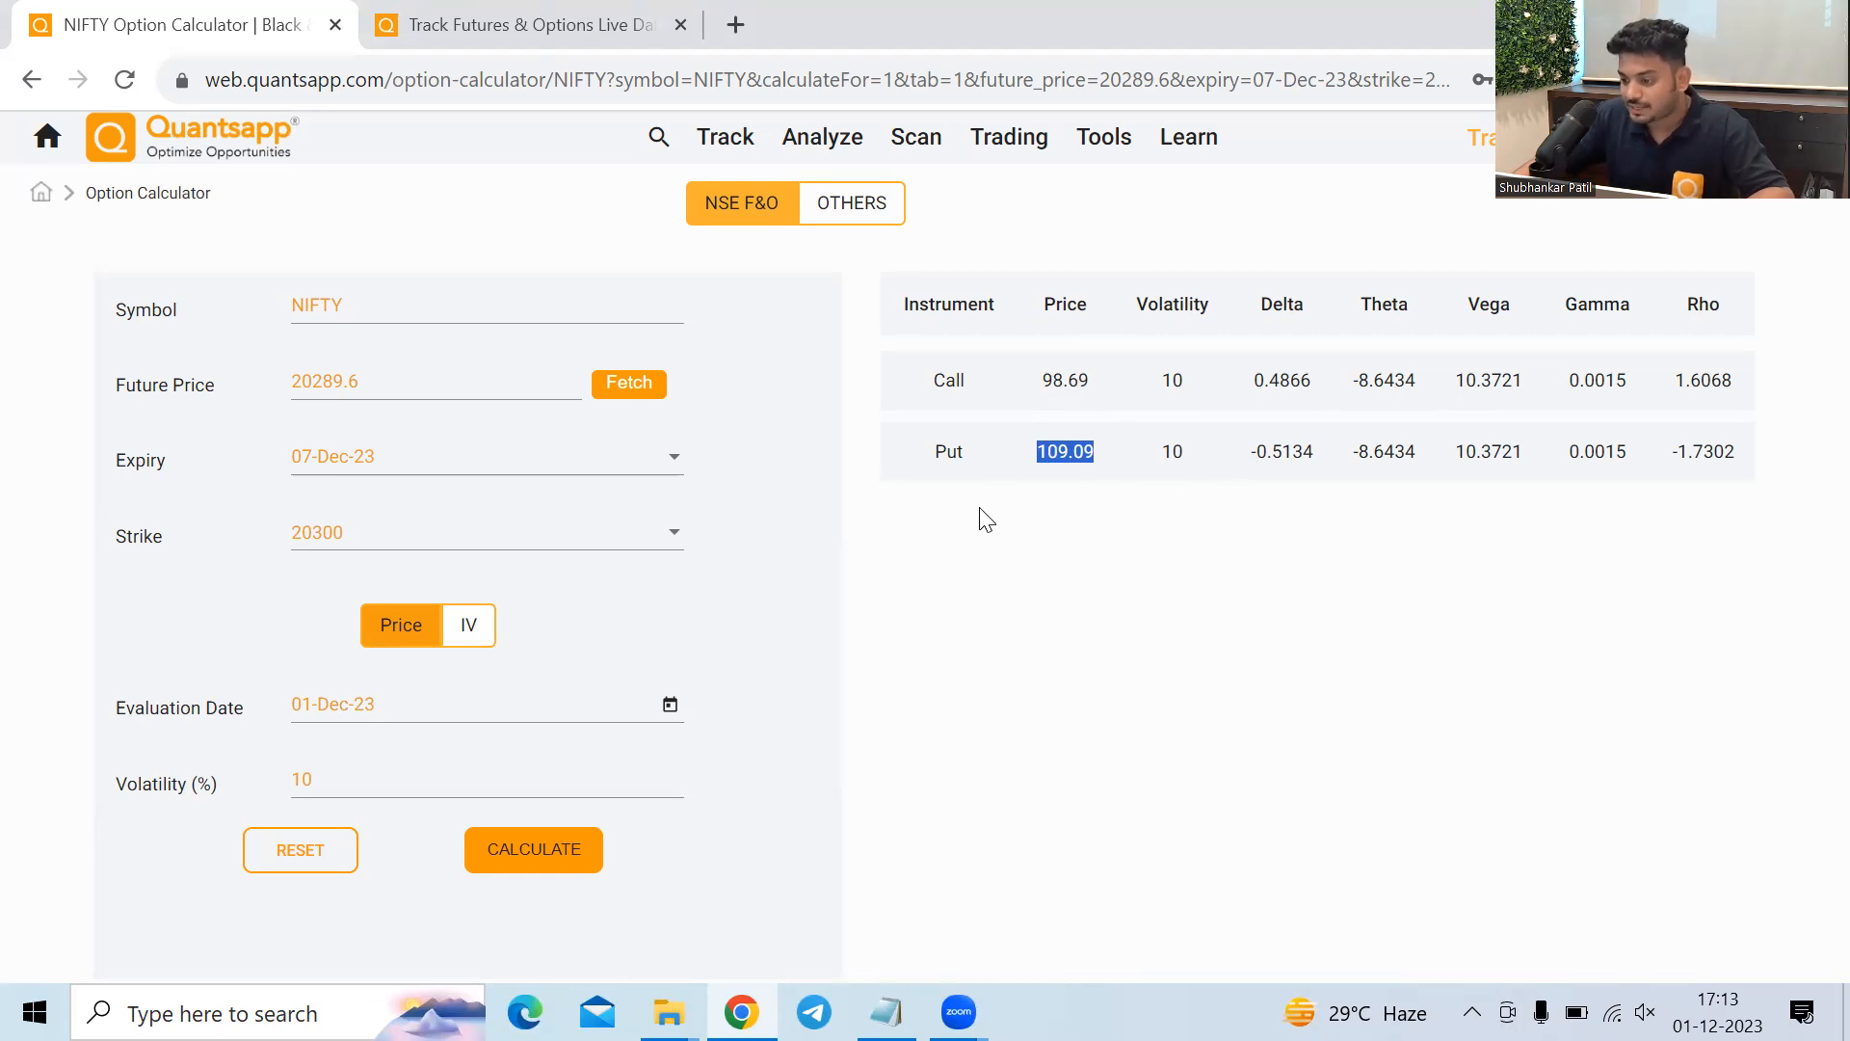
{"action": "mouse_move", "coordinate": [1191, 428]}
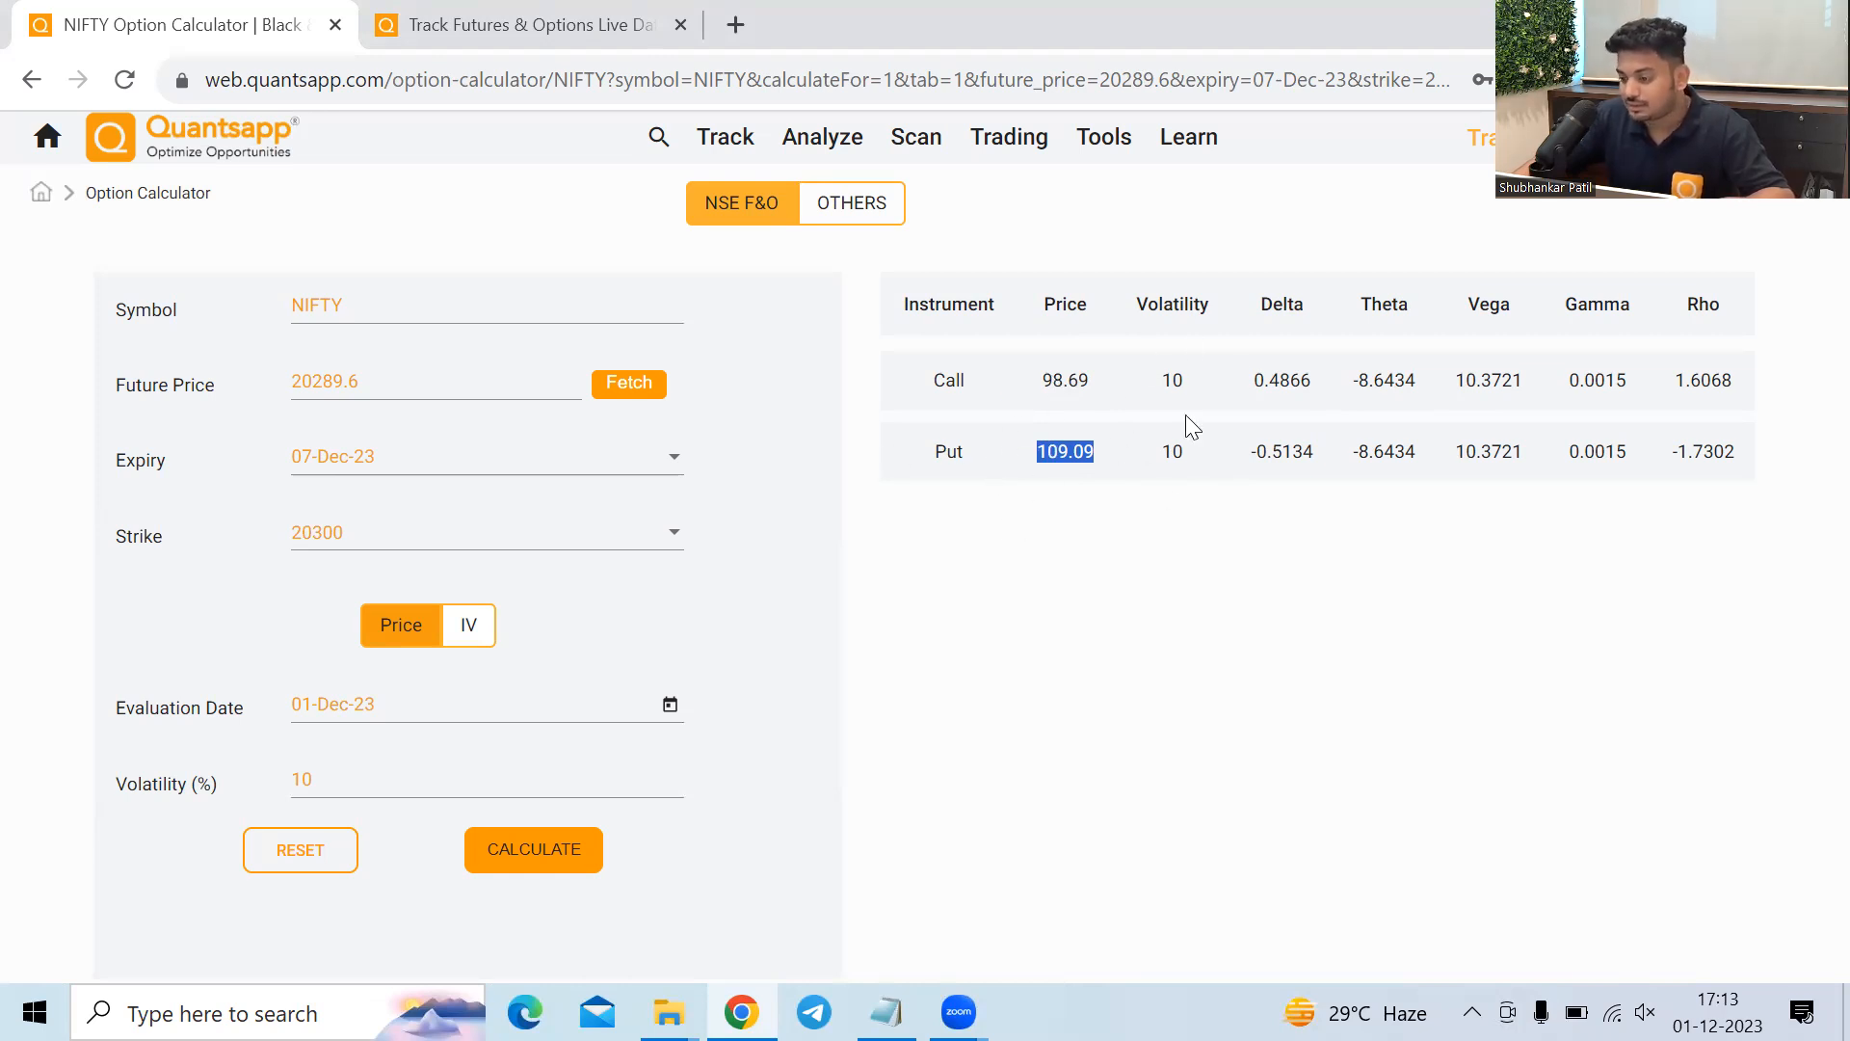
{"action": "mouse_move", "coordinate": [1255, 451]}
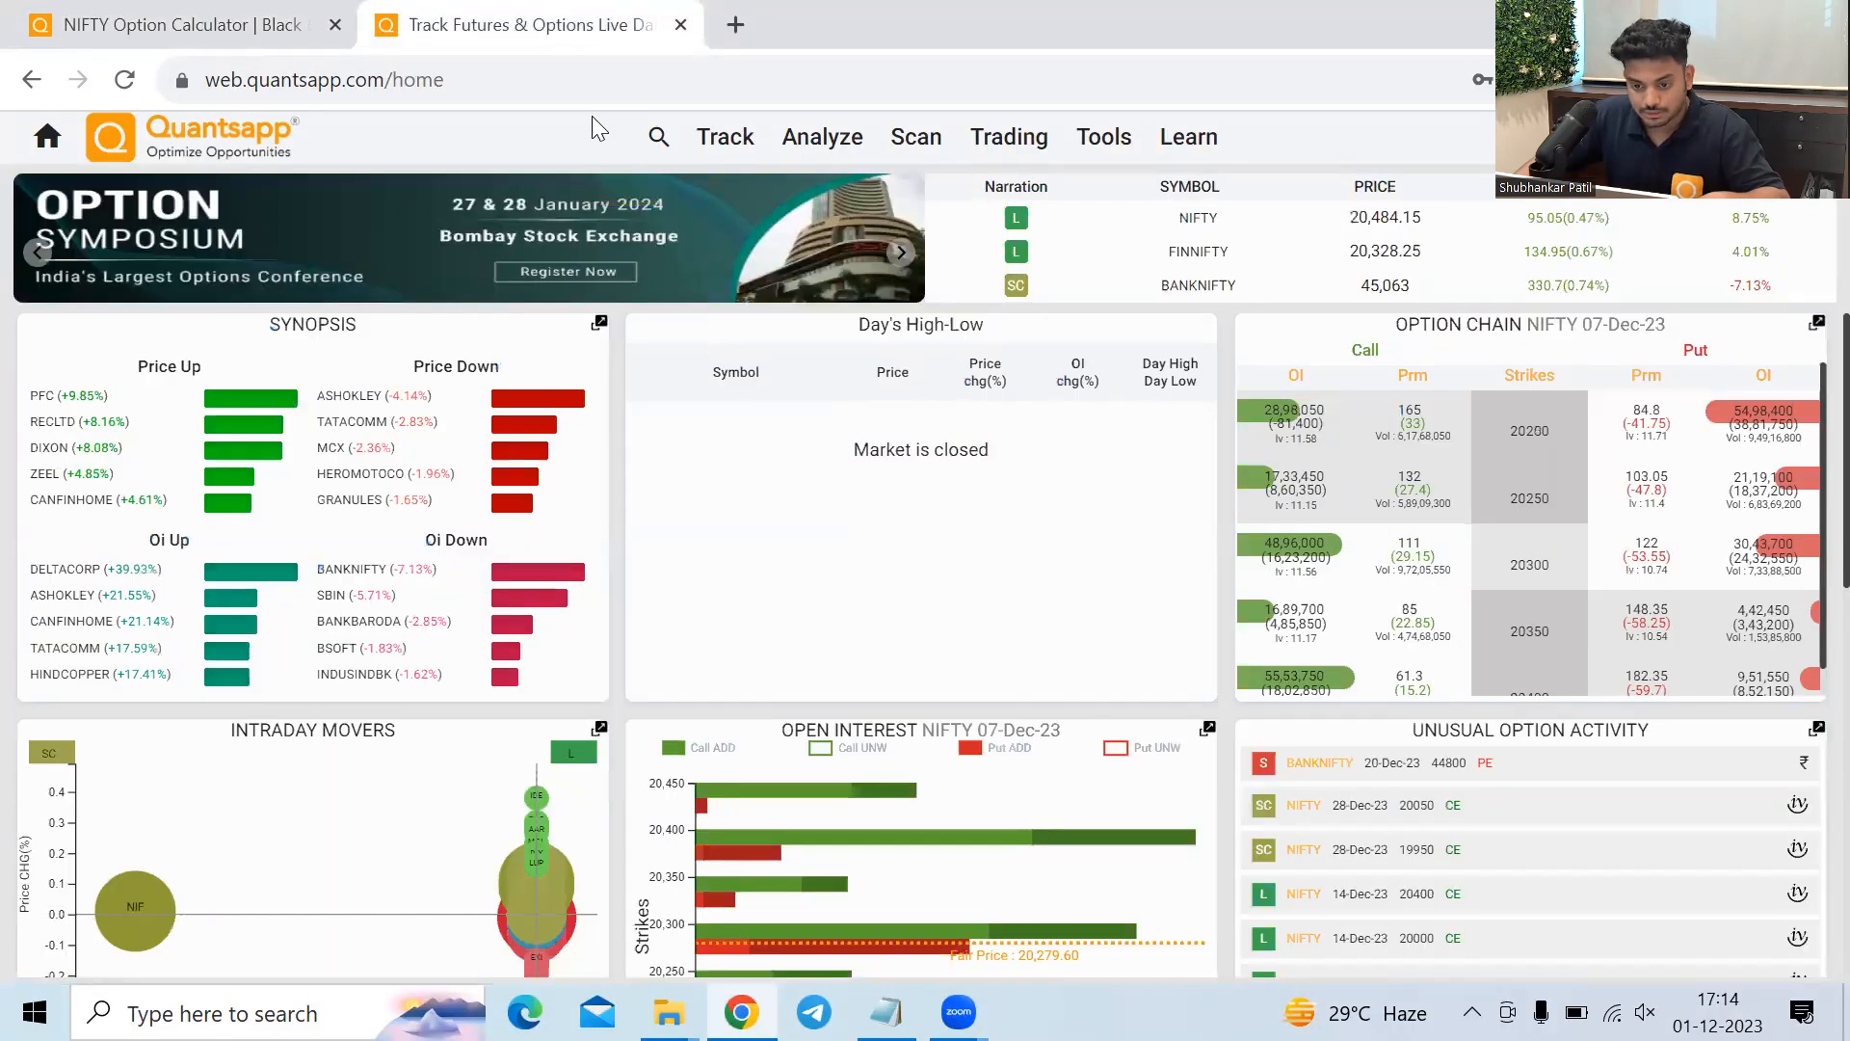
Reopen the GODREJCP 28-Dec-2023 option chain and scroll through strikes around 1010-1100.
{"action": "type", "text": "cha"}
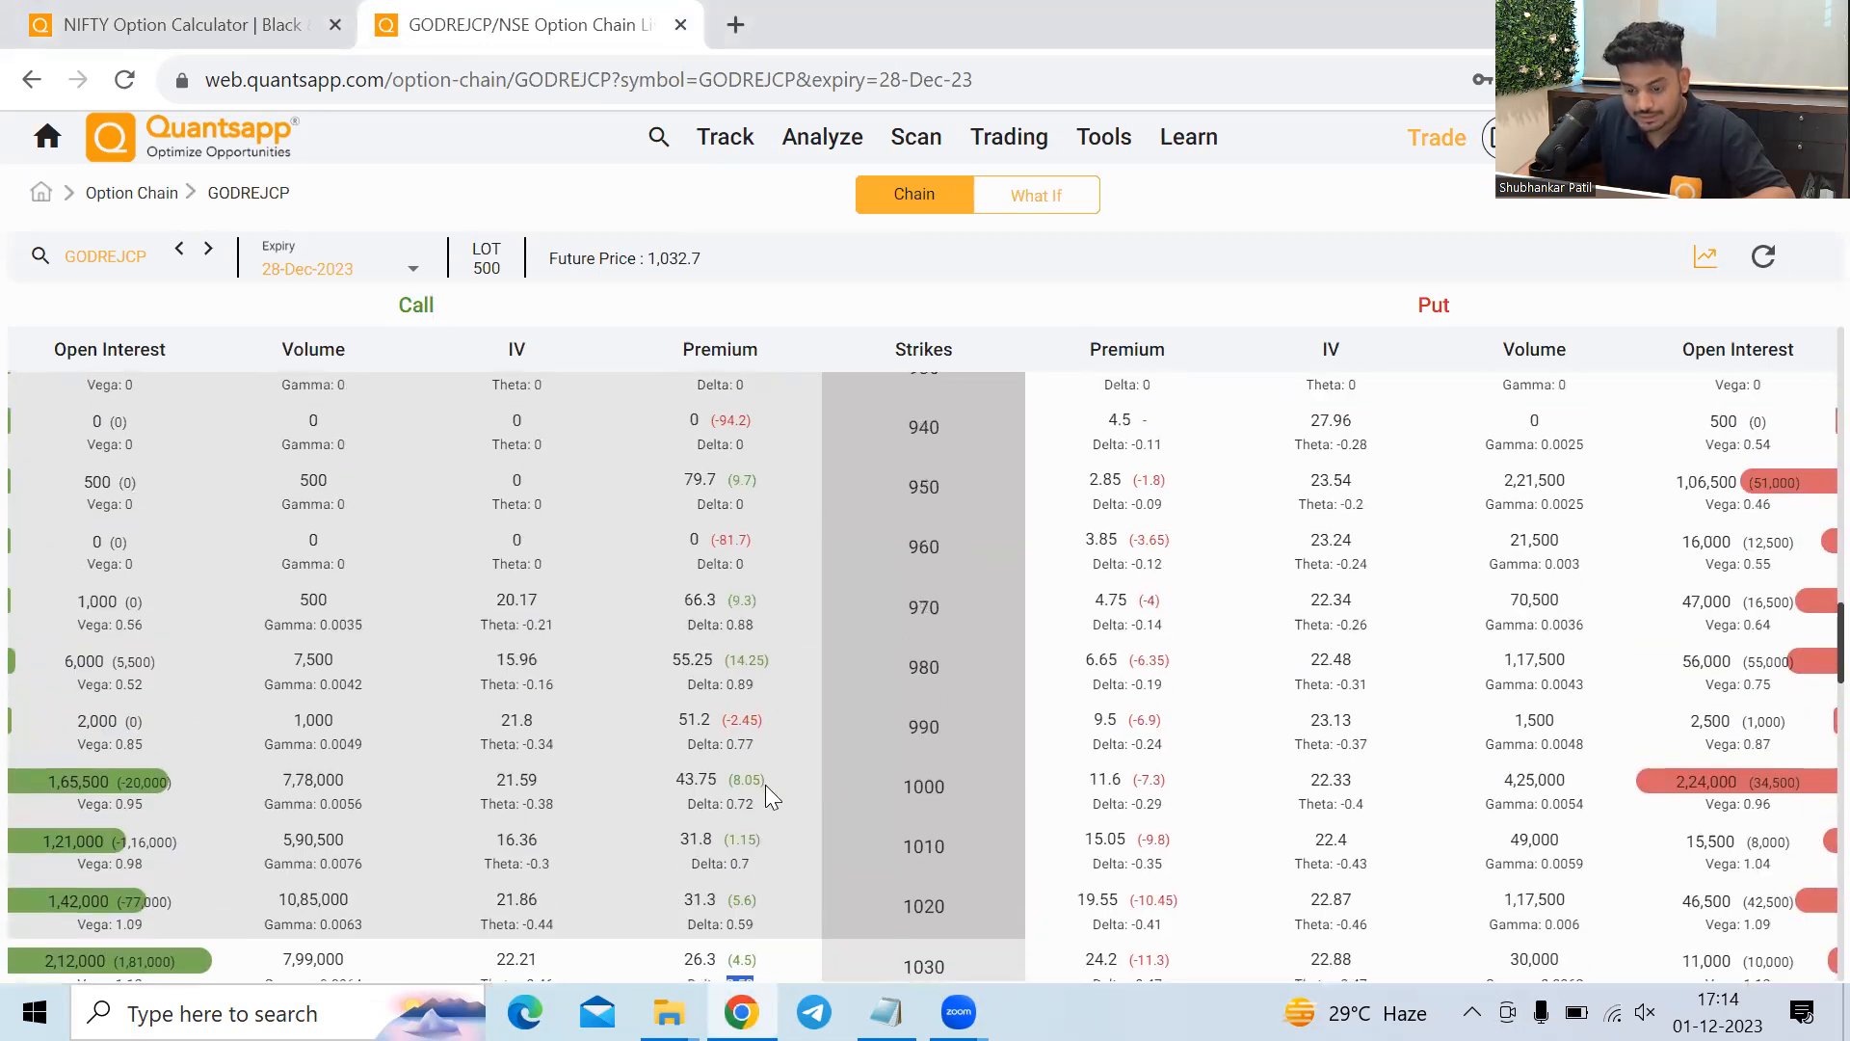
{"action": "scroll", "scroll_direction": "down", "scroll_amount": 3}
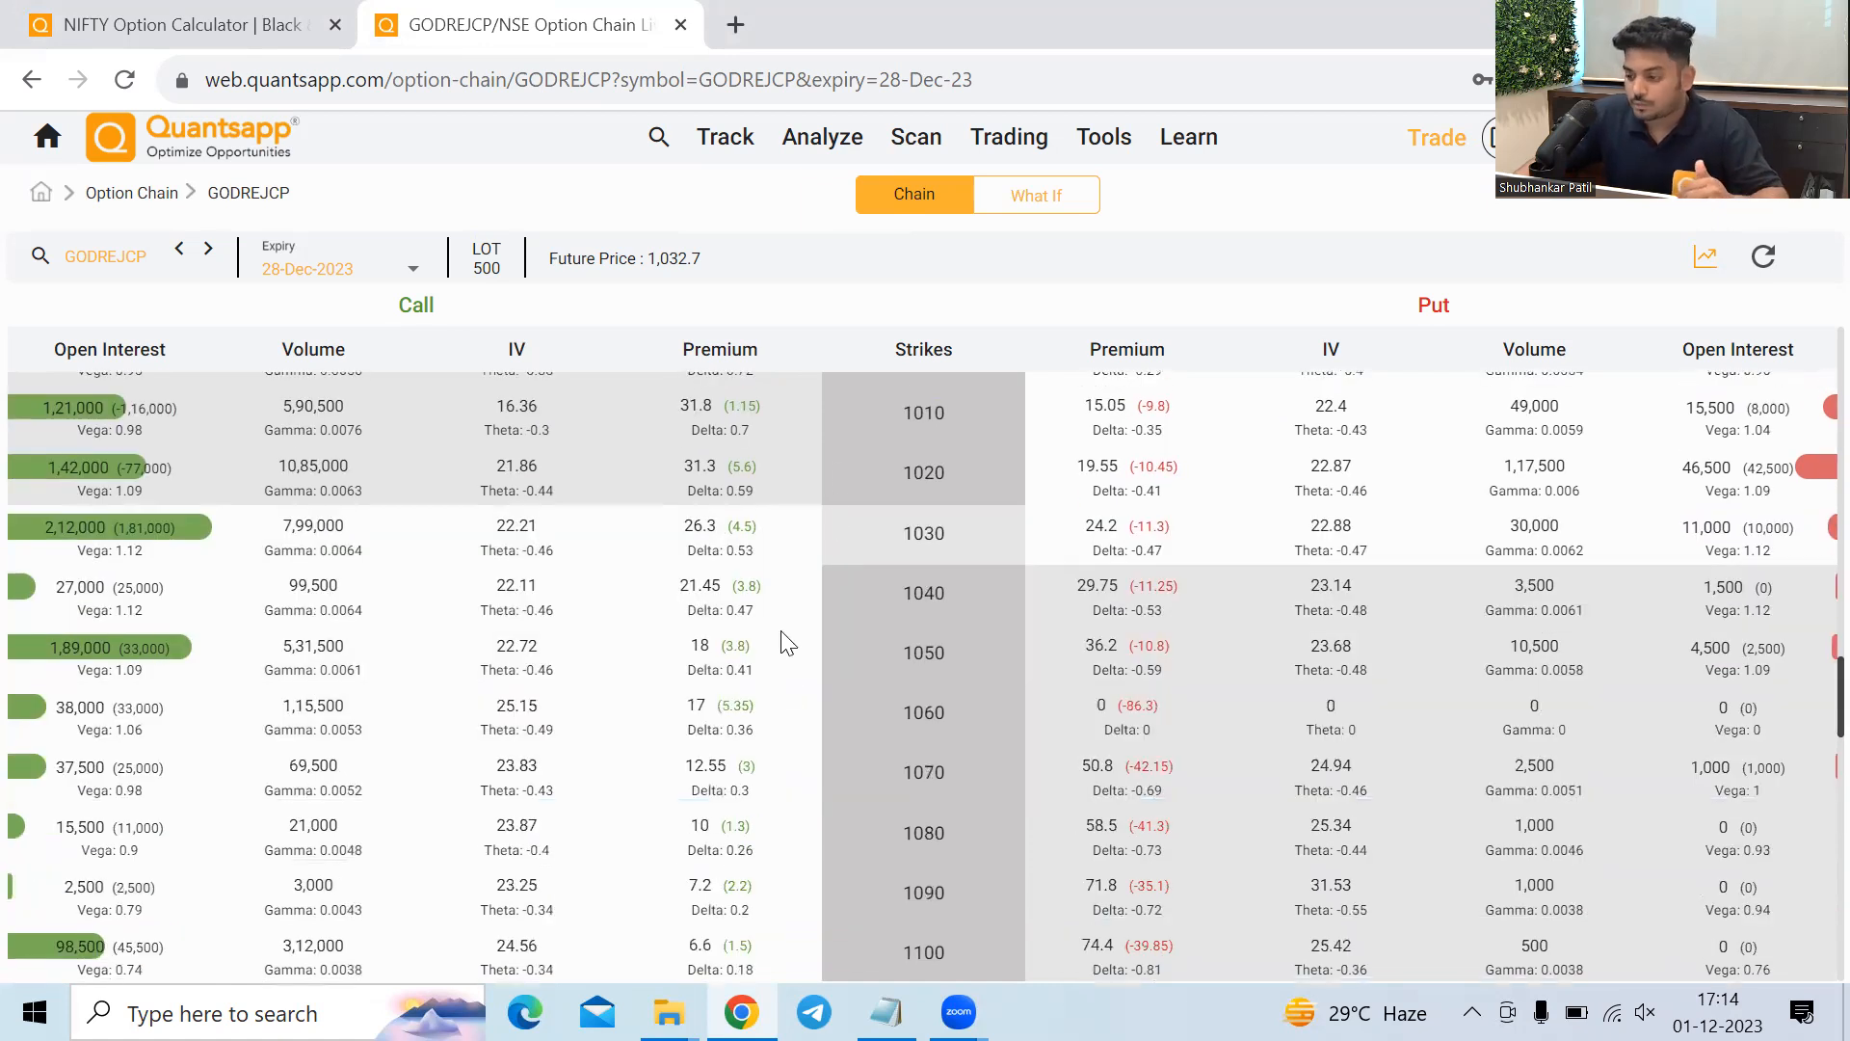
{"action": "mouse_move", "coordinate": [719, 522]}
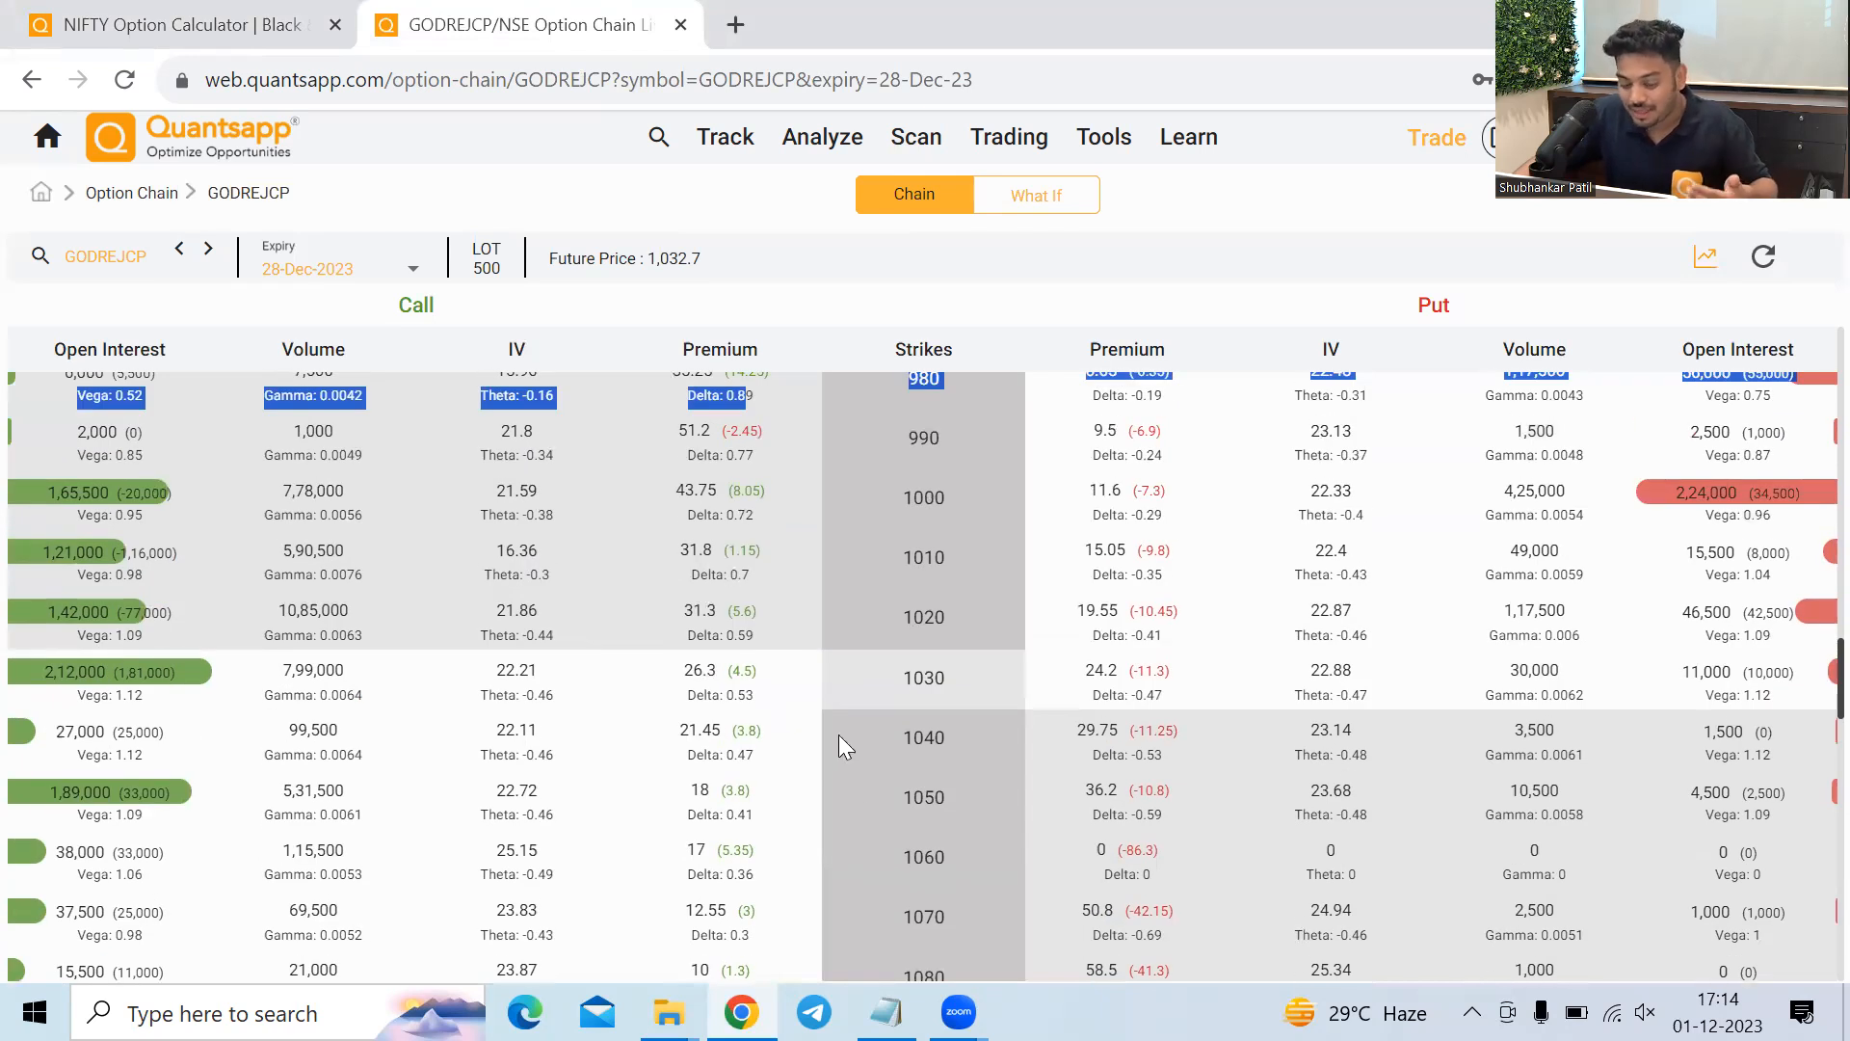
{"action": "mouse_move", "coordinate": [815, 692]}
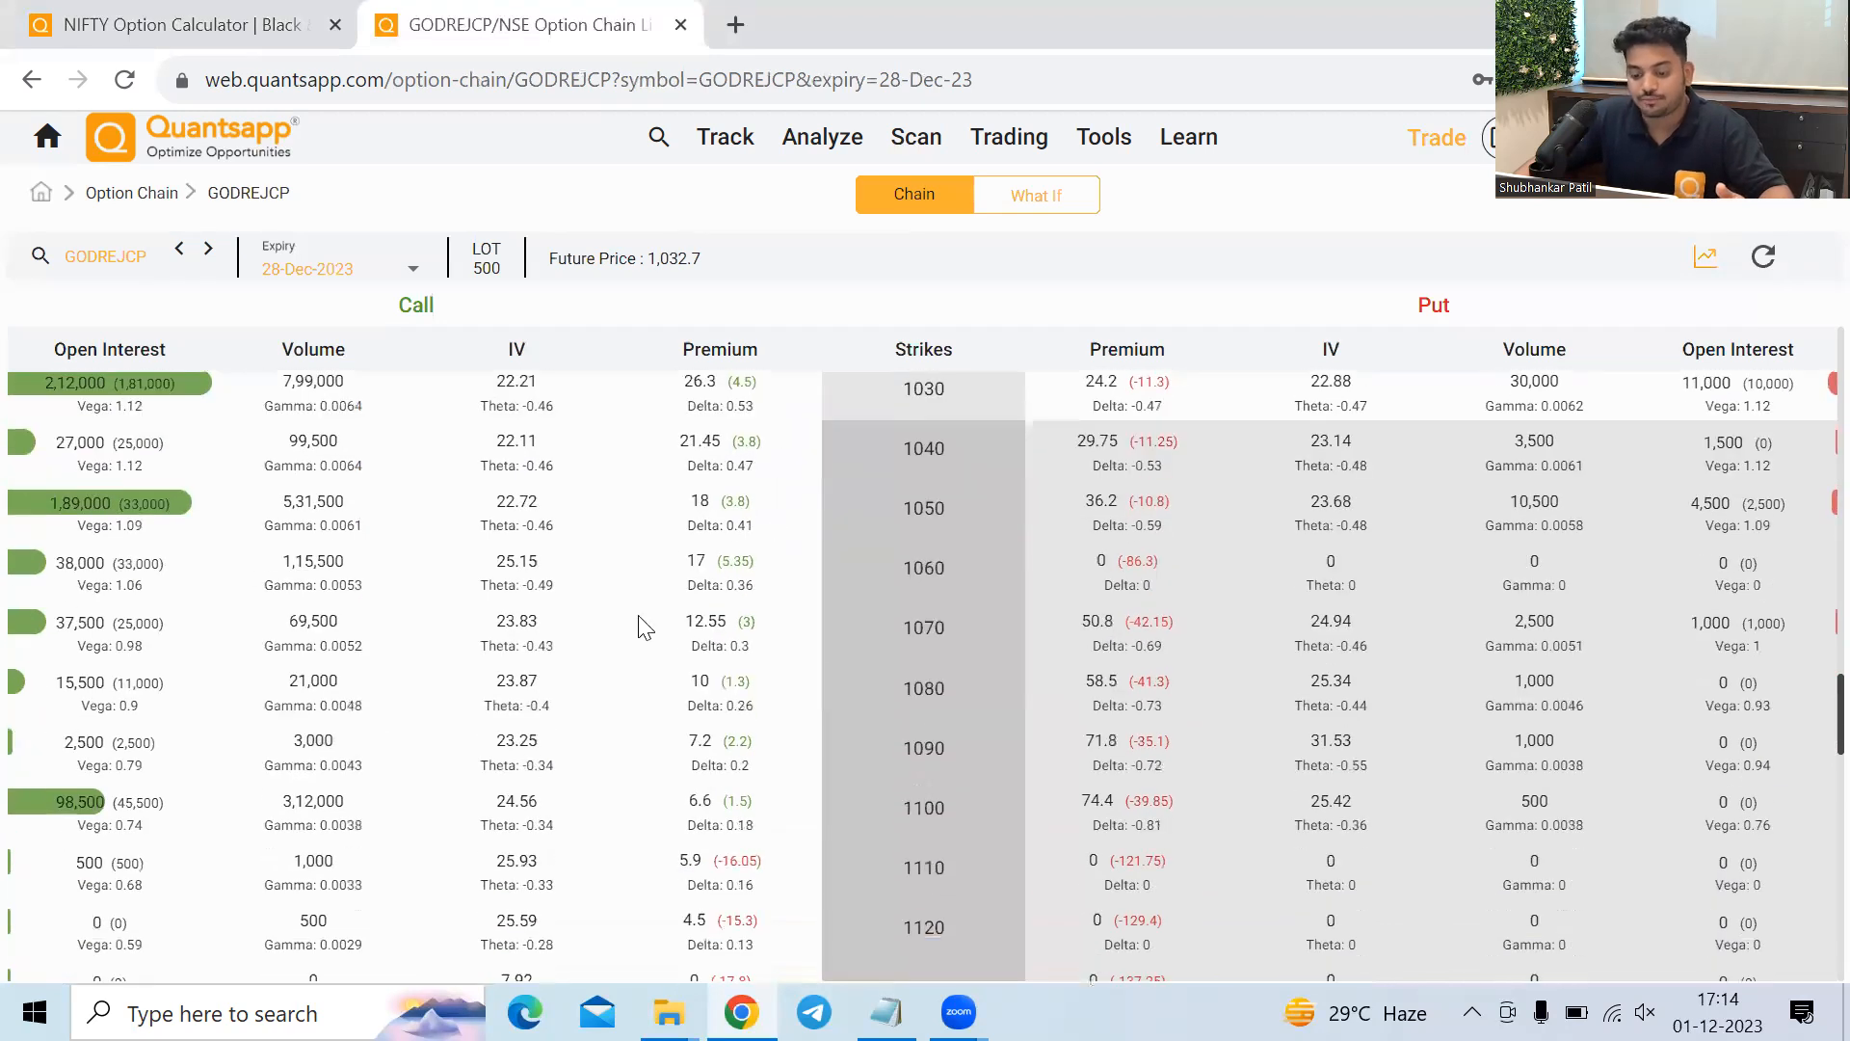
{"action": "scroll", "scroll_direction": "down", "scroll_amount": 3}
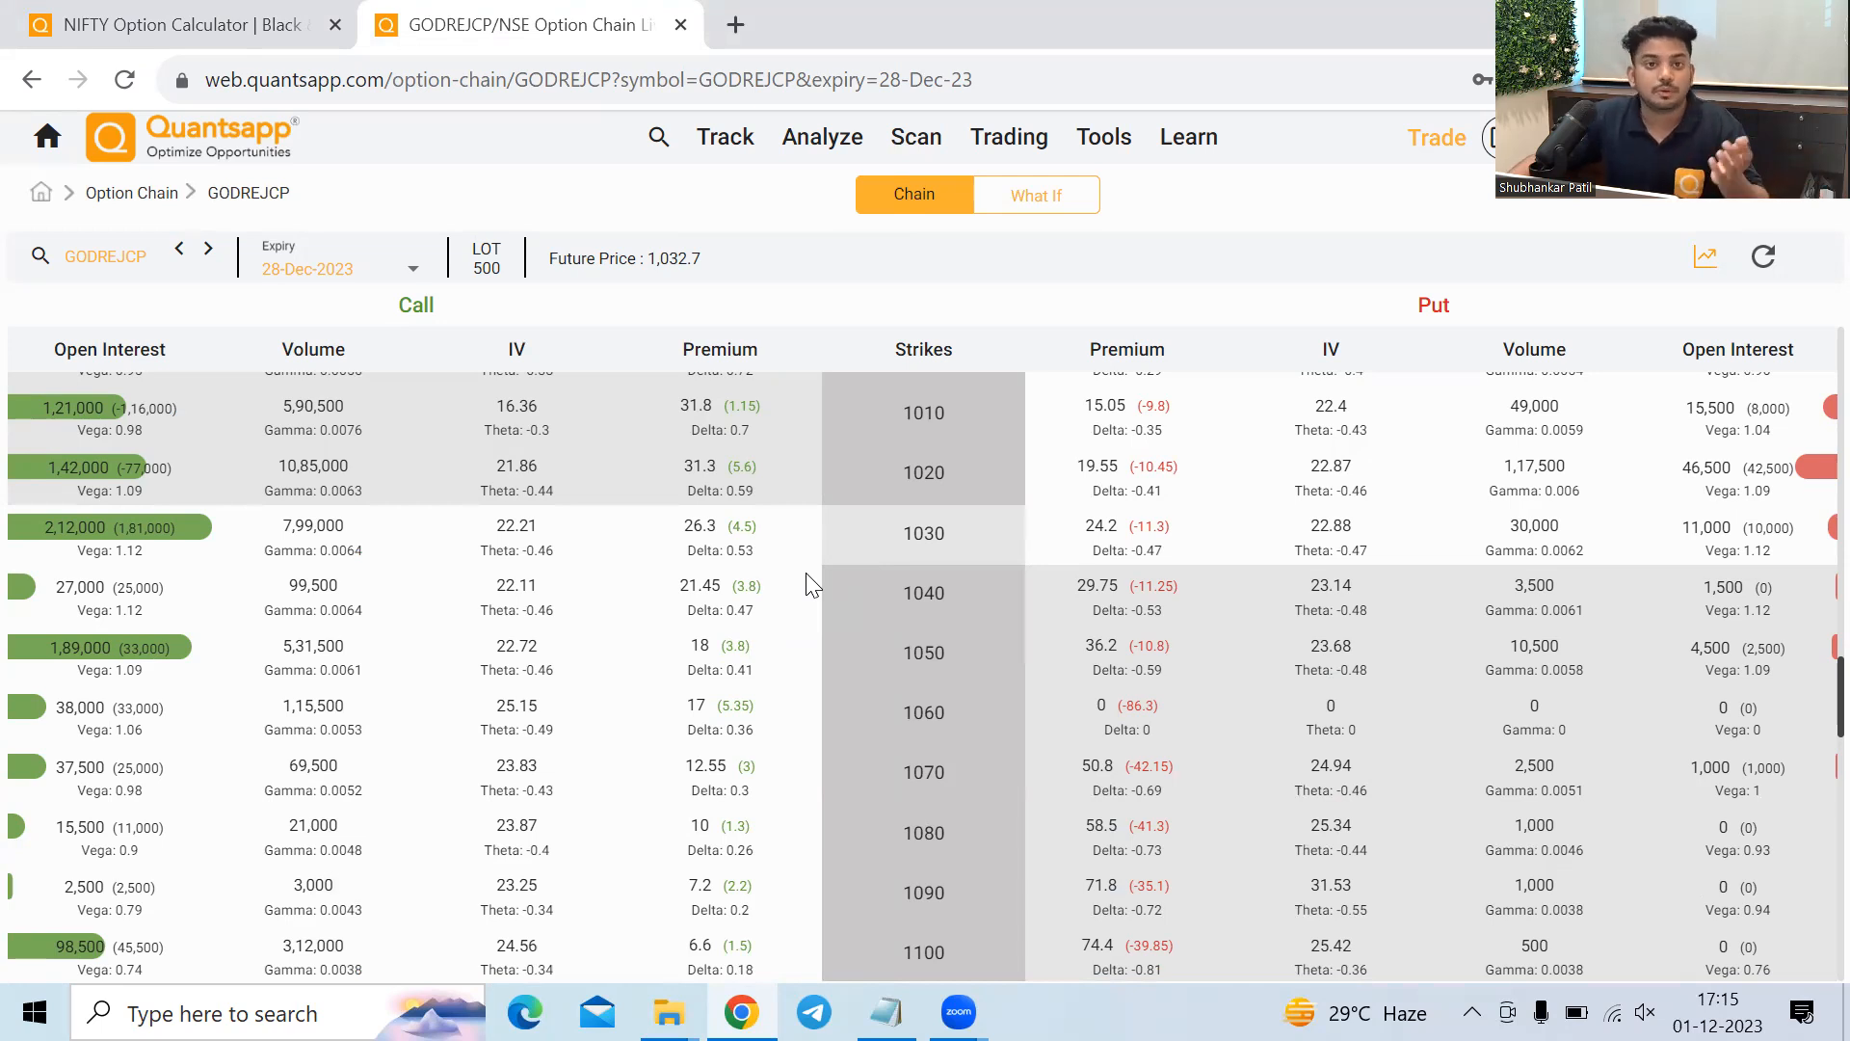
Return to the NIFTY option calculator tab showing call 98.69 and put 109.09.
{"action": "left_click", "coordinate": [178, 23]}
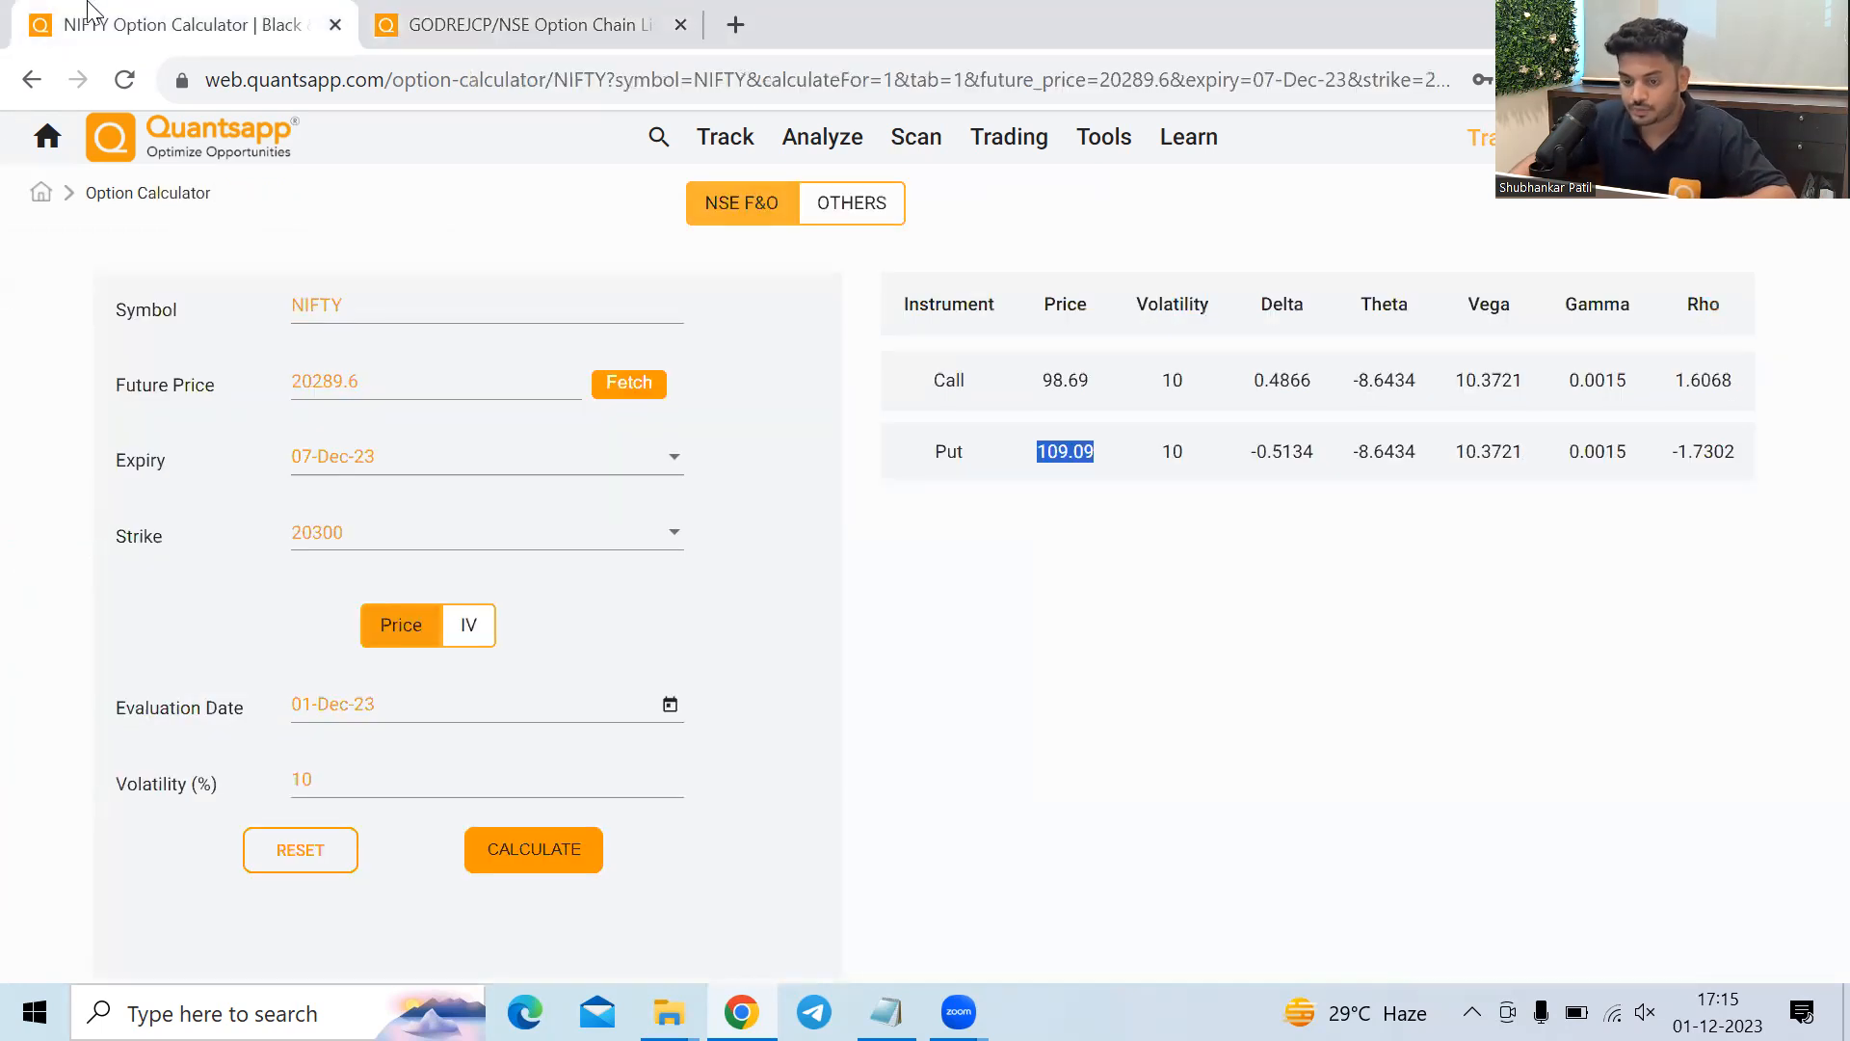
{"action": "mouse_move", "coordinate": [1157, 798]}
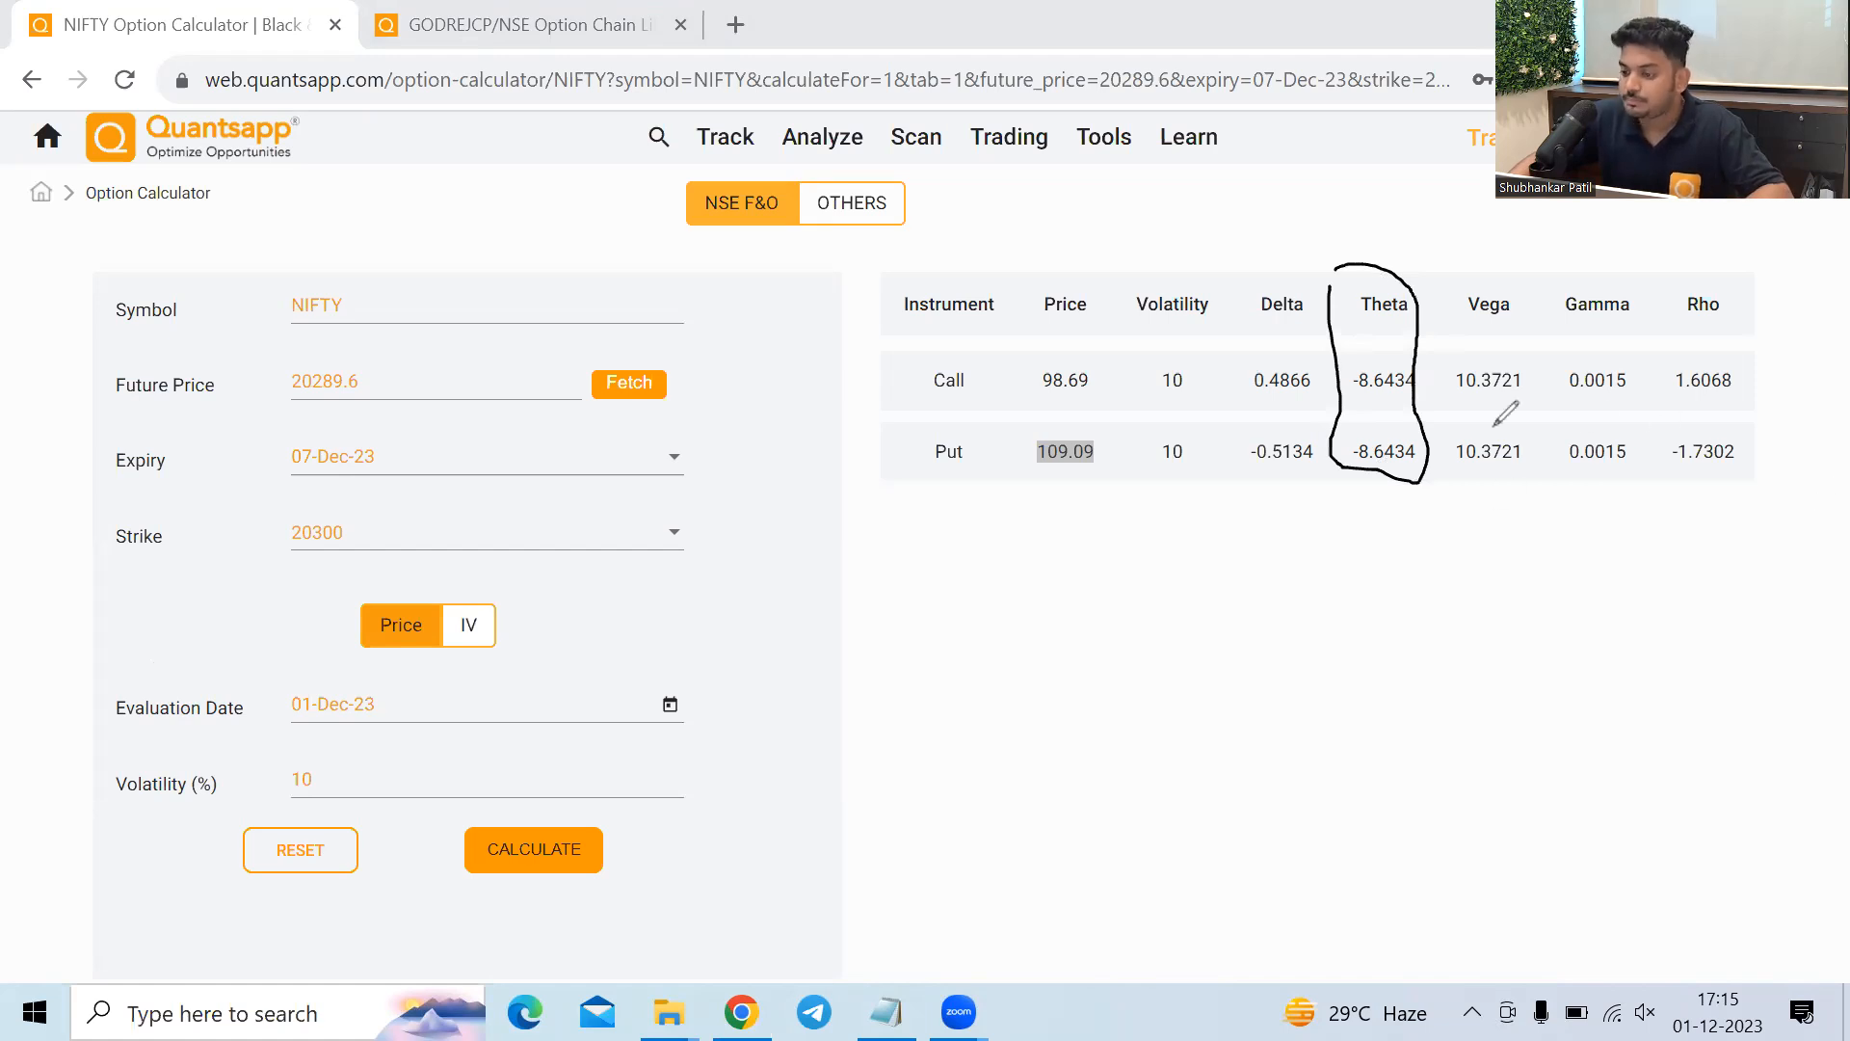
{"action": "mouse_move", "coordinate": [1378, 781]}
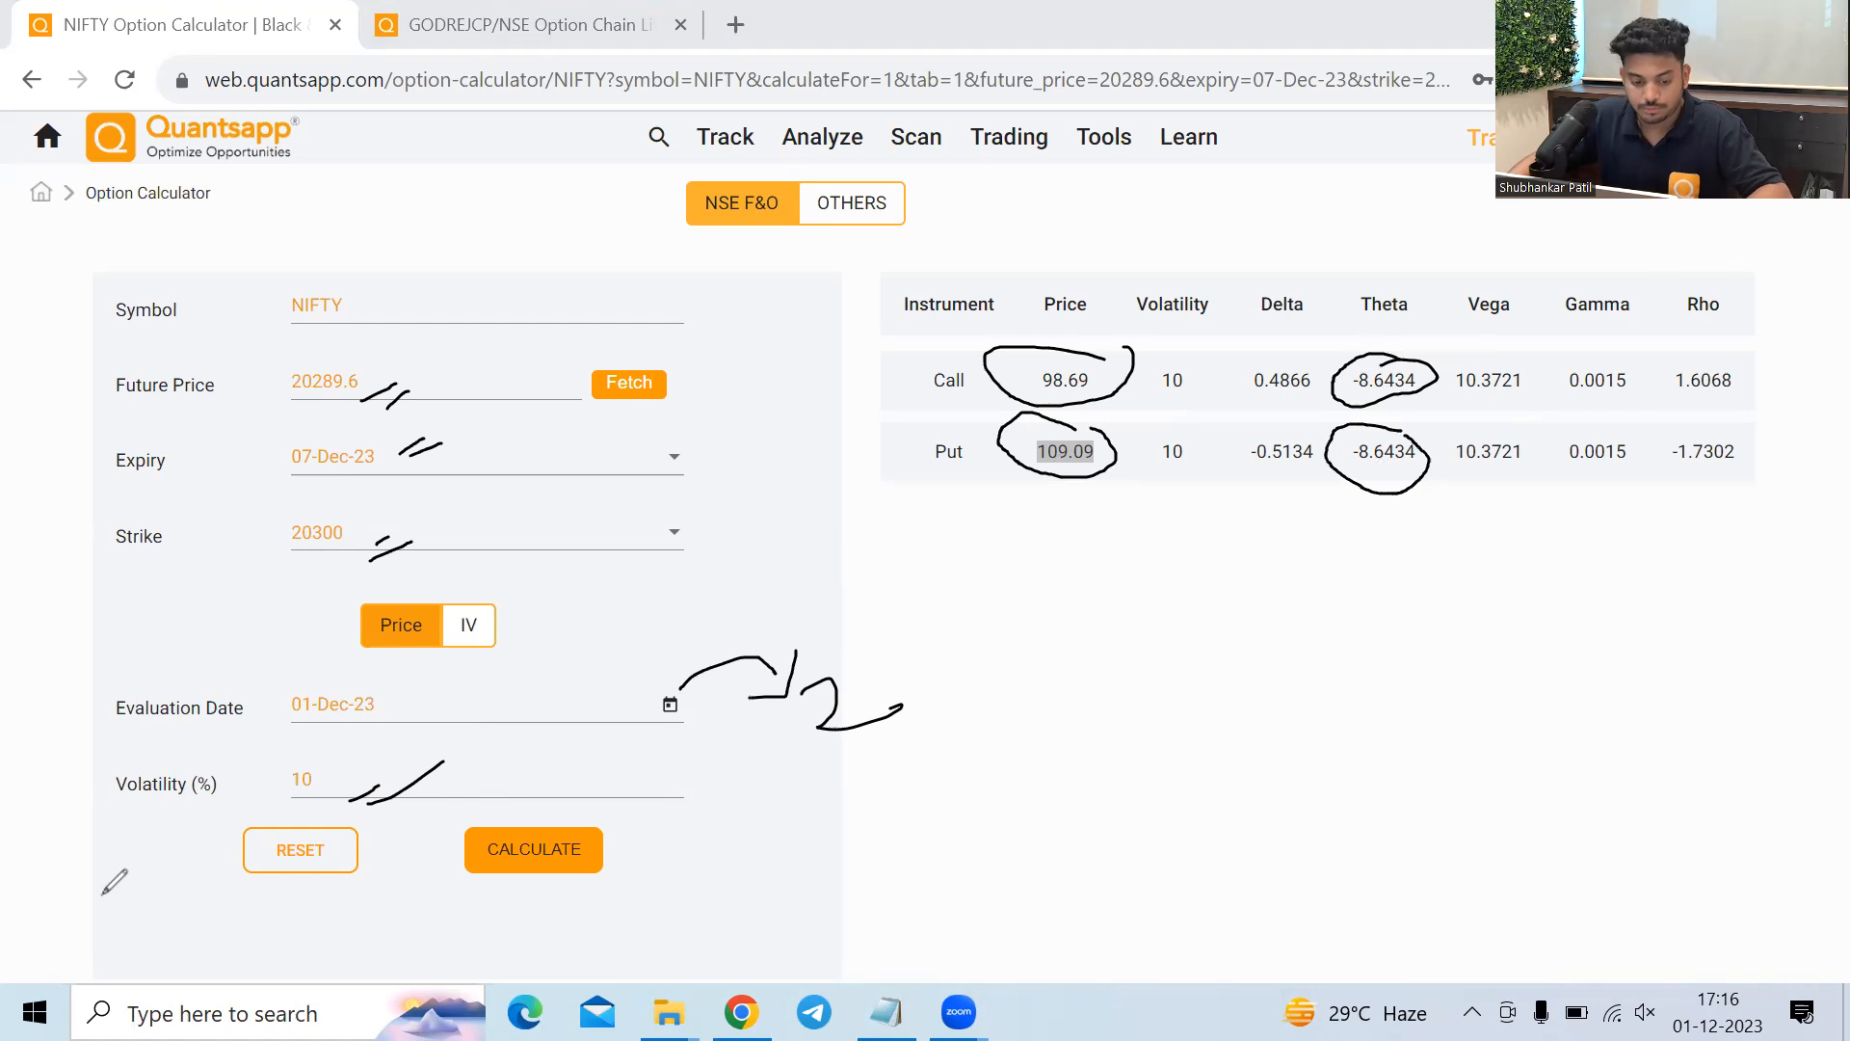
{"action": "mouse_move", "coordinate": [171, 717]}
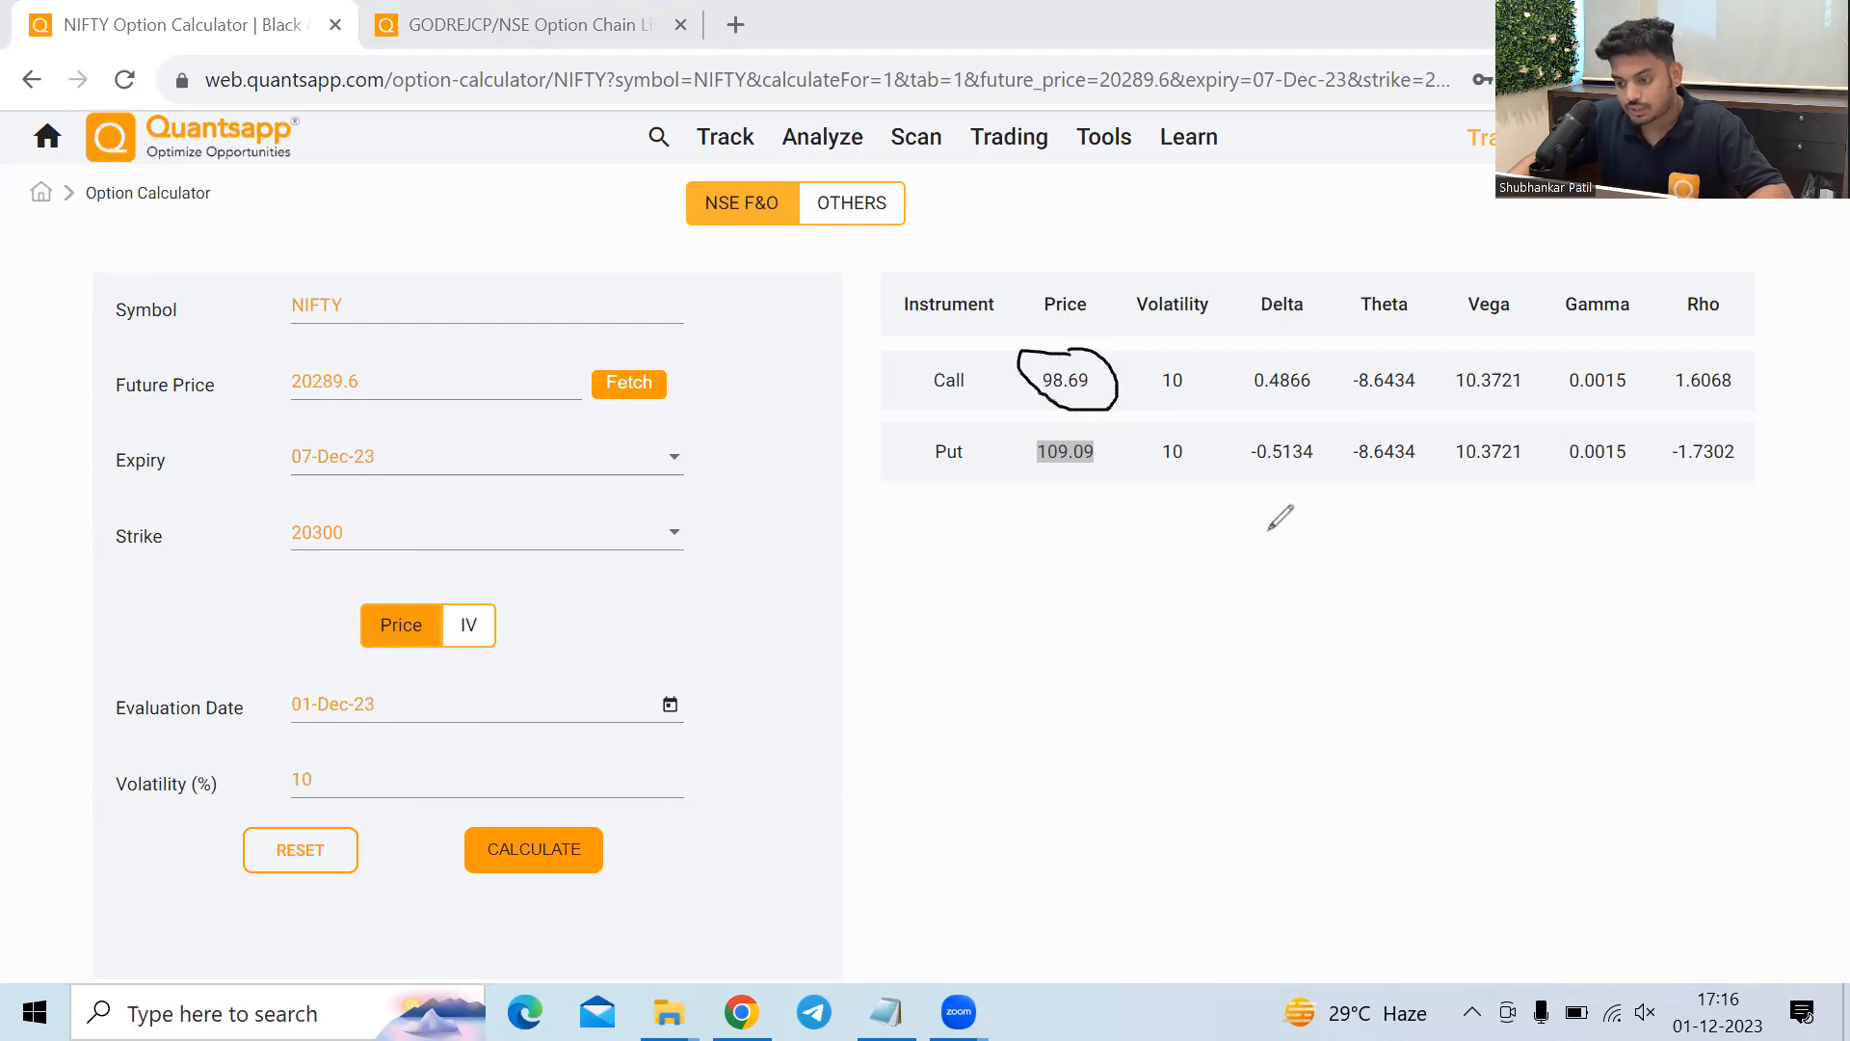
{"action": "mouse_move", "coordinate": [1112, 528]}
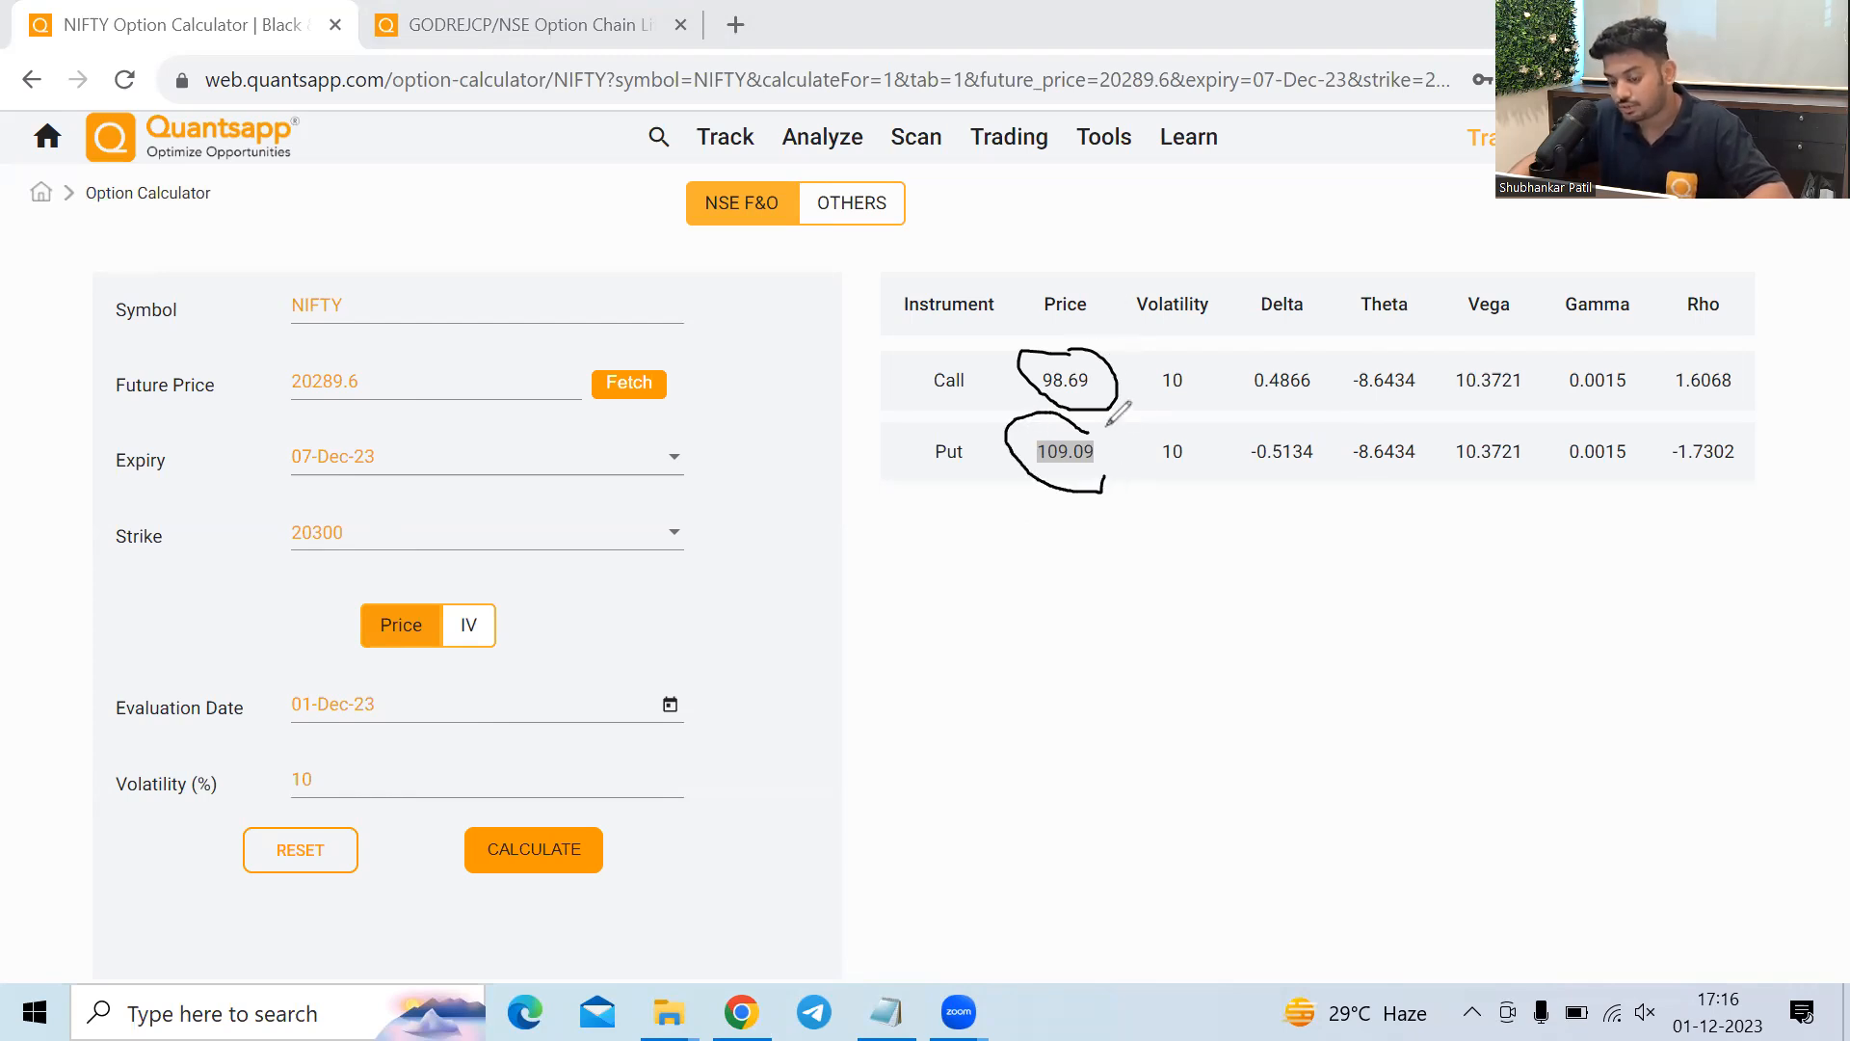
{"action": "left_click_drag", "start_coordinate": [1097, 413], "coordinate": [1268, 667]}
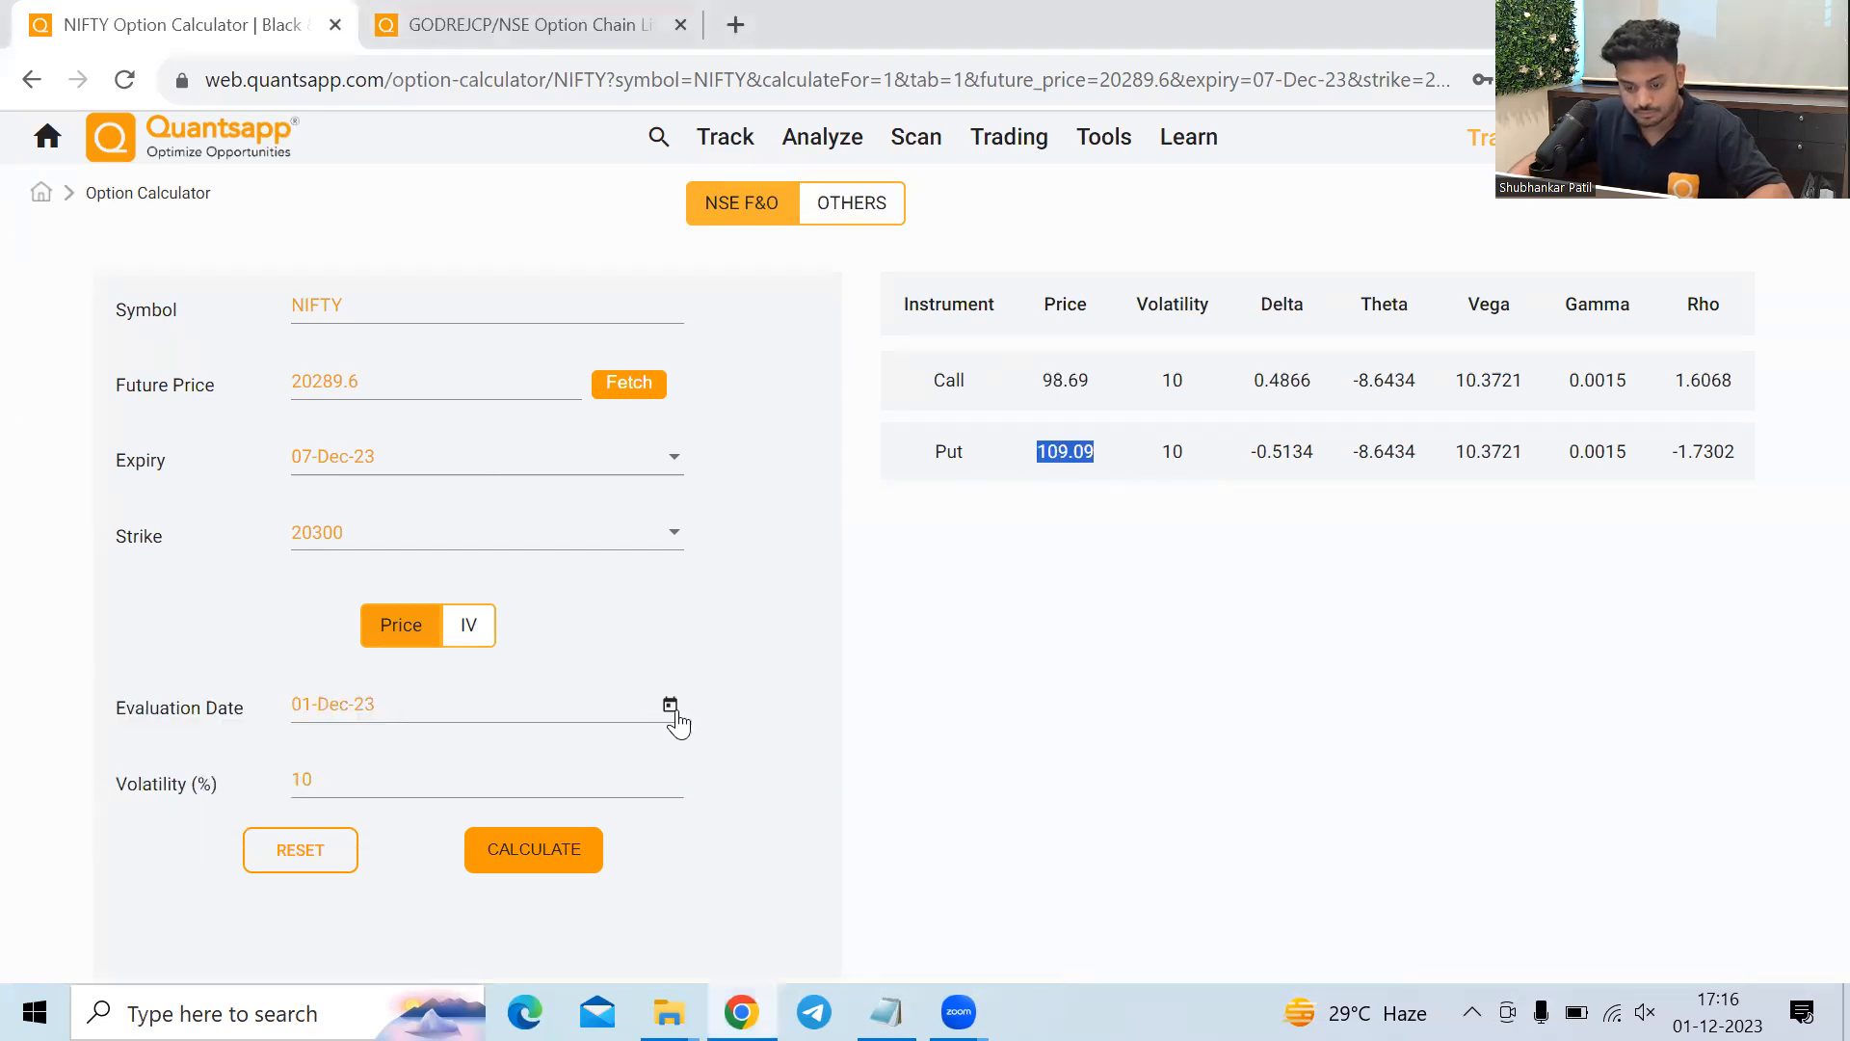
Move the evaluation date to 02-Dec-23 and recalculate: call 89.65, put 100.05, theta -9.4669.
{"action": "left_click", "coordinate": [670, 706]}
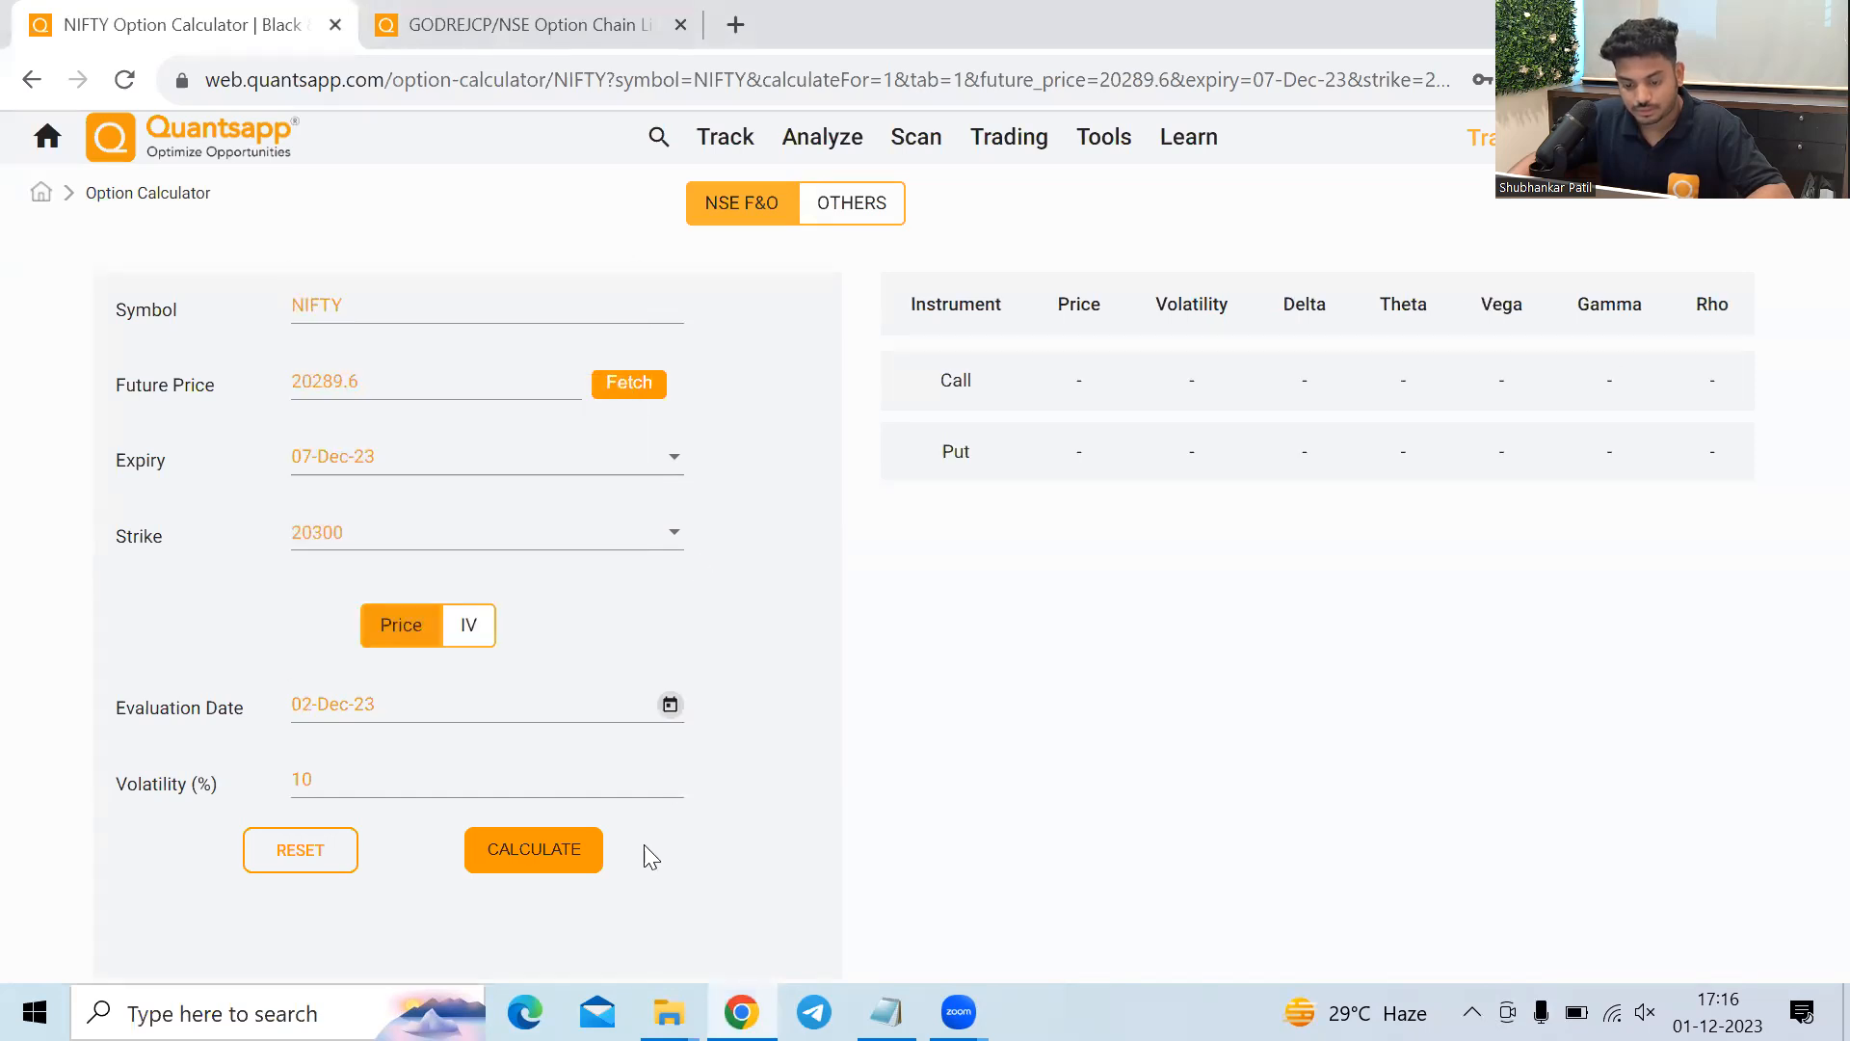
{"action": "left_click", "coordinate": [532, 850]}
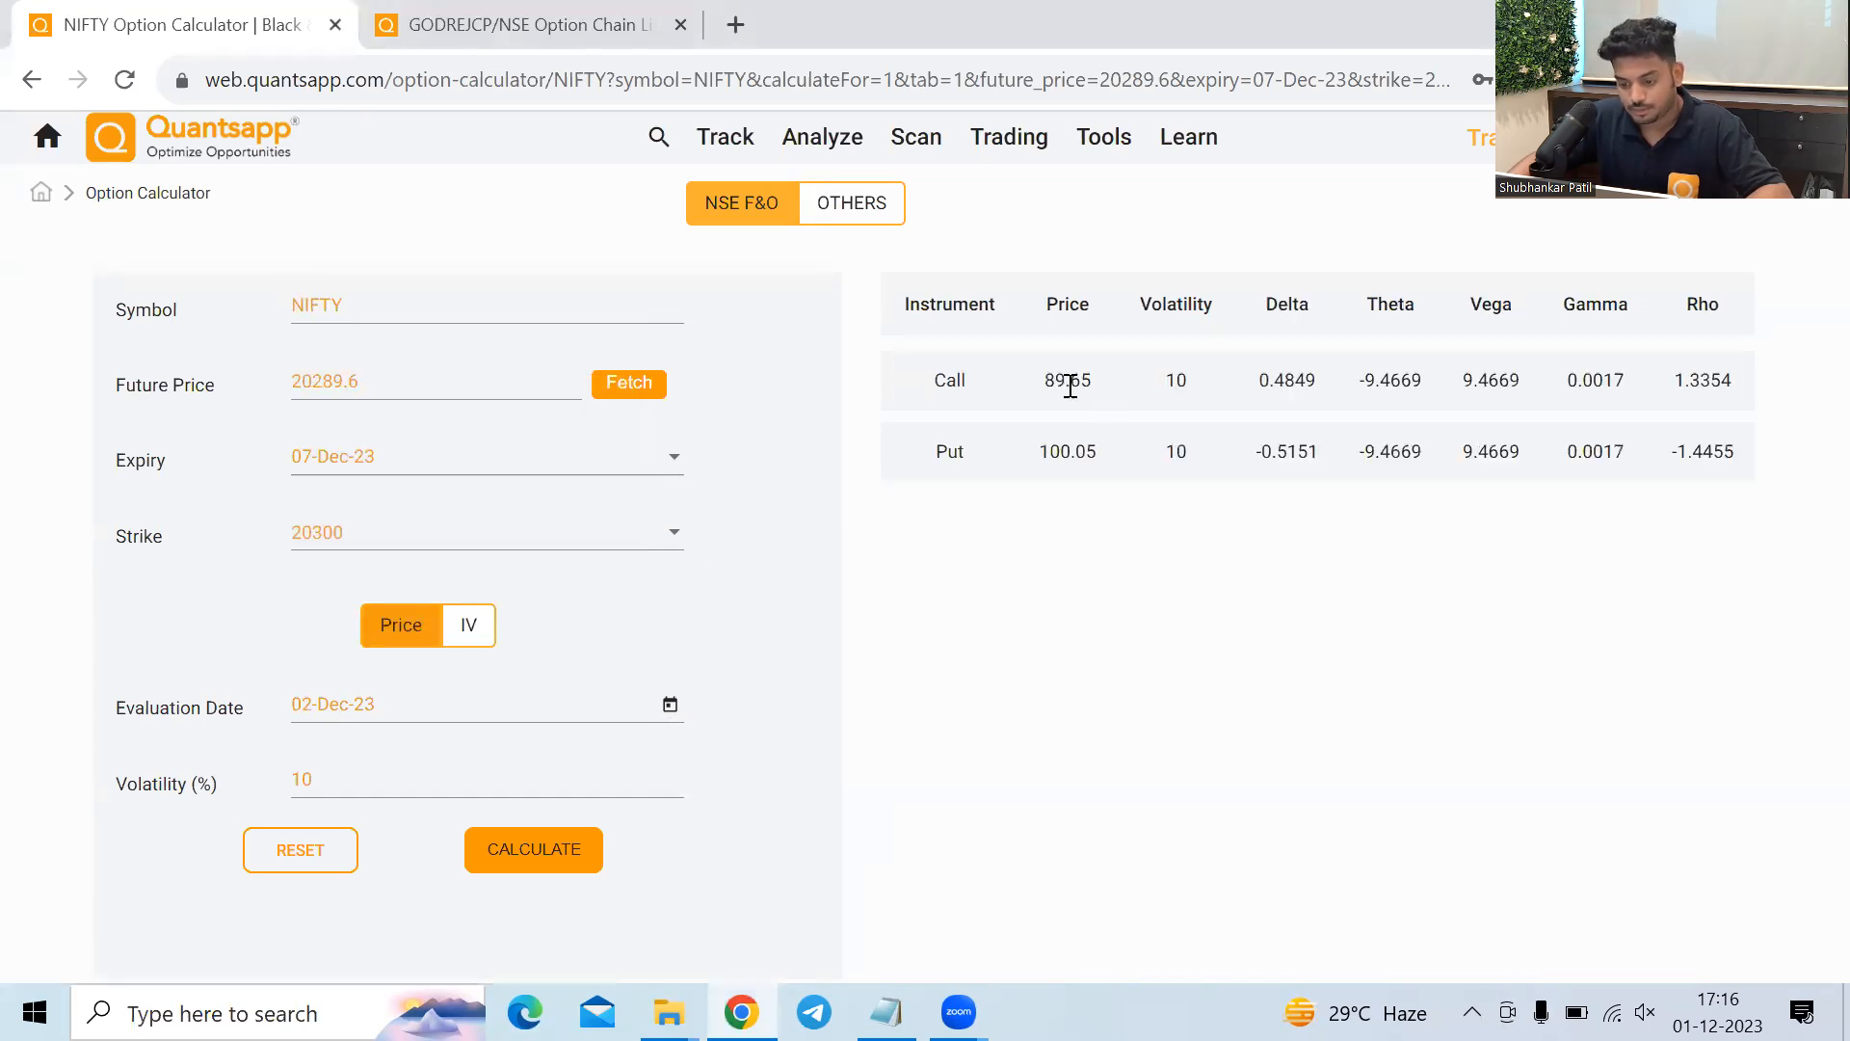
{"action": "double_click", "coordinate": [1066, 451]}
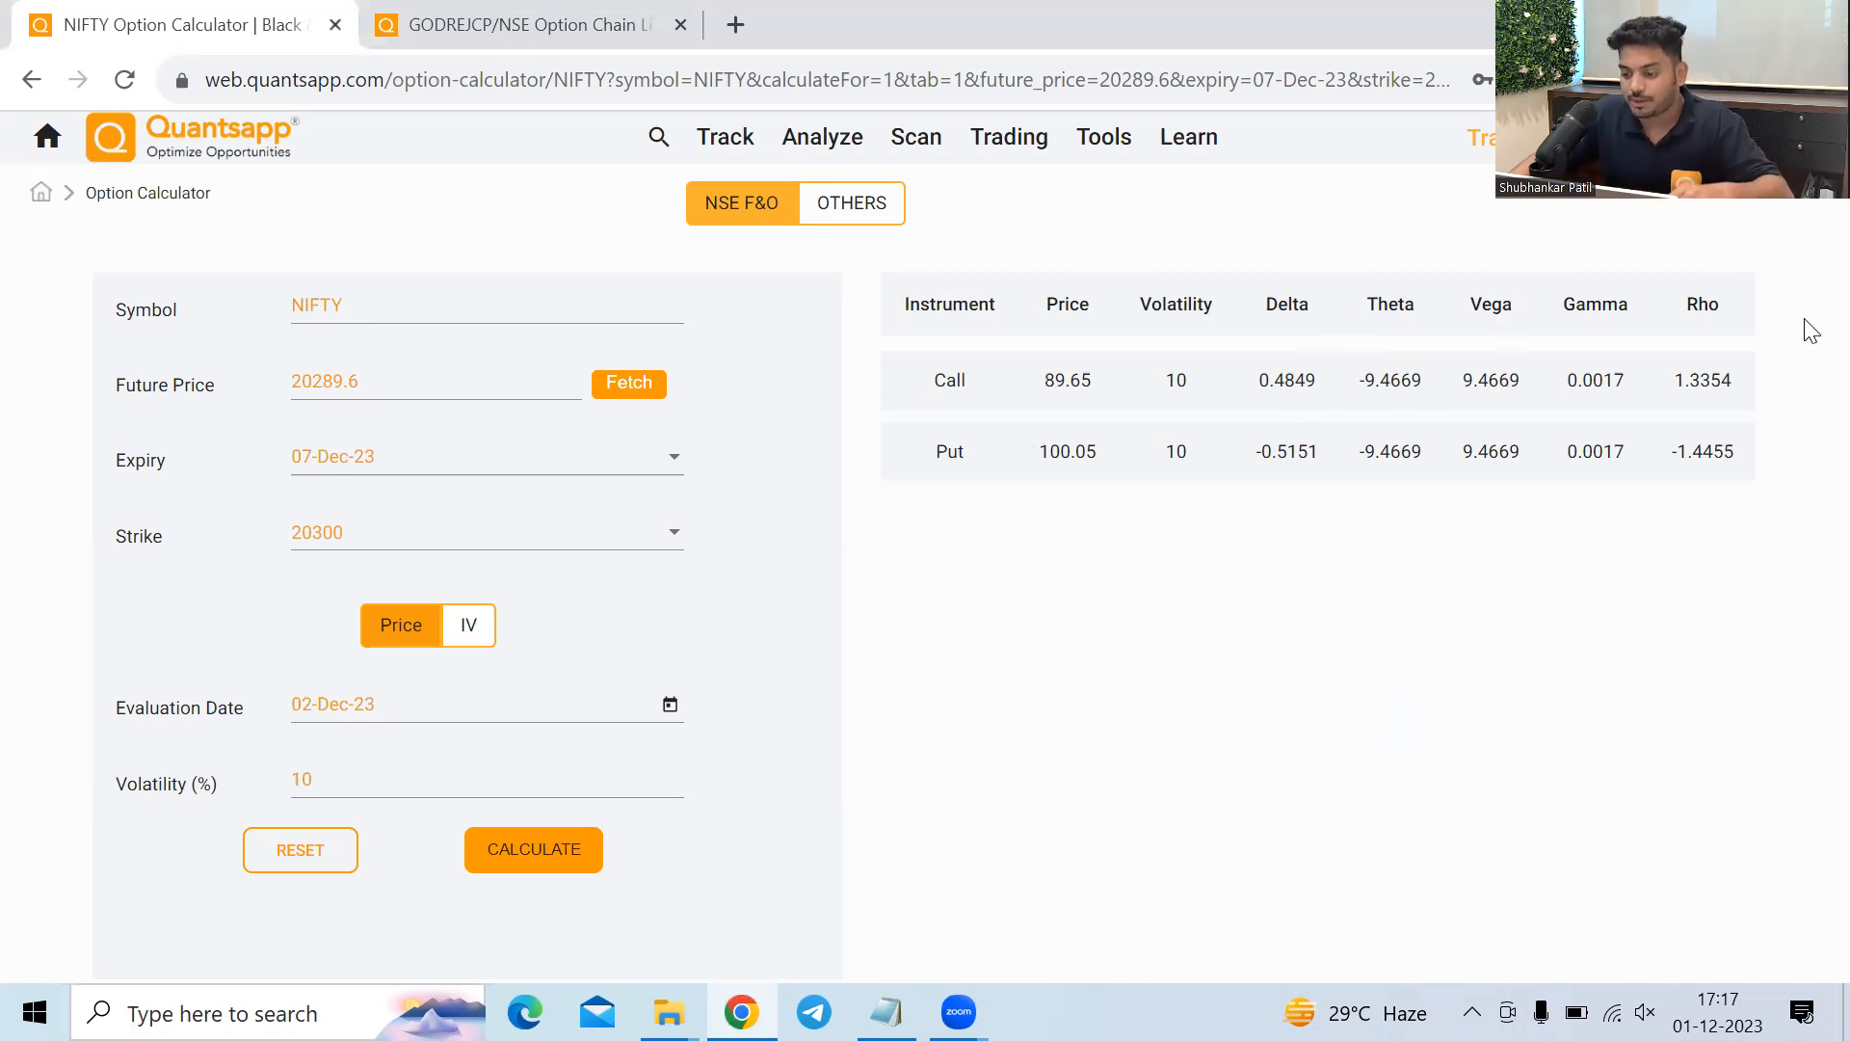
{"action": "left_click_drag", "start_coordinate": [932, 380], "coordinate": [1523, 451]}
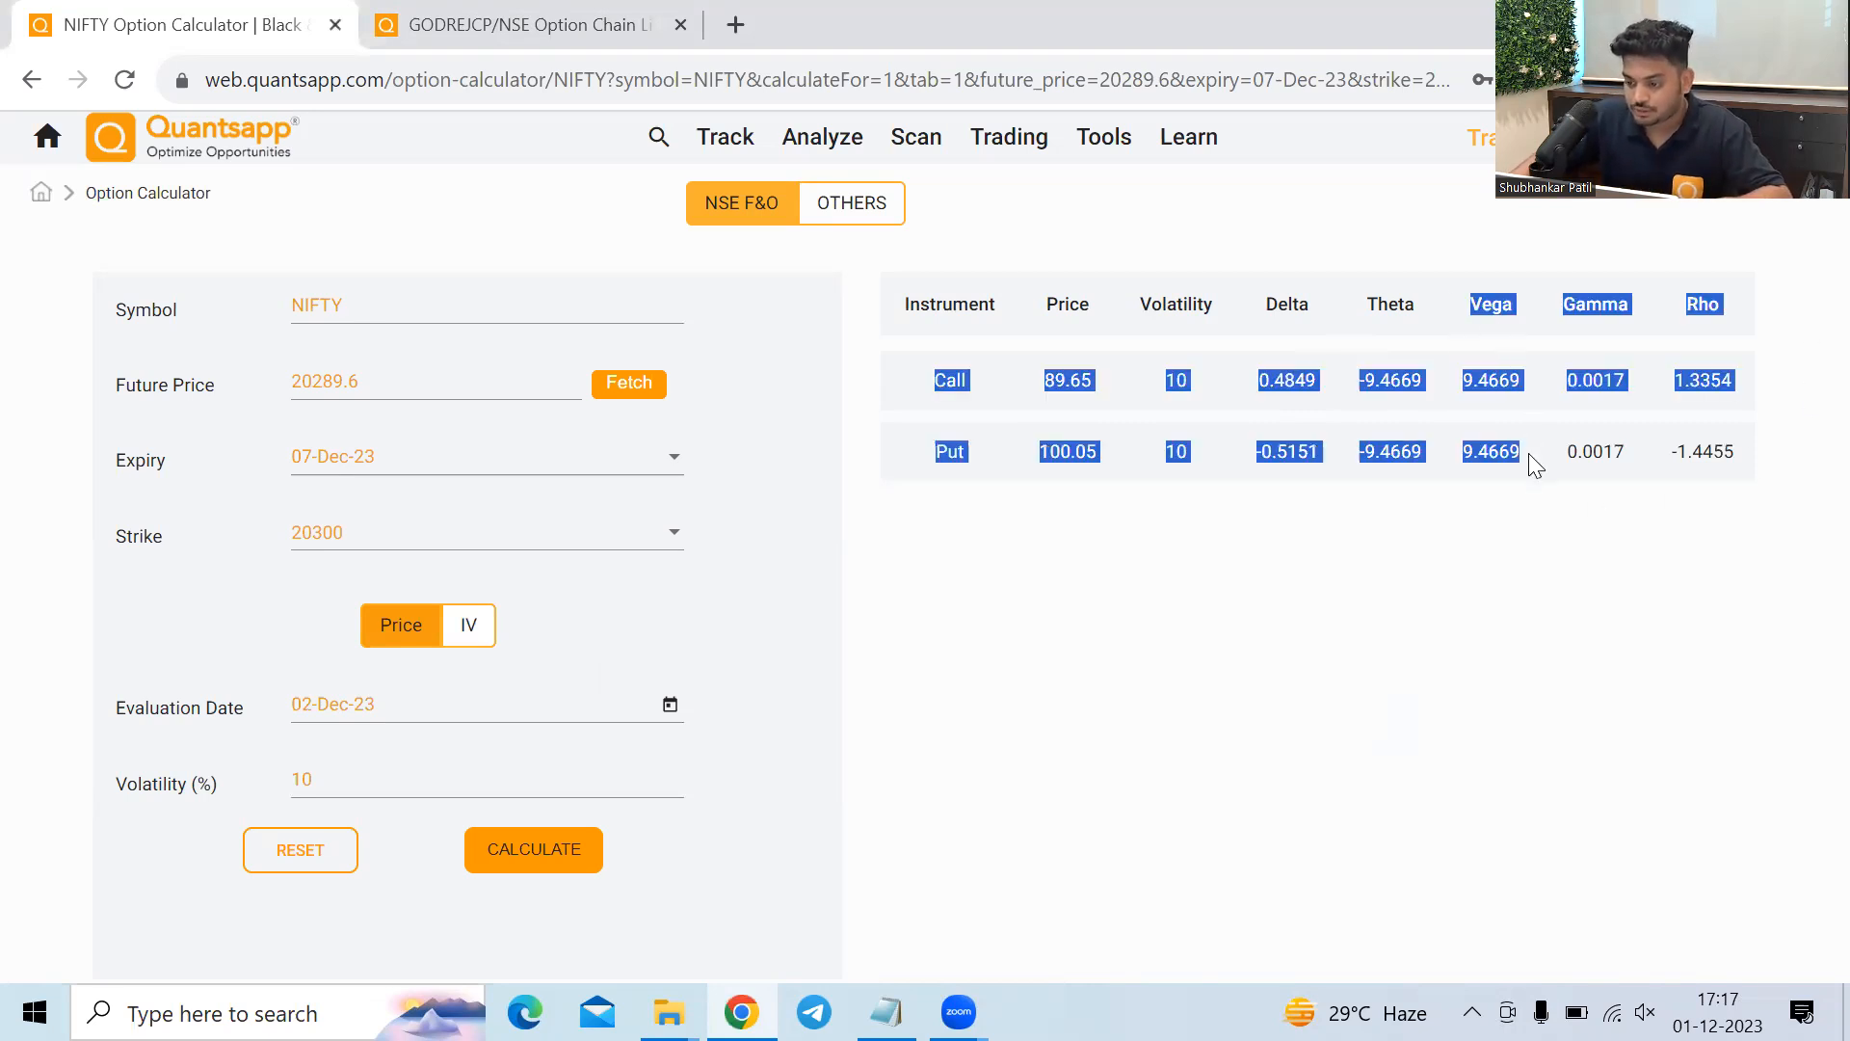
{"action": "left_click", "coordinate": [958, 643]}
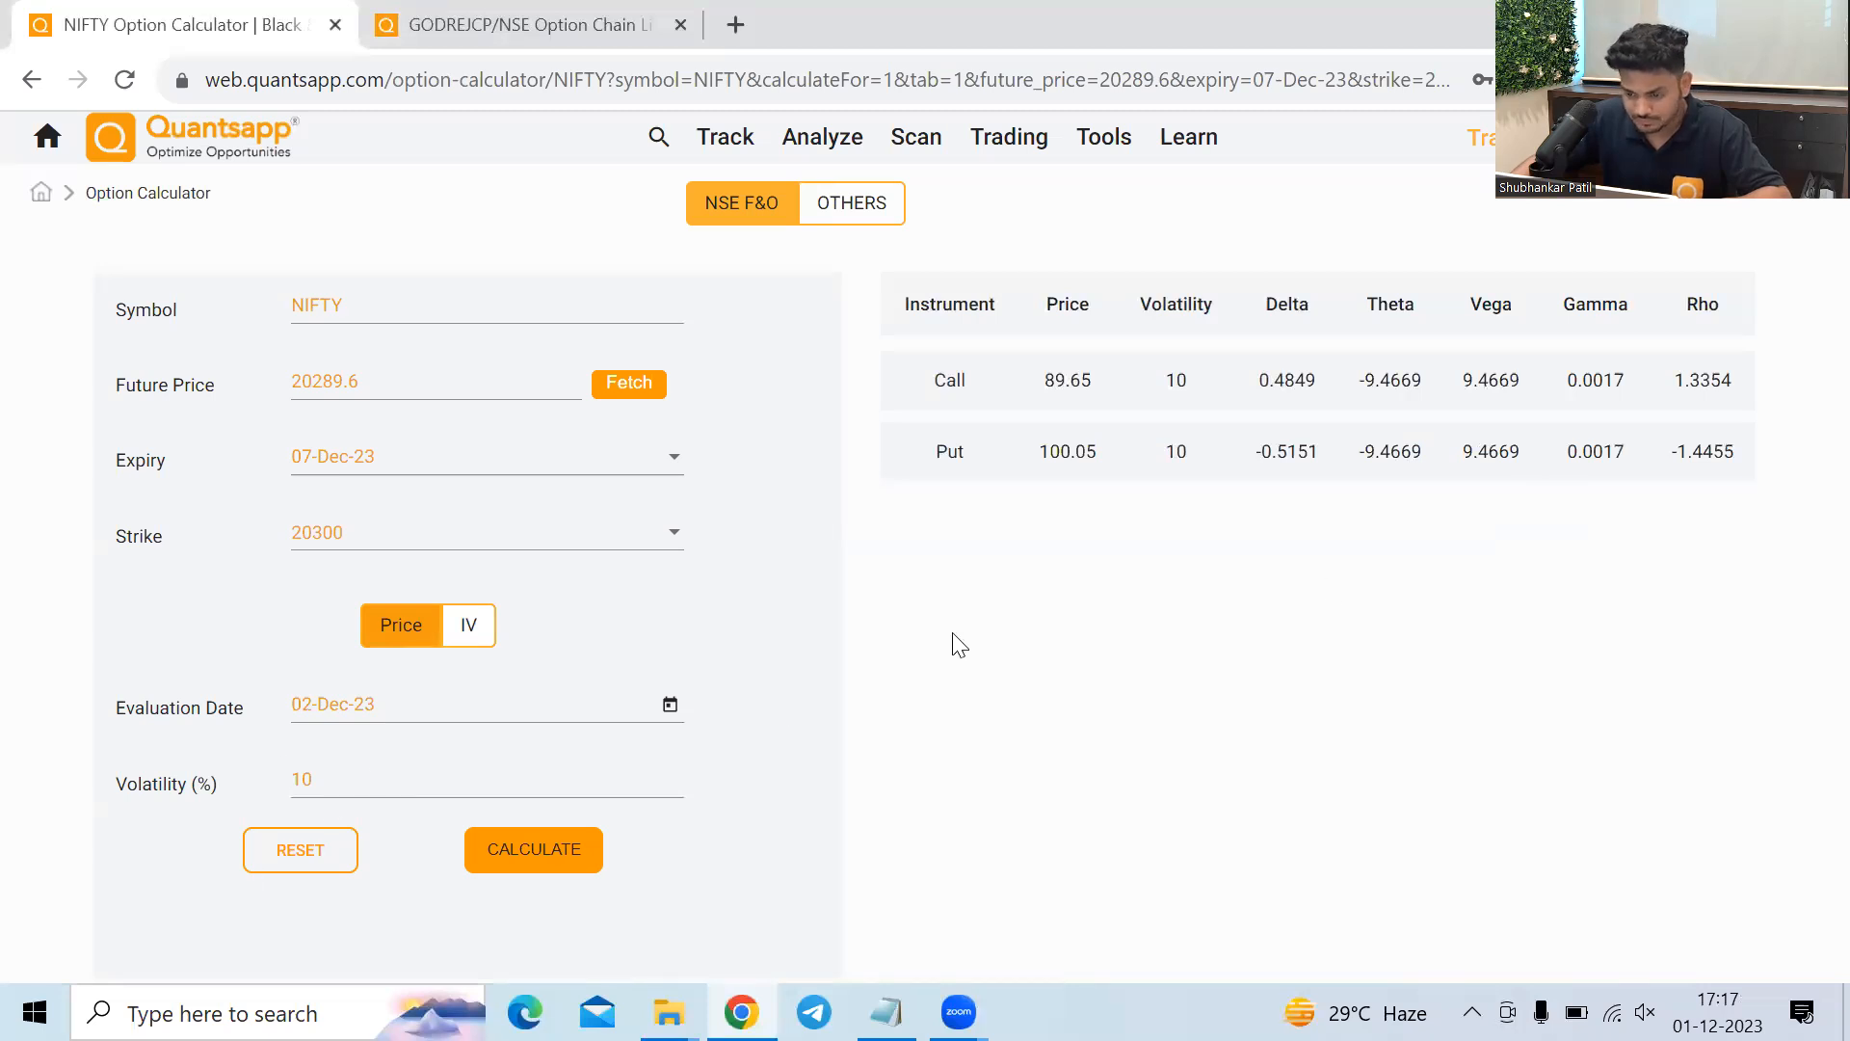
{"action": "mouse_move", "coordinate": [506, 672]}
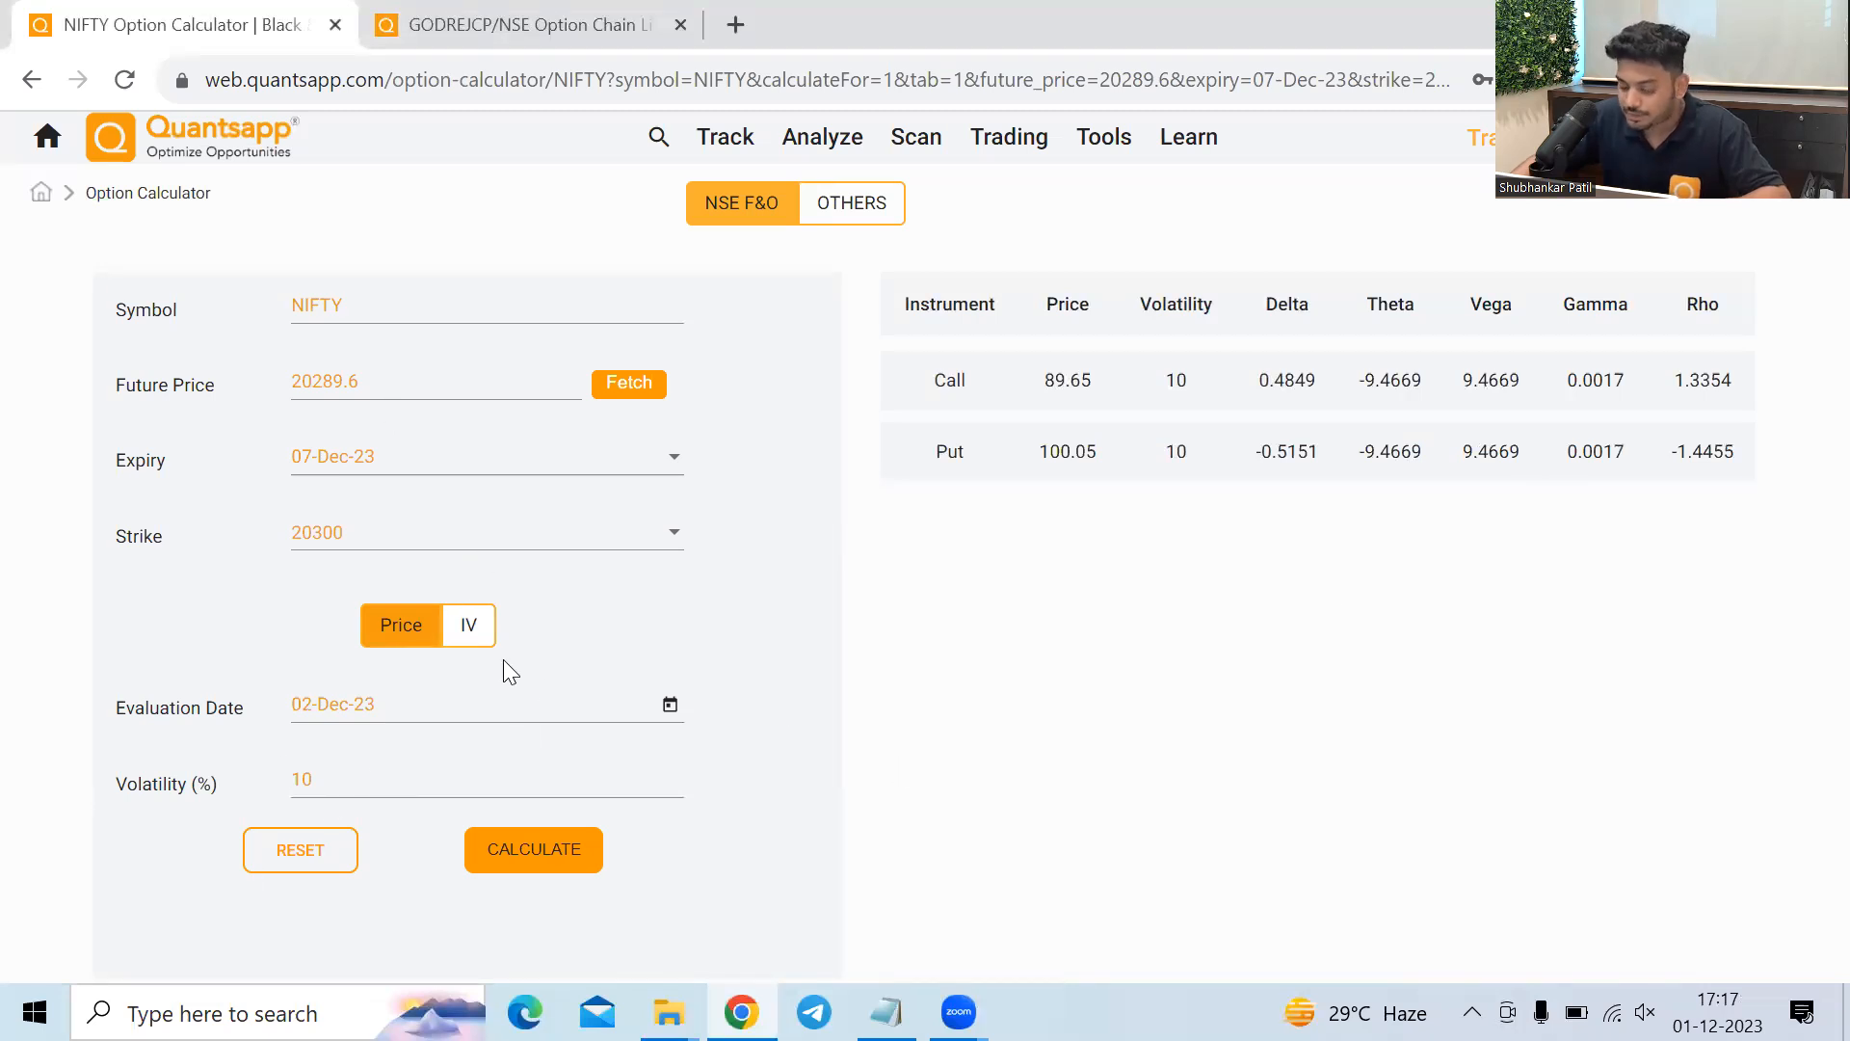
{"action": "mouse_move", "coordinate": [372, 820]}
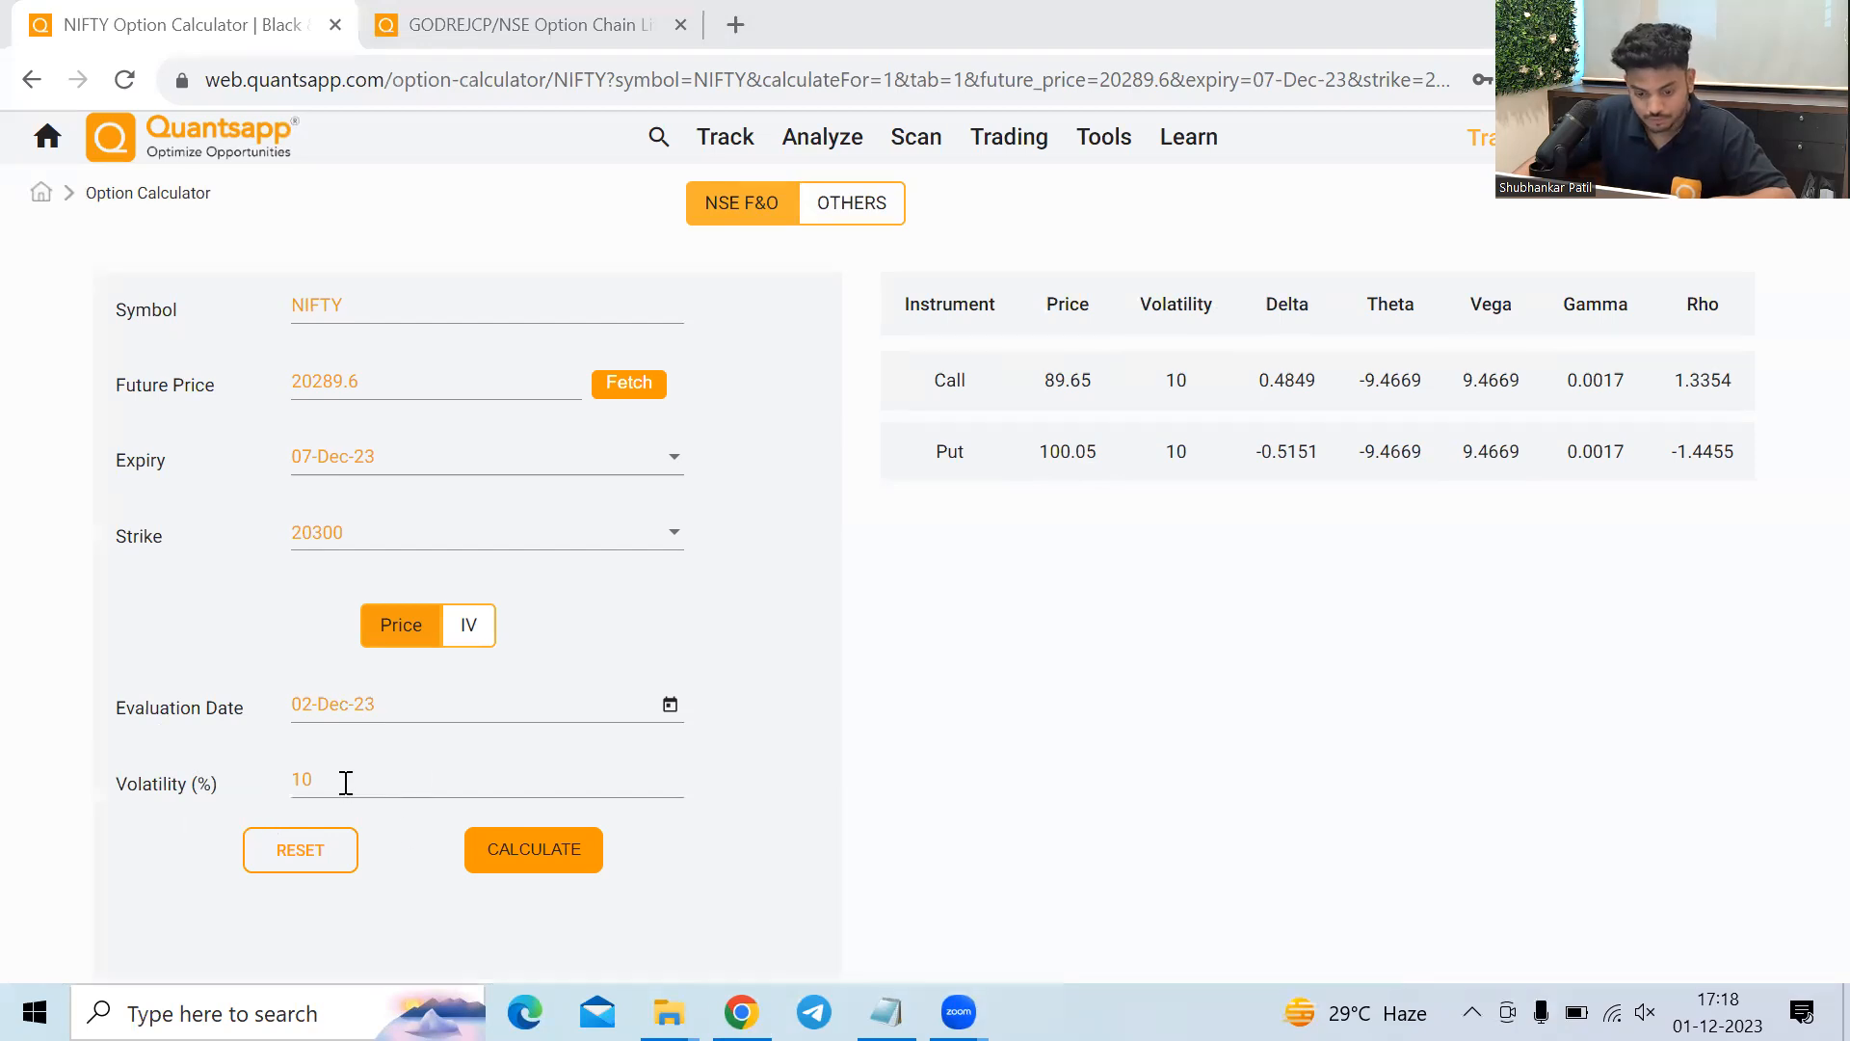
Recalculate at 13% volatility: call 118.06, put 128.46, theta -12.3117, vega 9.4705.
{"action": "left_click", "coordinate": [533, 850]}
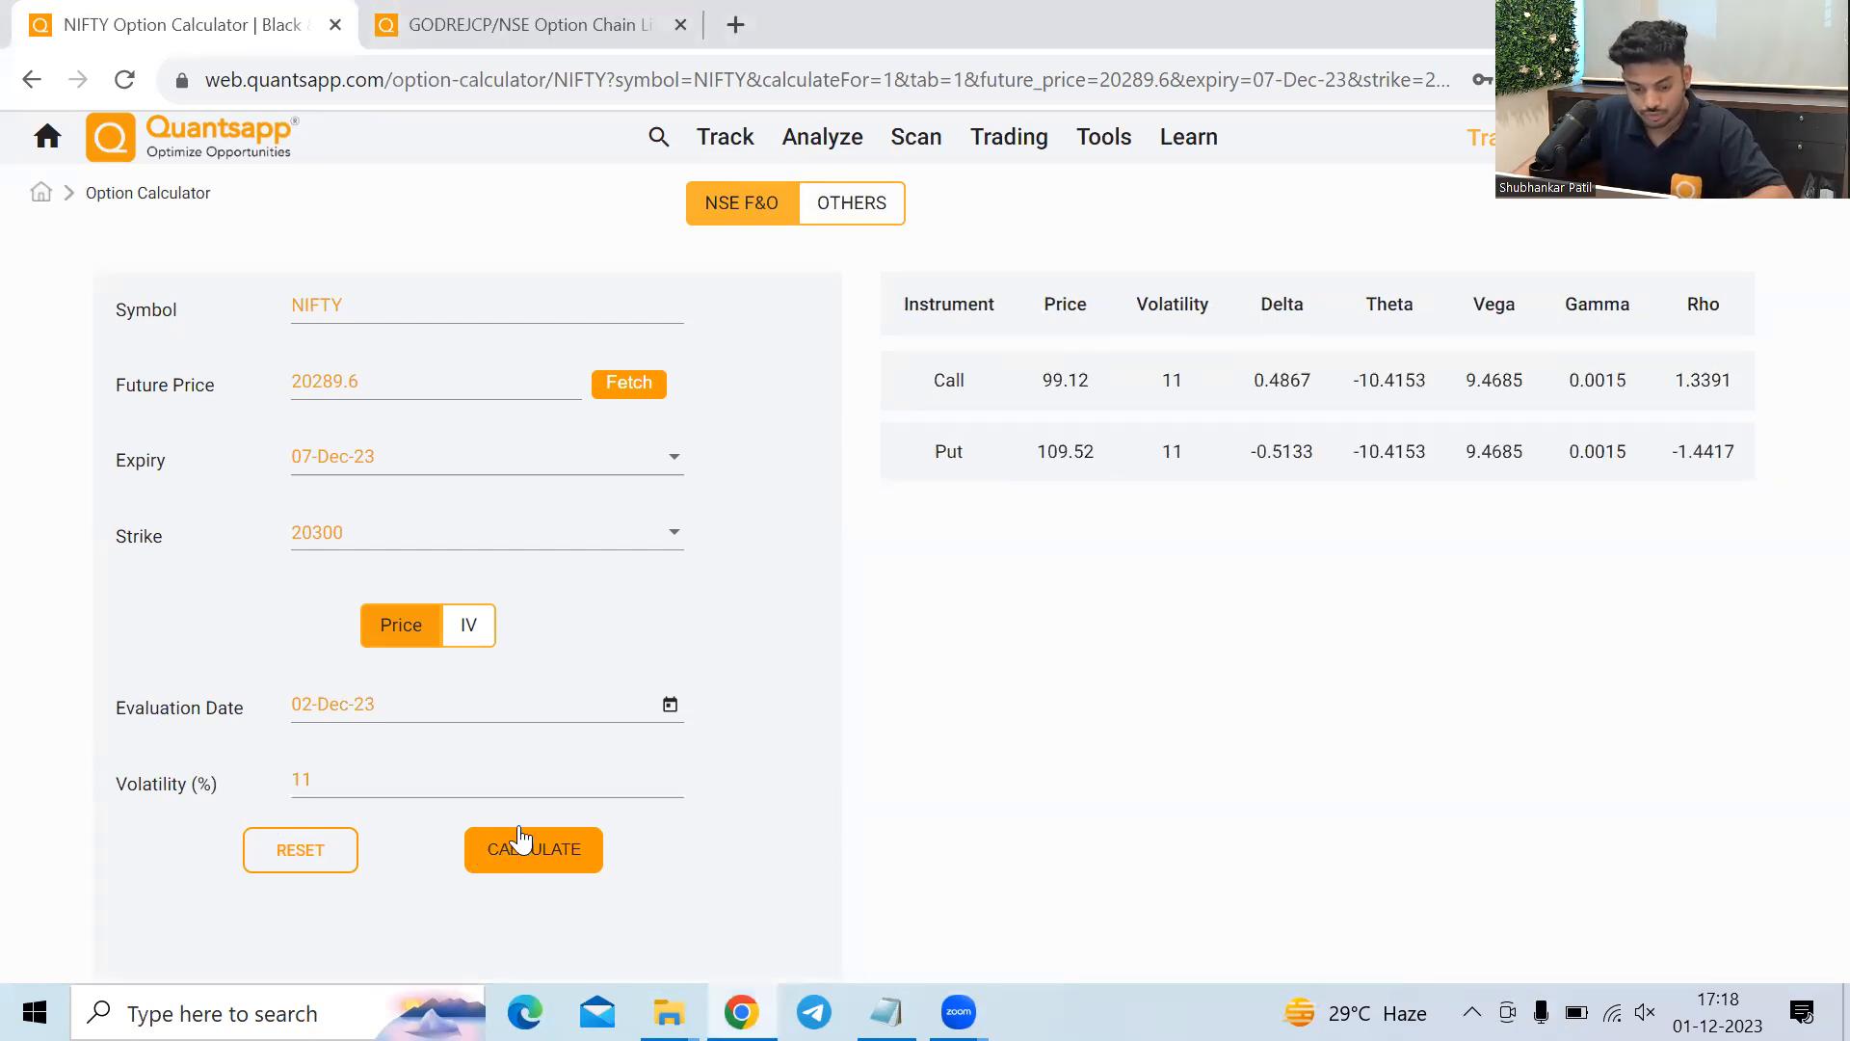
{"action": "double_click", "coordinate": [1063, 451]}
{"action": "type", "text": "12"}
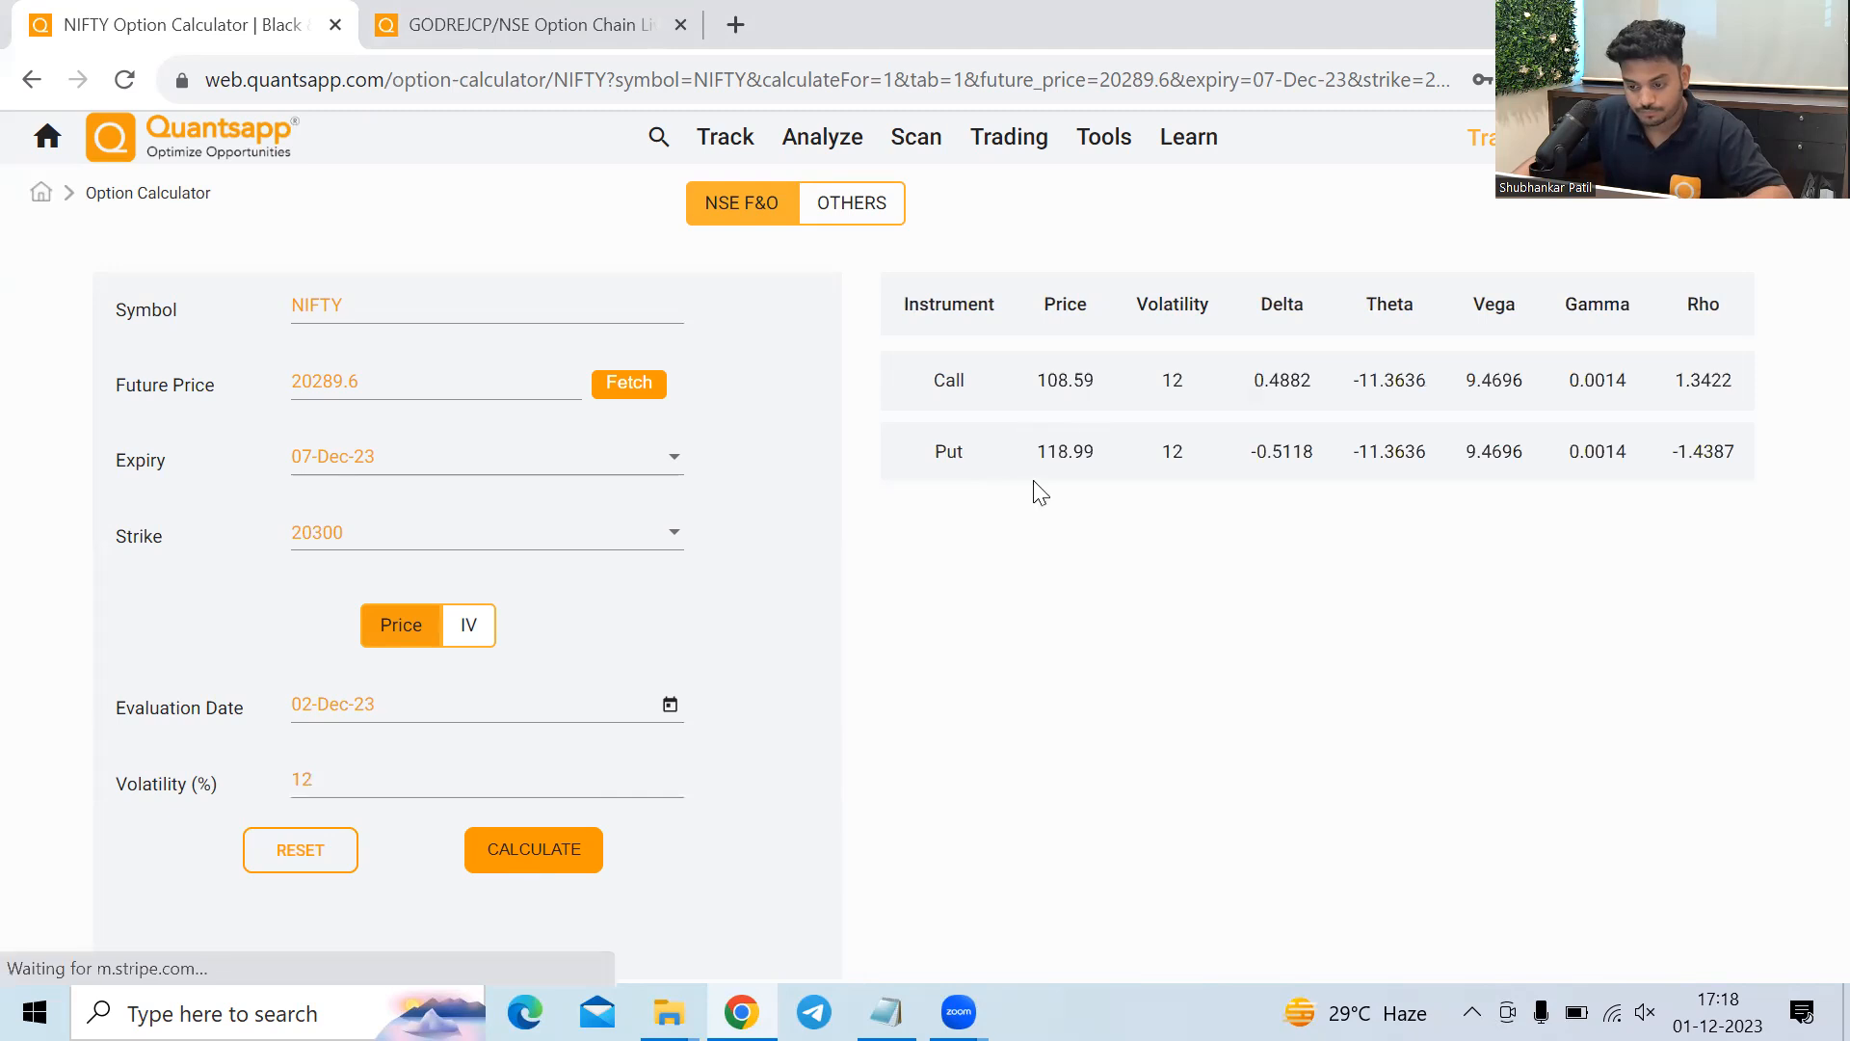
{"action": "double_click", "coordinate": [1064, 451]}
{"action": "type", "text": "13"}
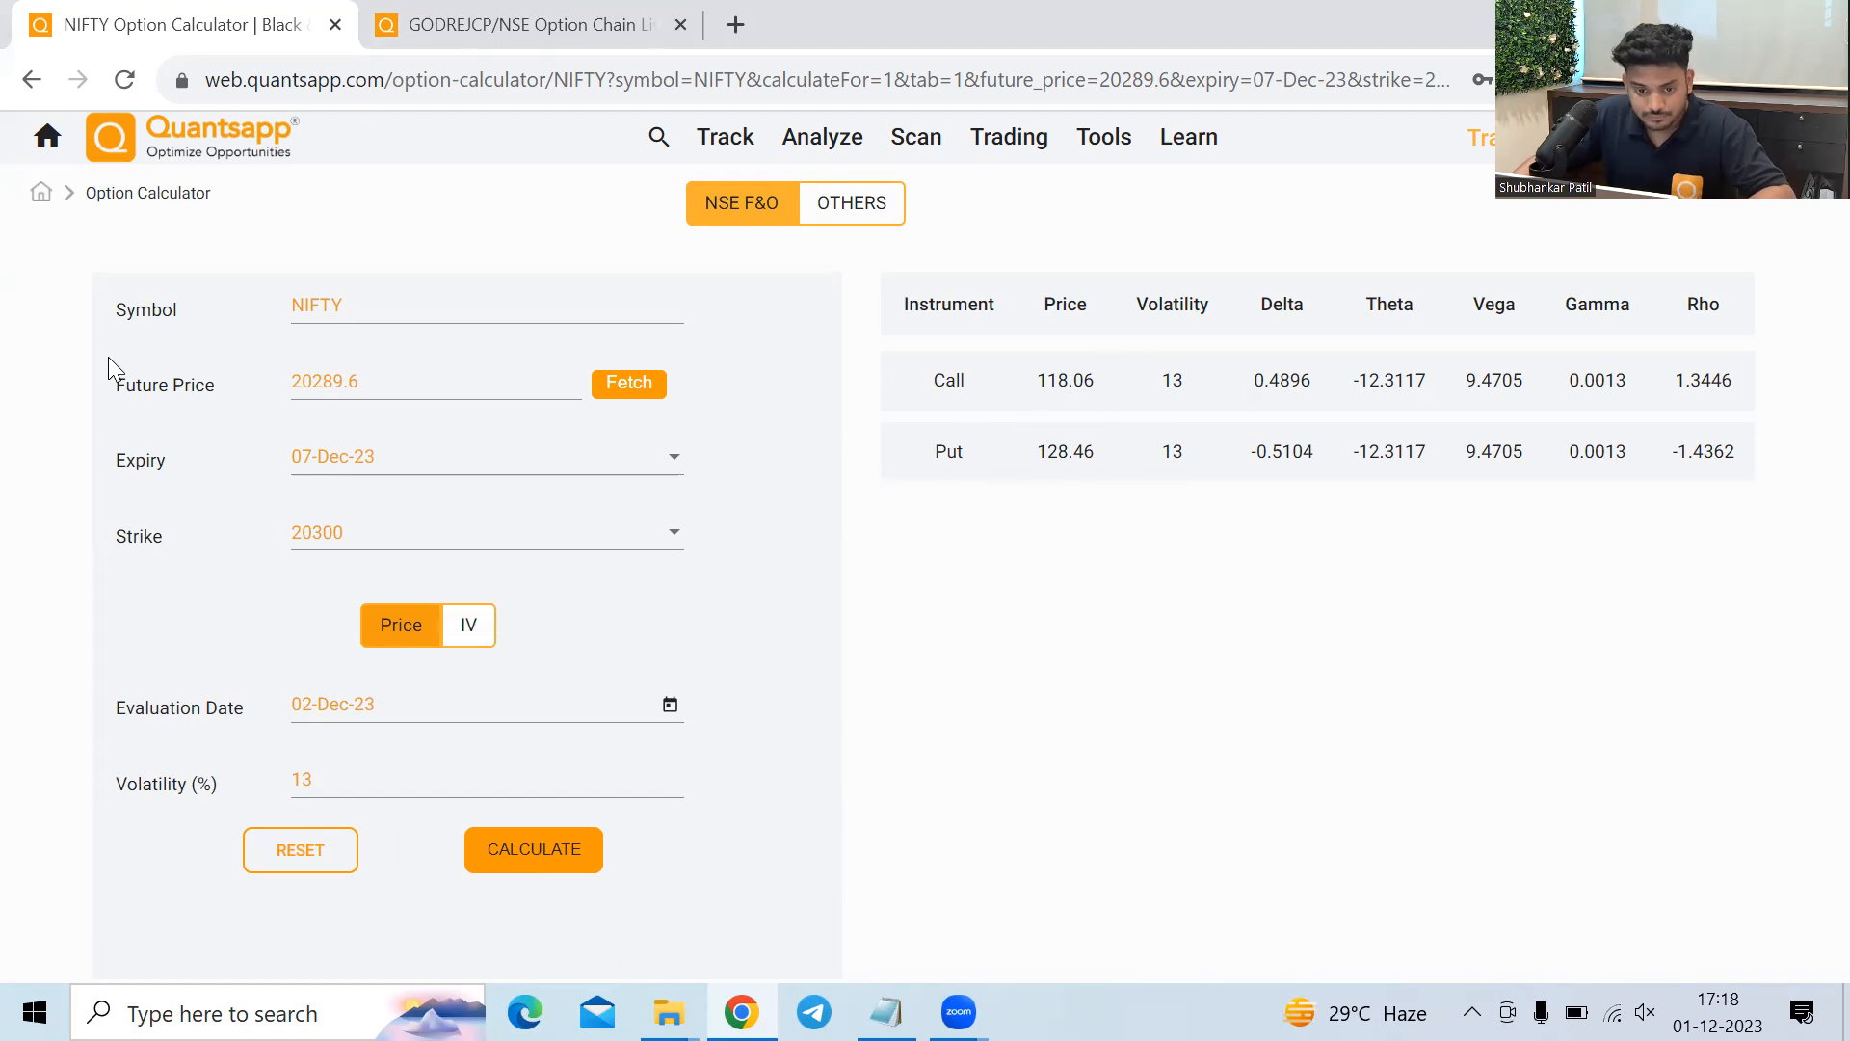
{"action": "mouse_move", "coordinate": [422, 826]}
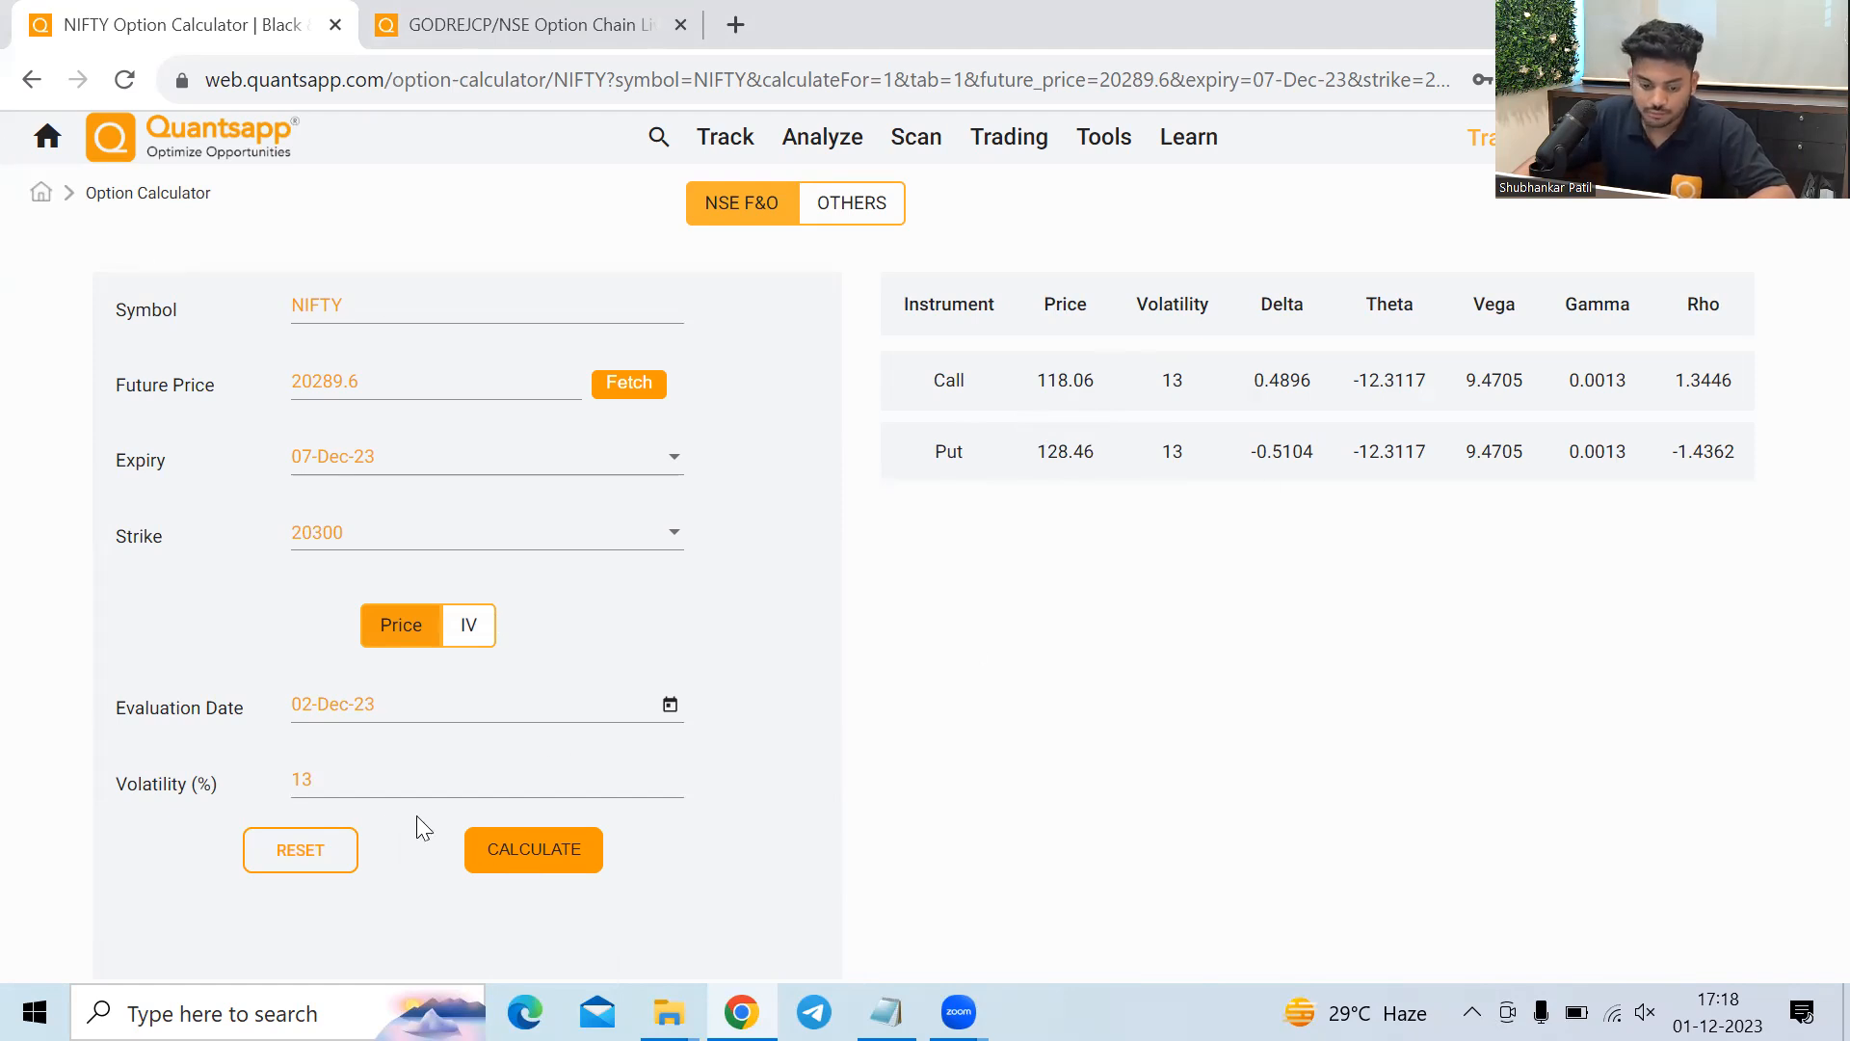
Lower volatility through 12 and 10 to 9%, giving call 80.19, put 90.59, theta -8.5184.
{"action": "type", "text": "12"}
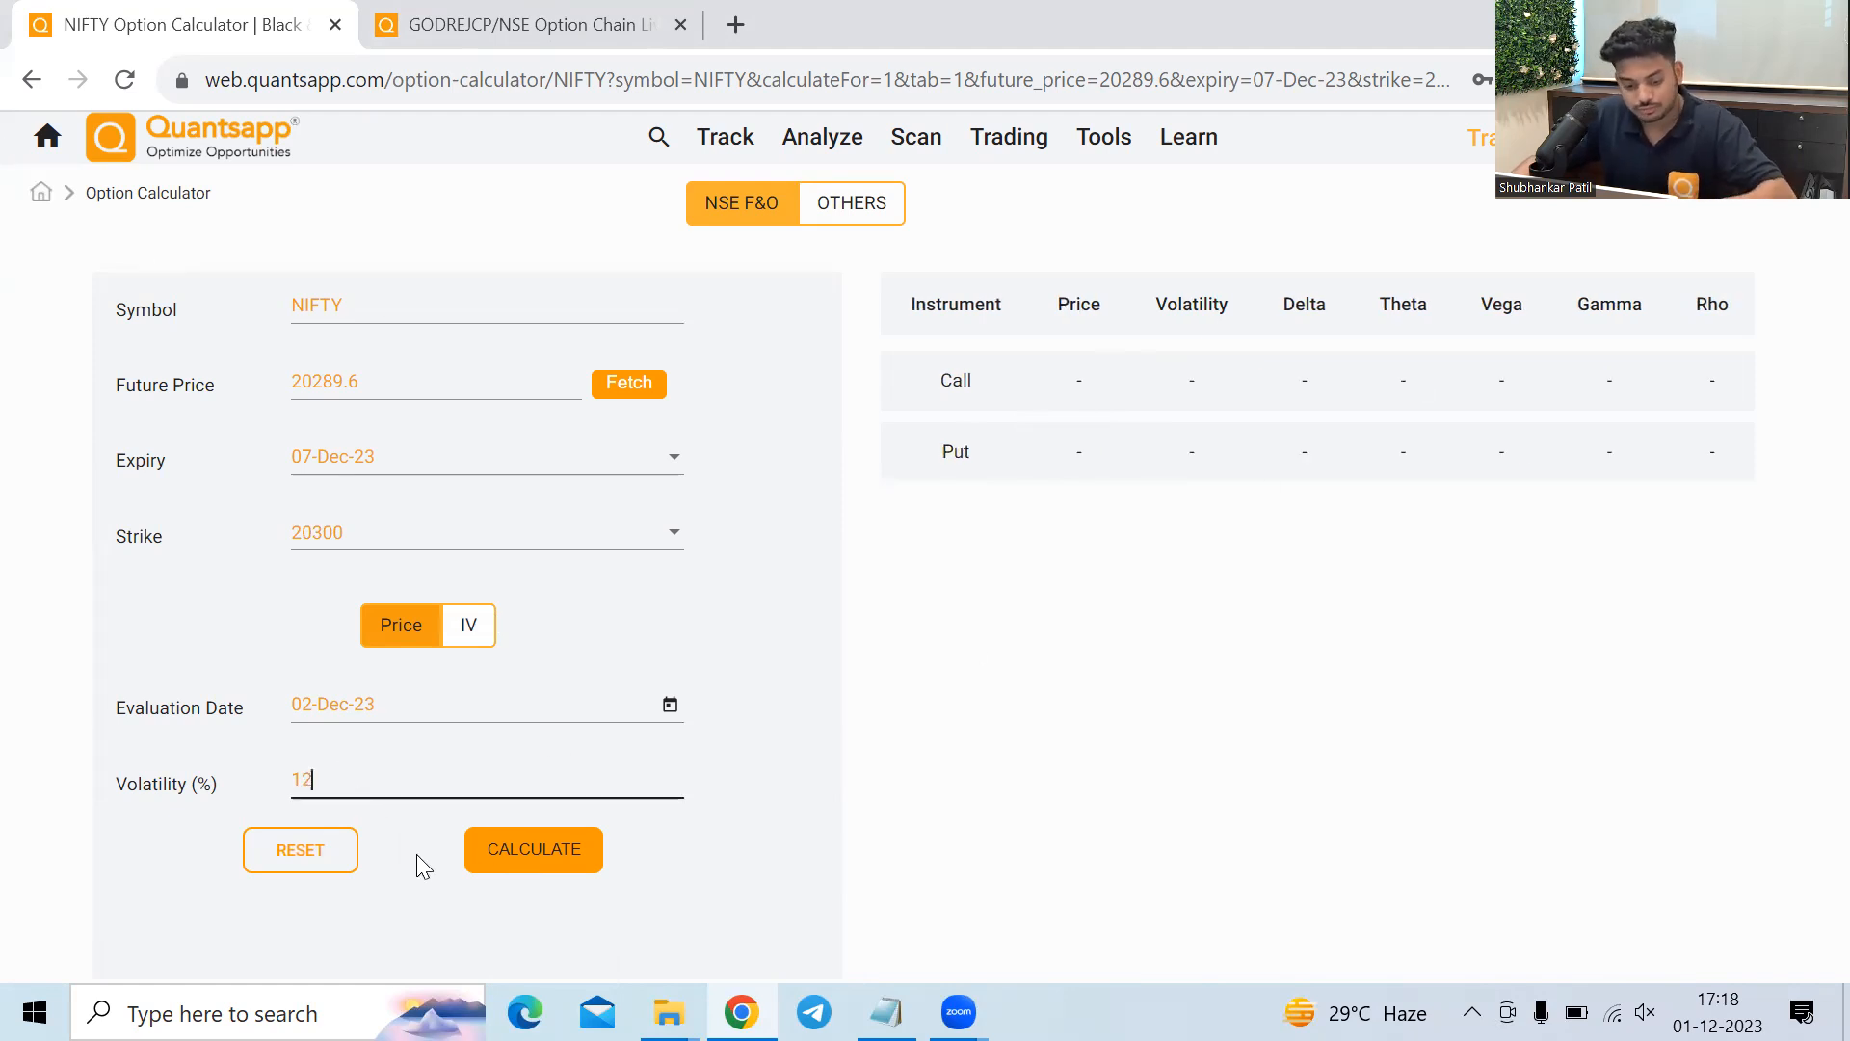
{"action": "left_click", "coordinate": [532, 850]}
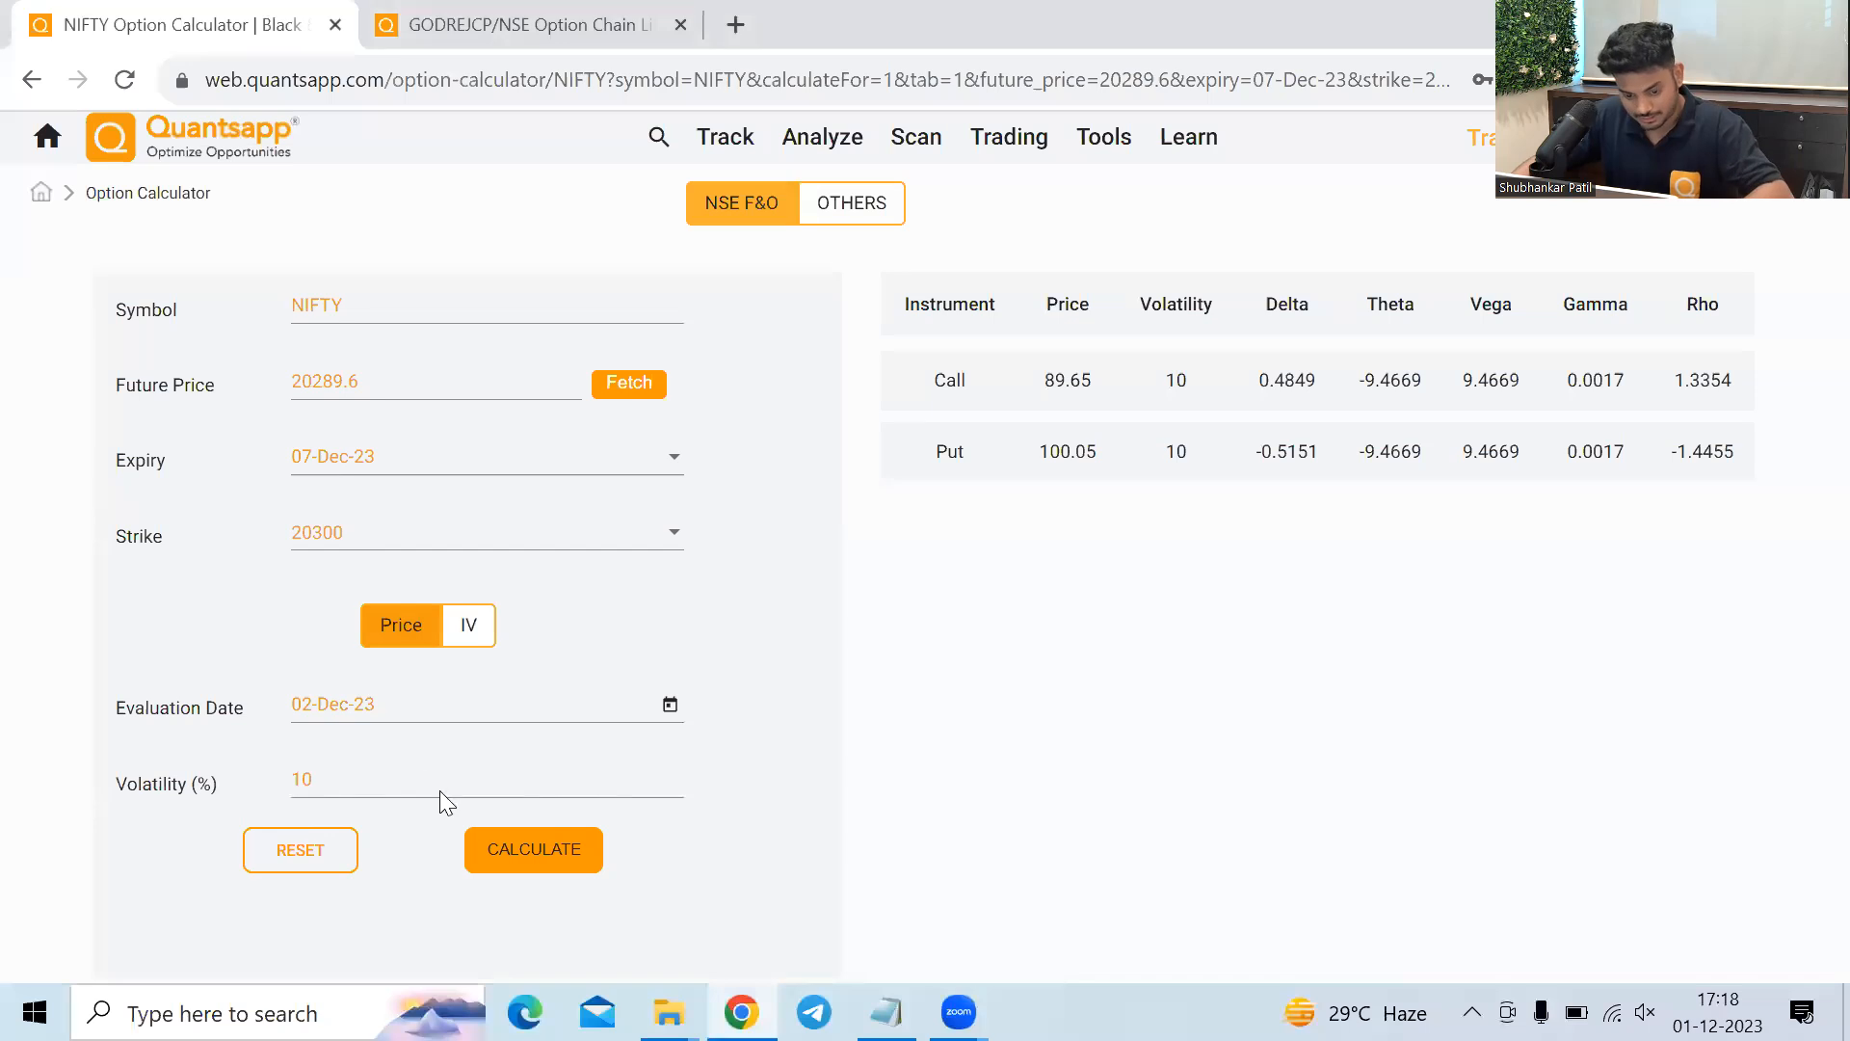
{"action": "left_click", "coordinate": [484, 778]}
{"action": "type", "text": "9"}
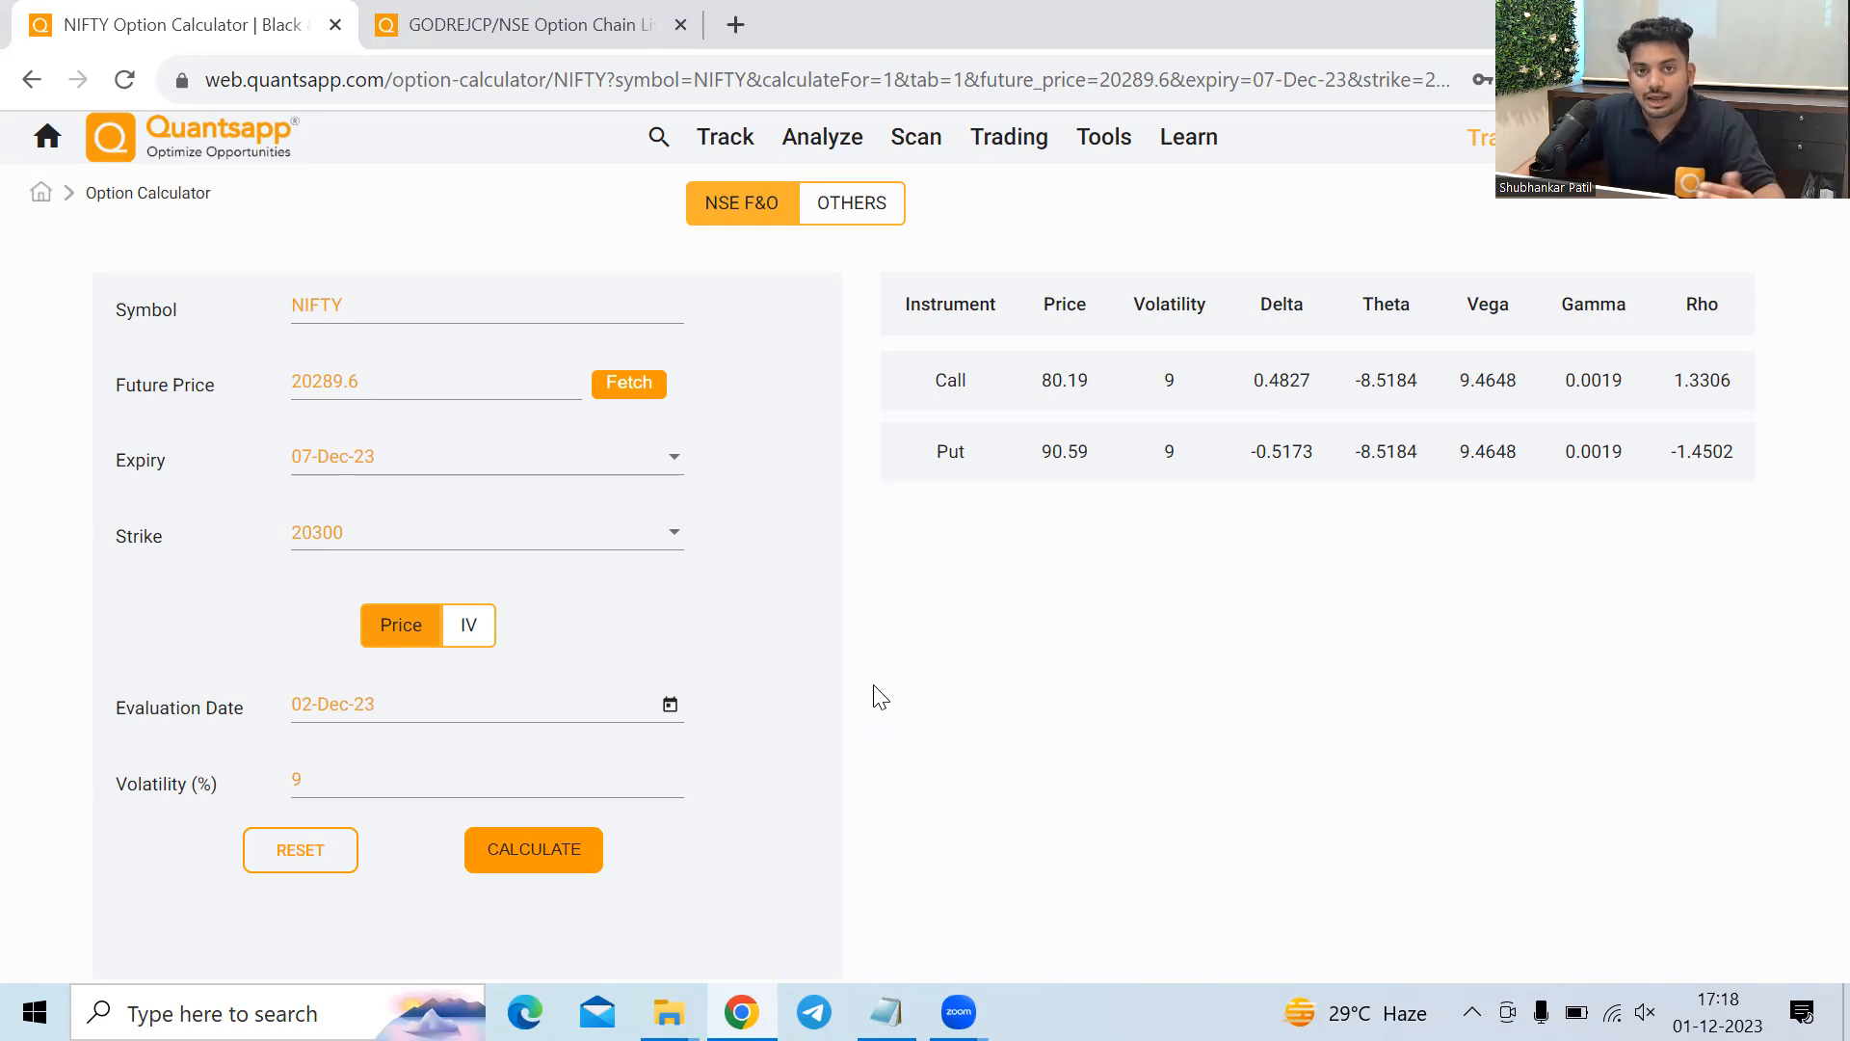
{"action": "mouse_move", "coordinate": [896, 827]}
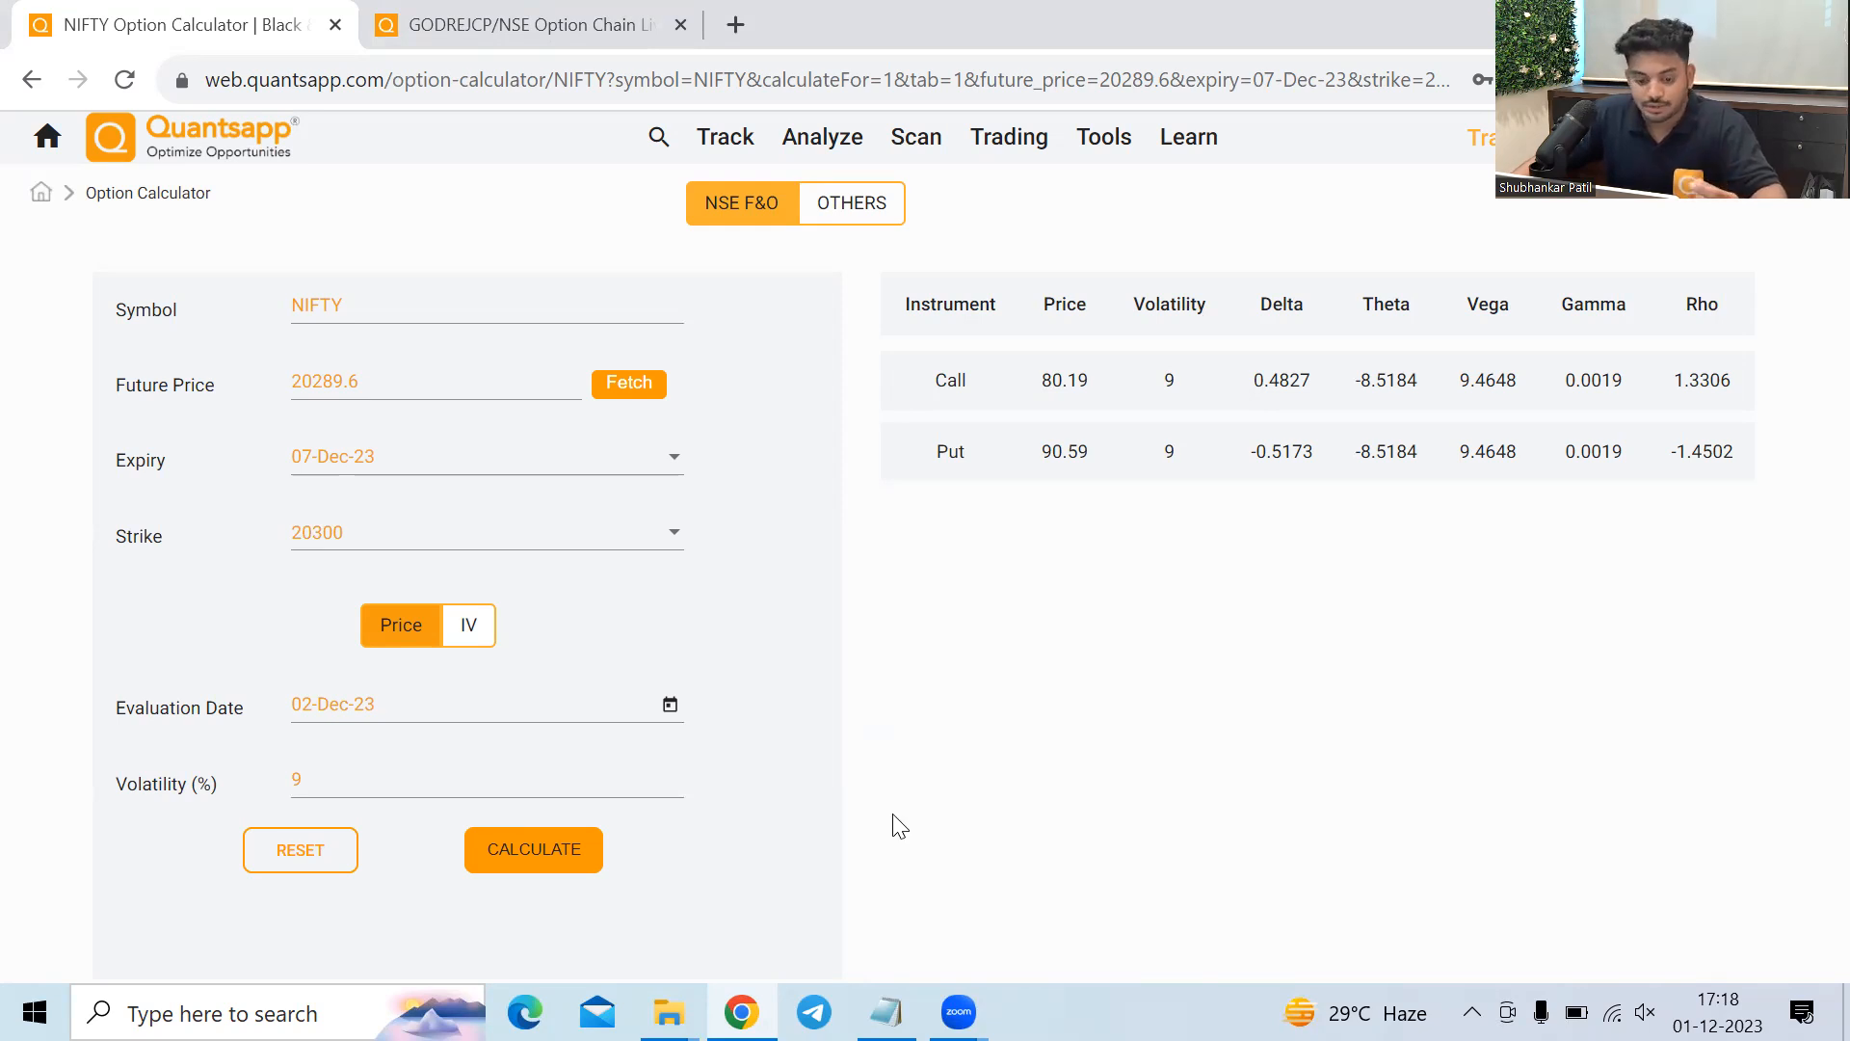
{"action": "mouse_move", "coordinate": [1453, 399]}
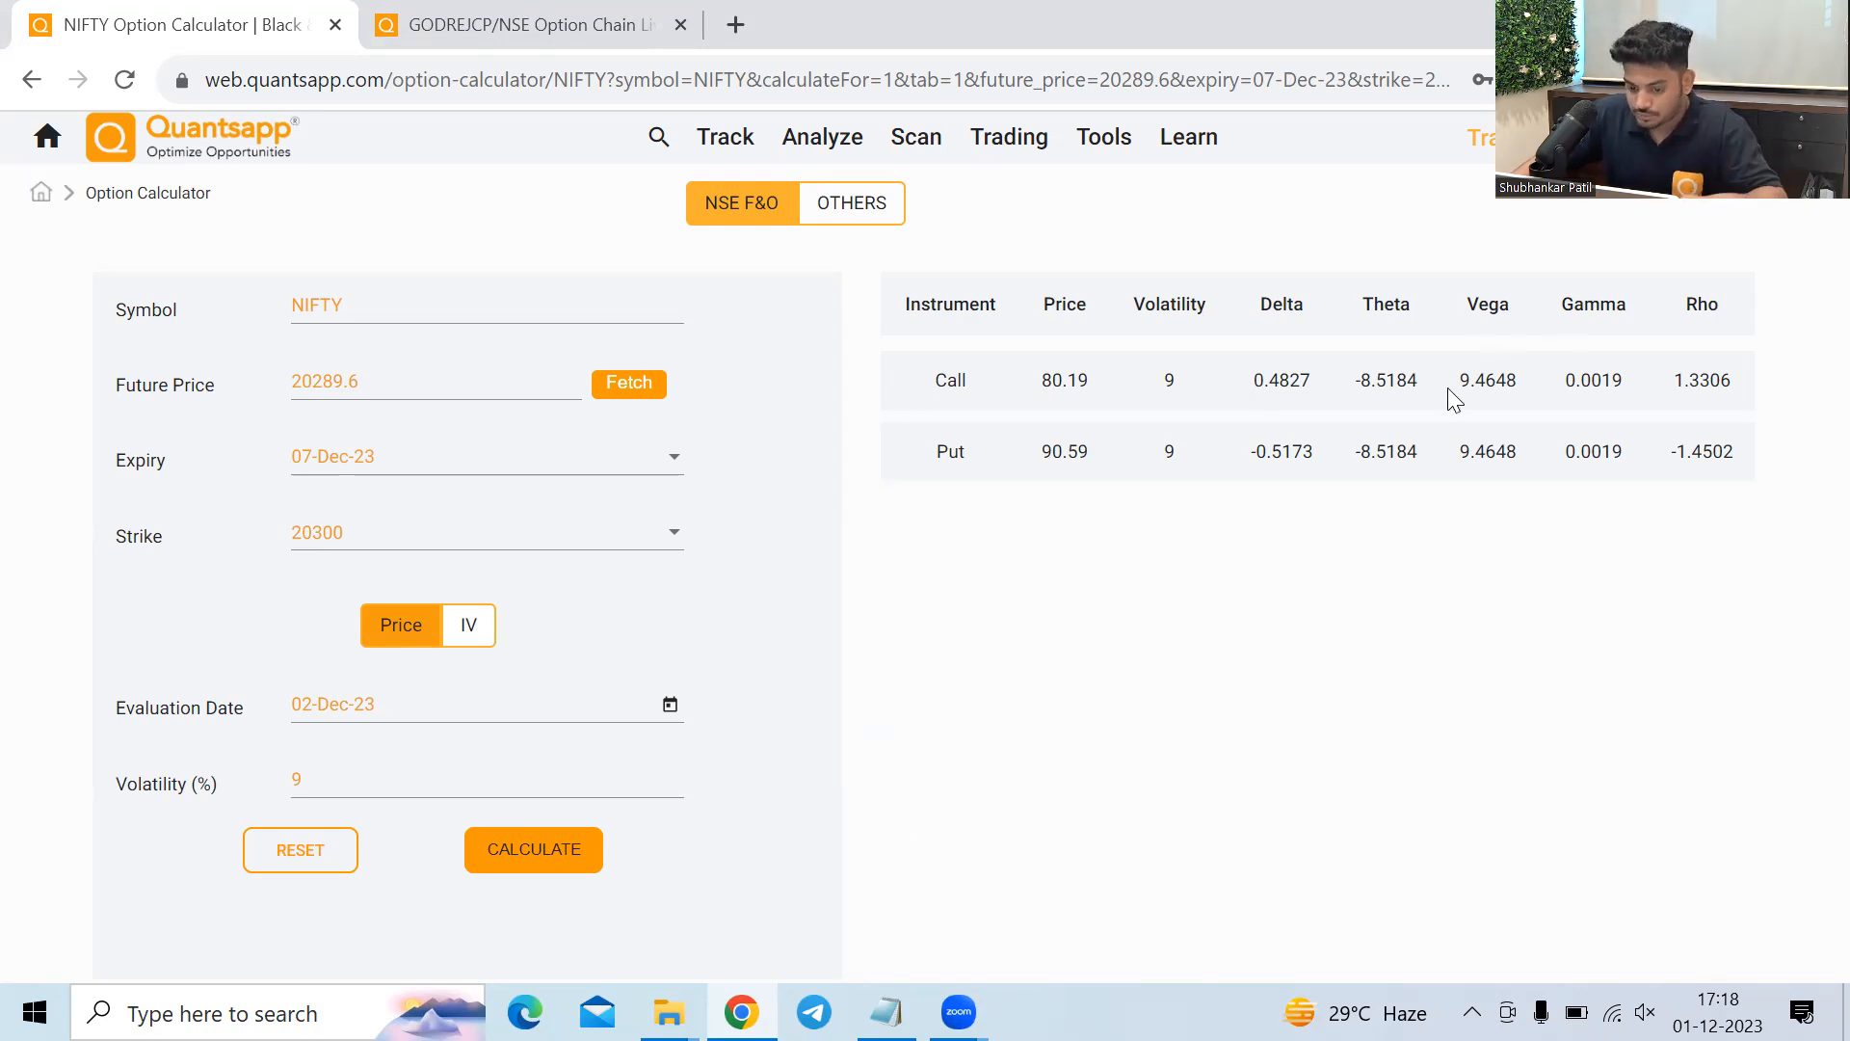
{"action": "mouse_move", "coordinate": [1527, 407]}
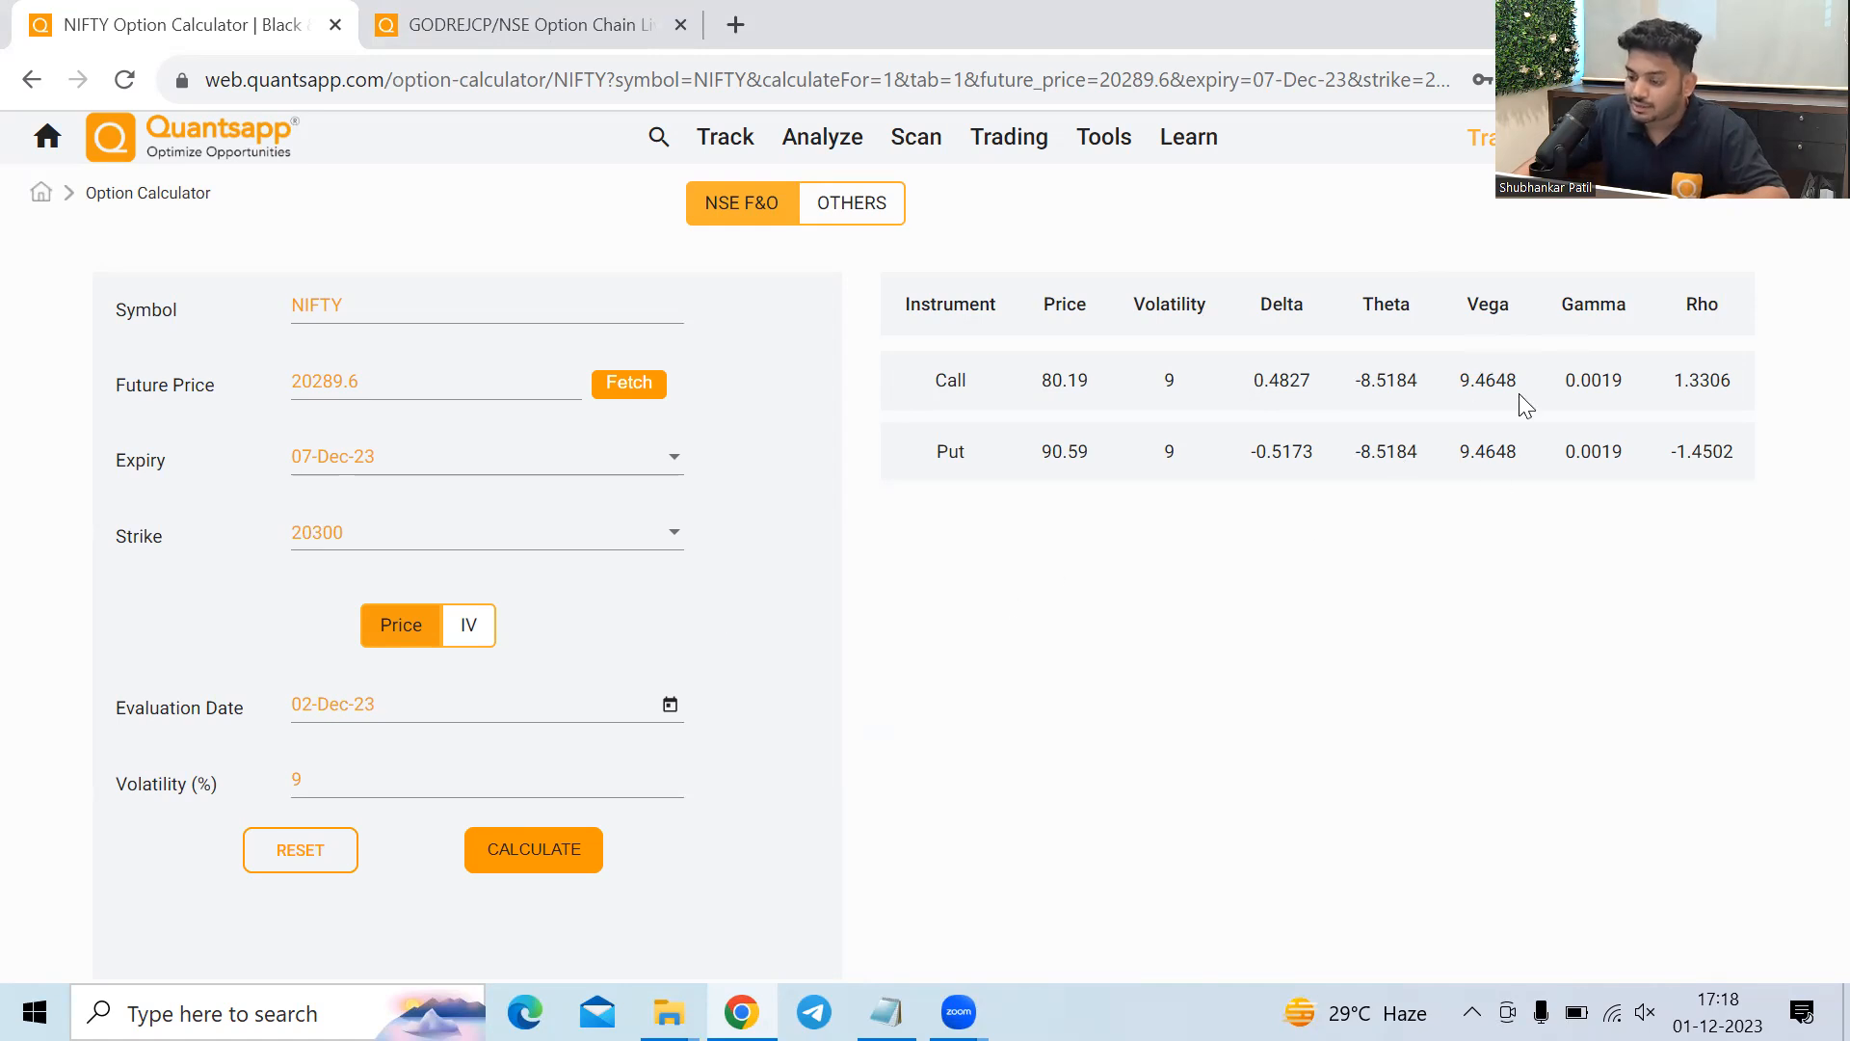
{"action": "double_click", "coordinate": [1594, 379]}
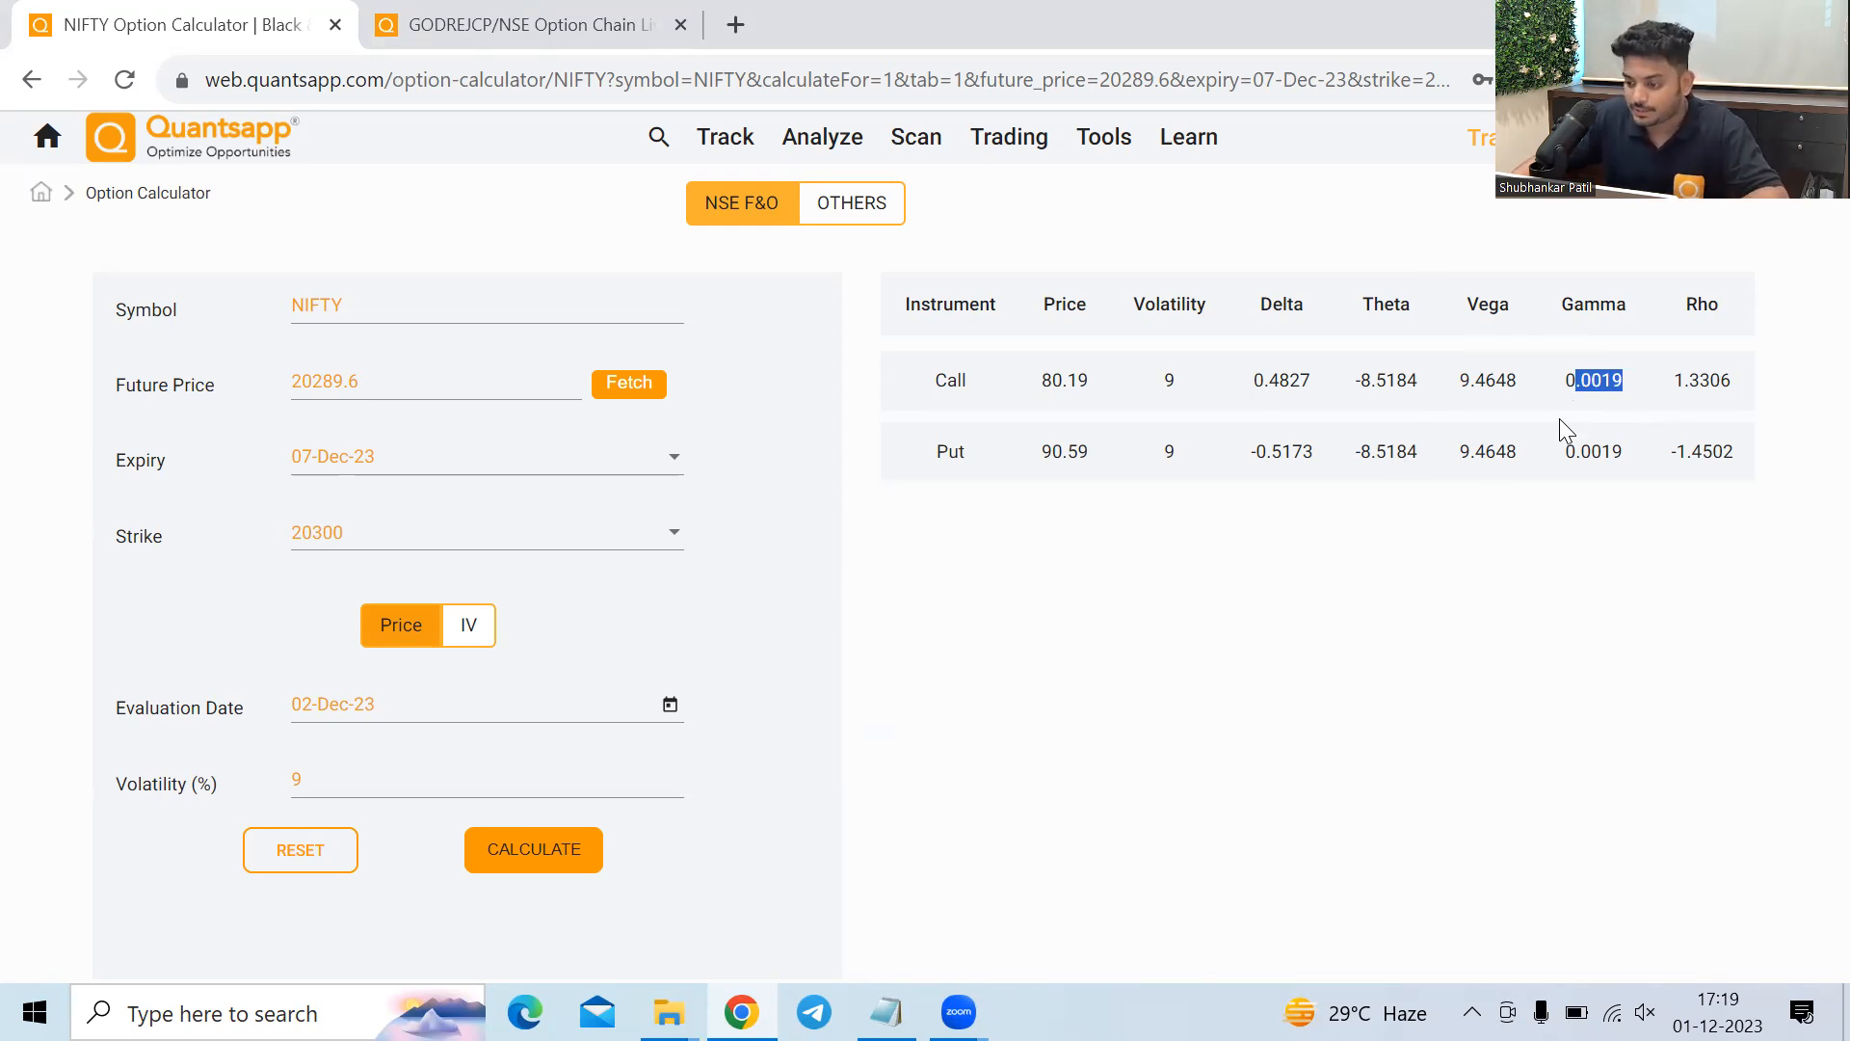
{"action": "mouse_move", "coordinate": [510, 819]}
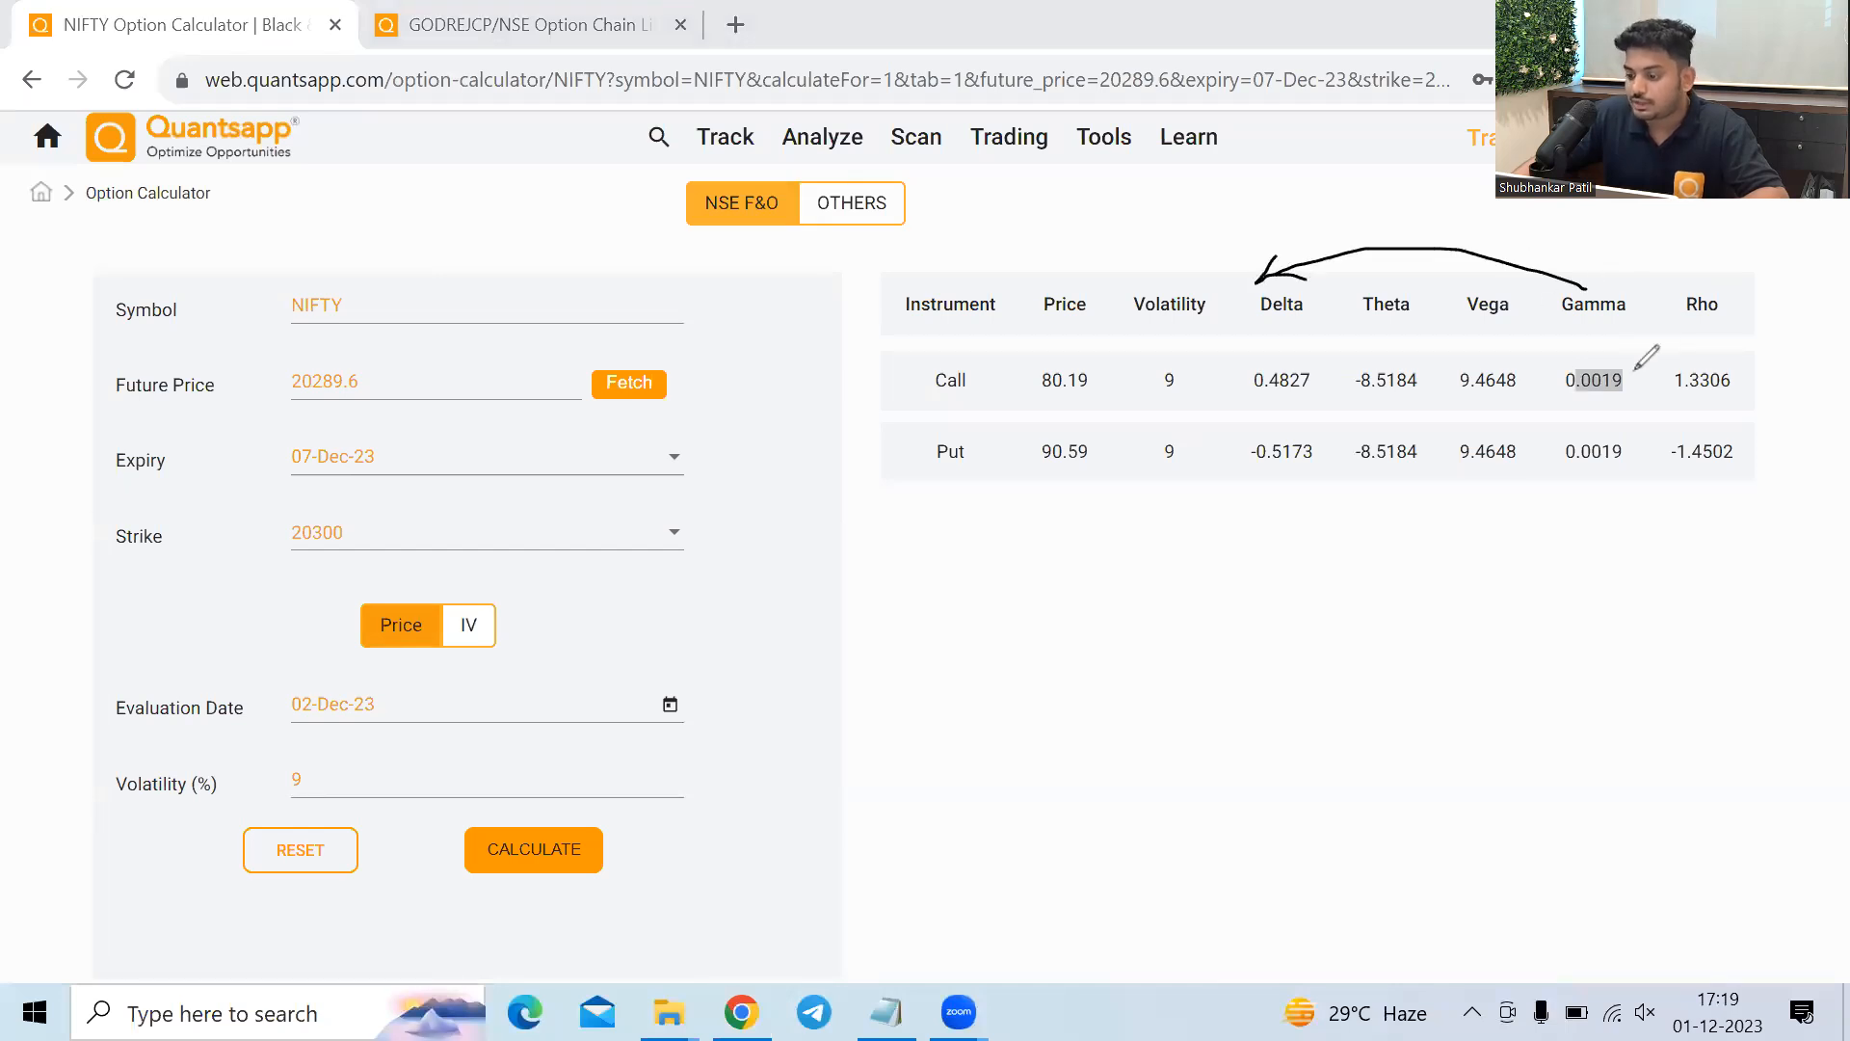
{"action": "mouse_move", "coordinate": [1280, 407]}
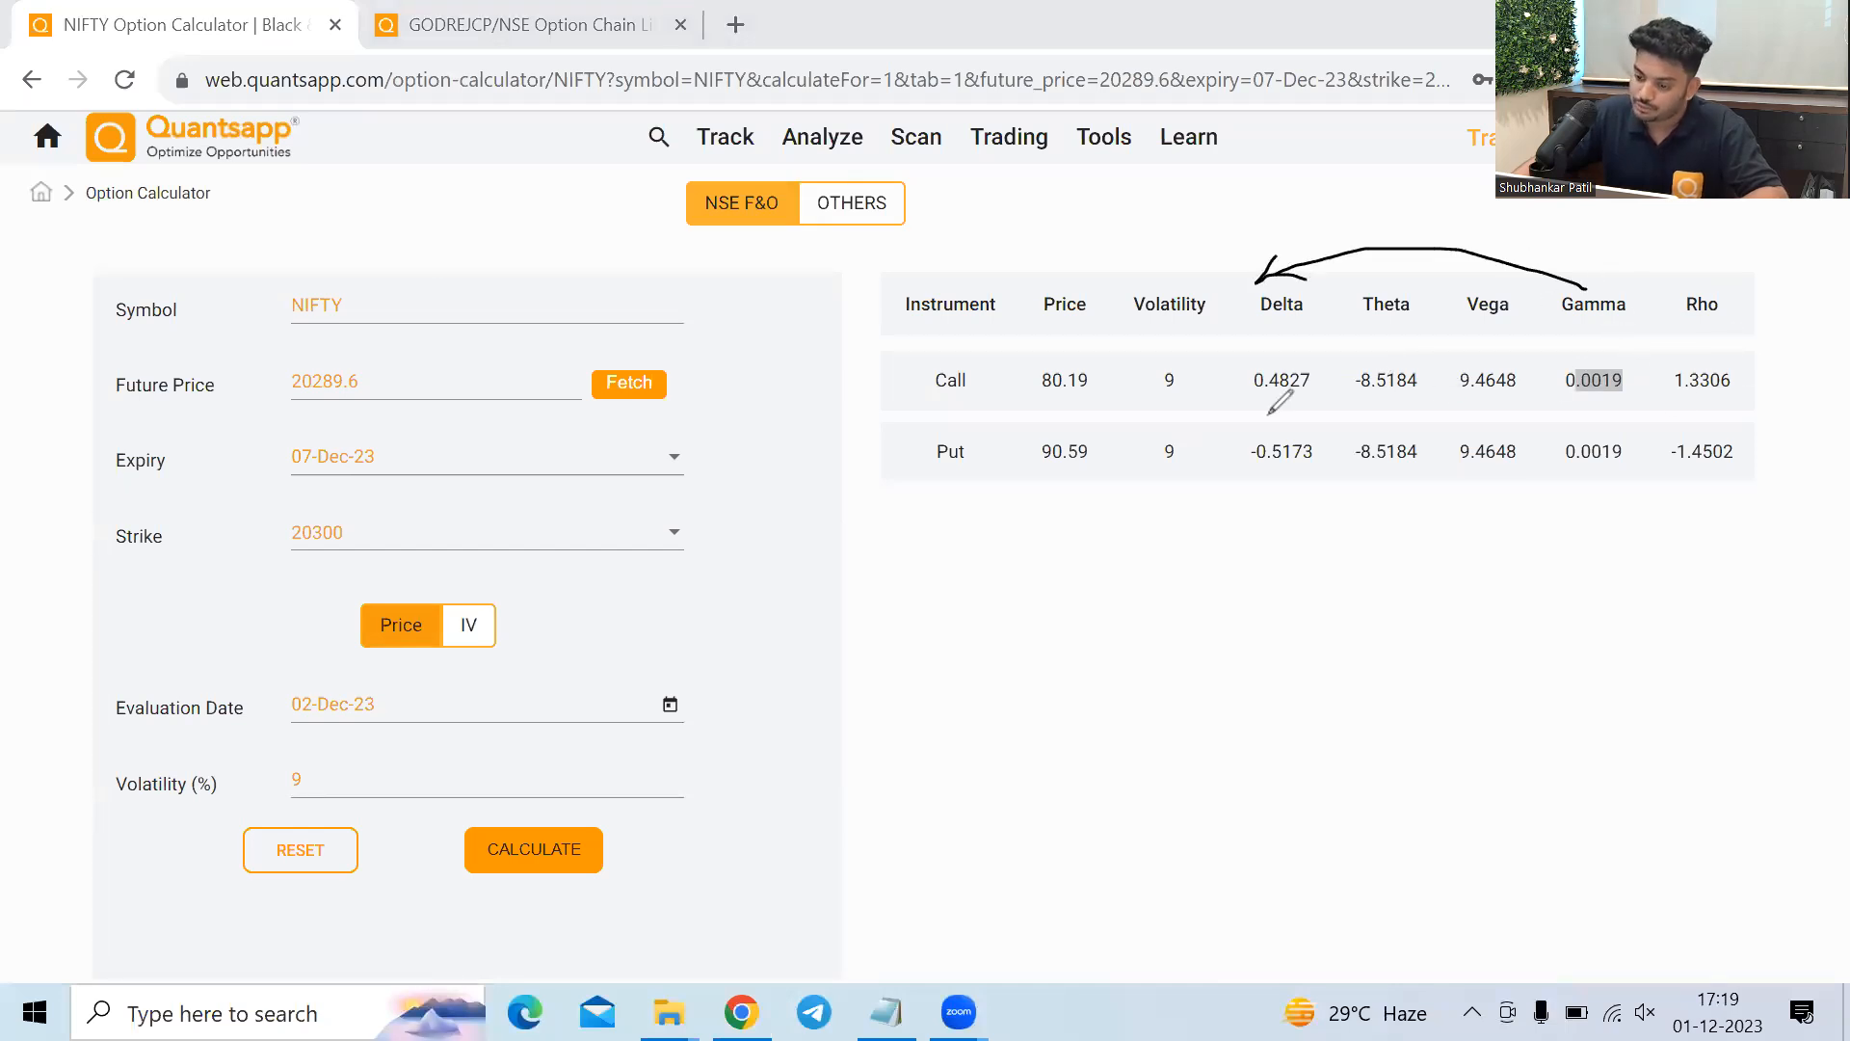
{"action": "mouse_move", "coordinate": [1634, 354]}
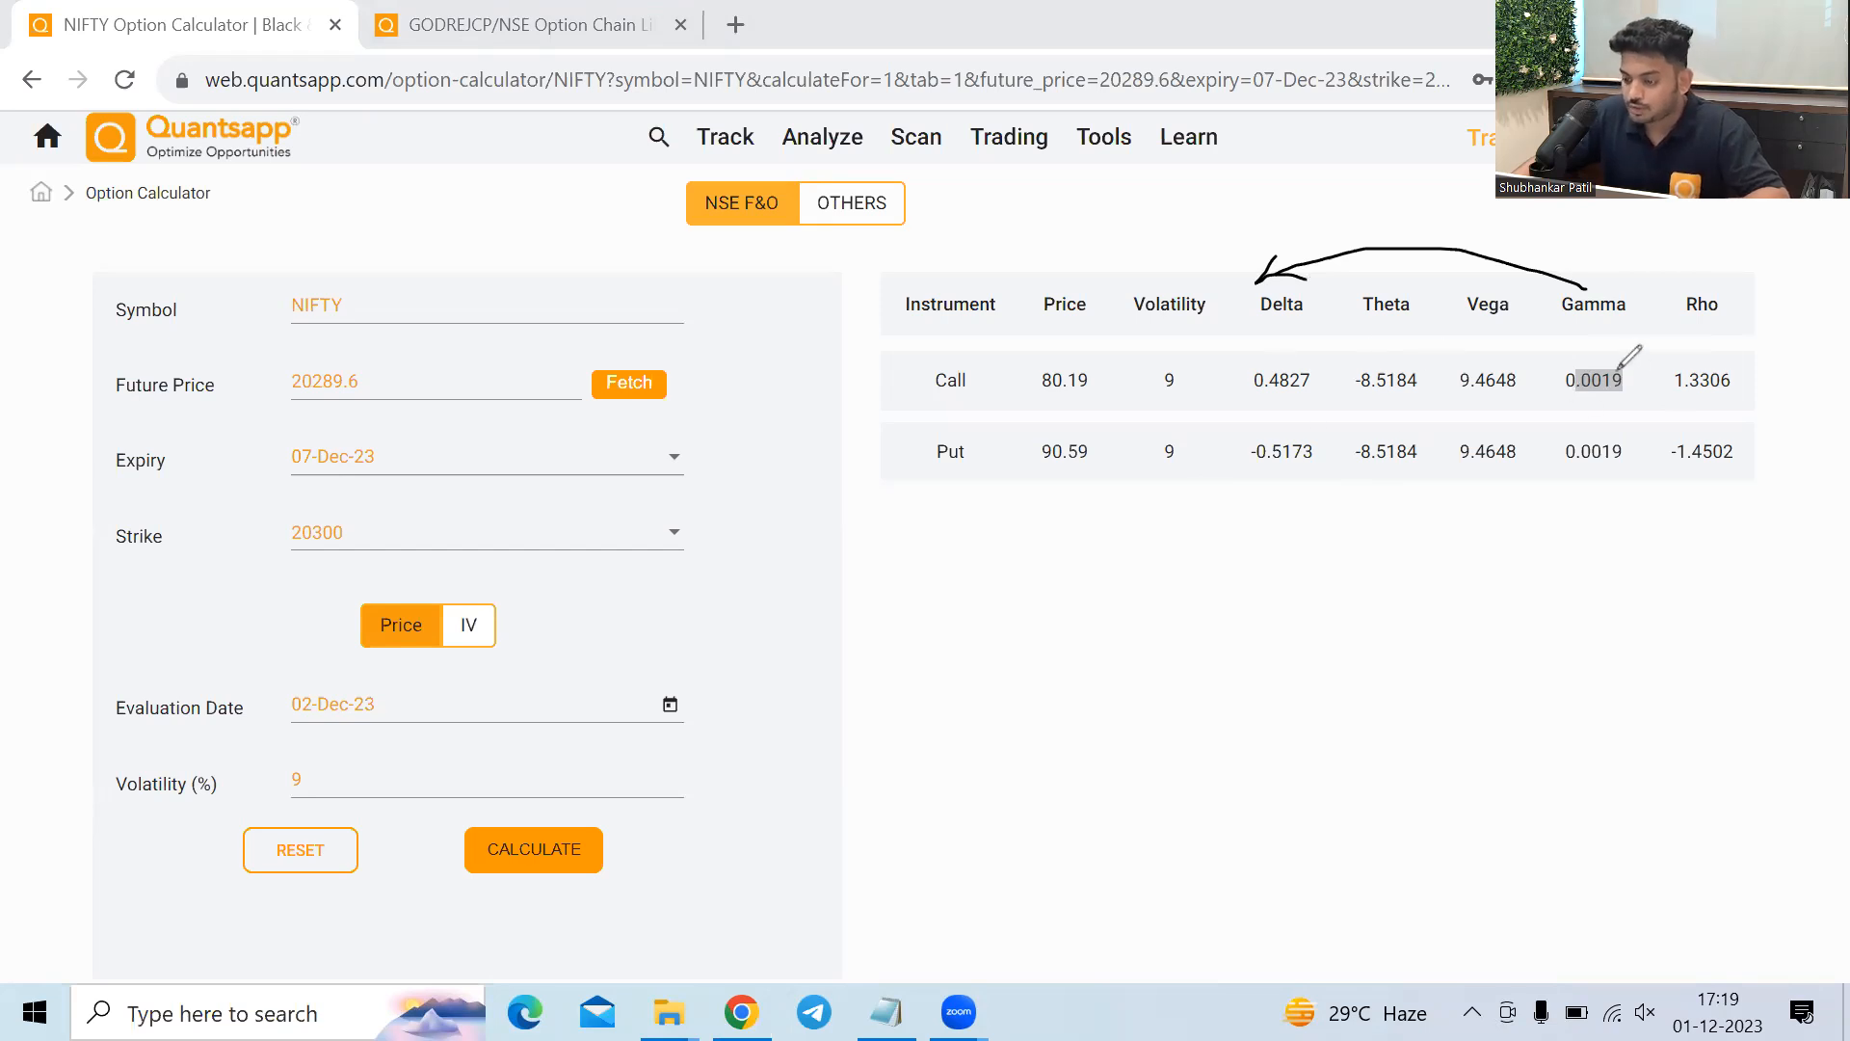
{"action": "mouse_move", "coordinate": [1251, 277]}
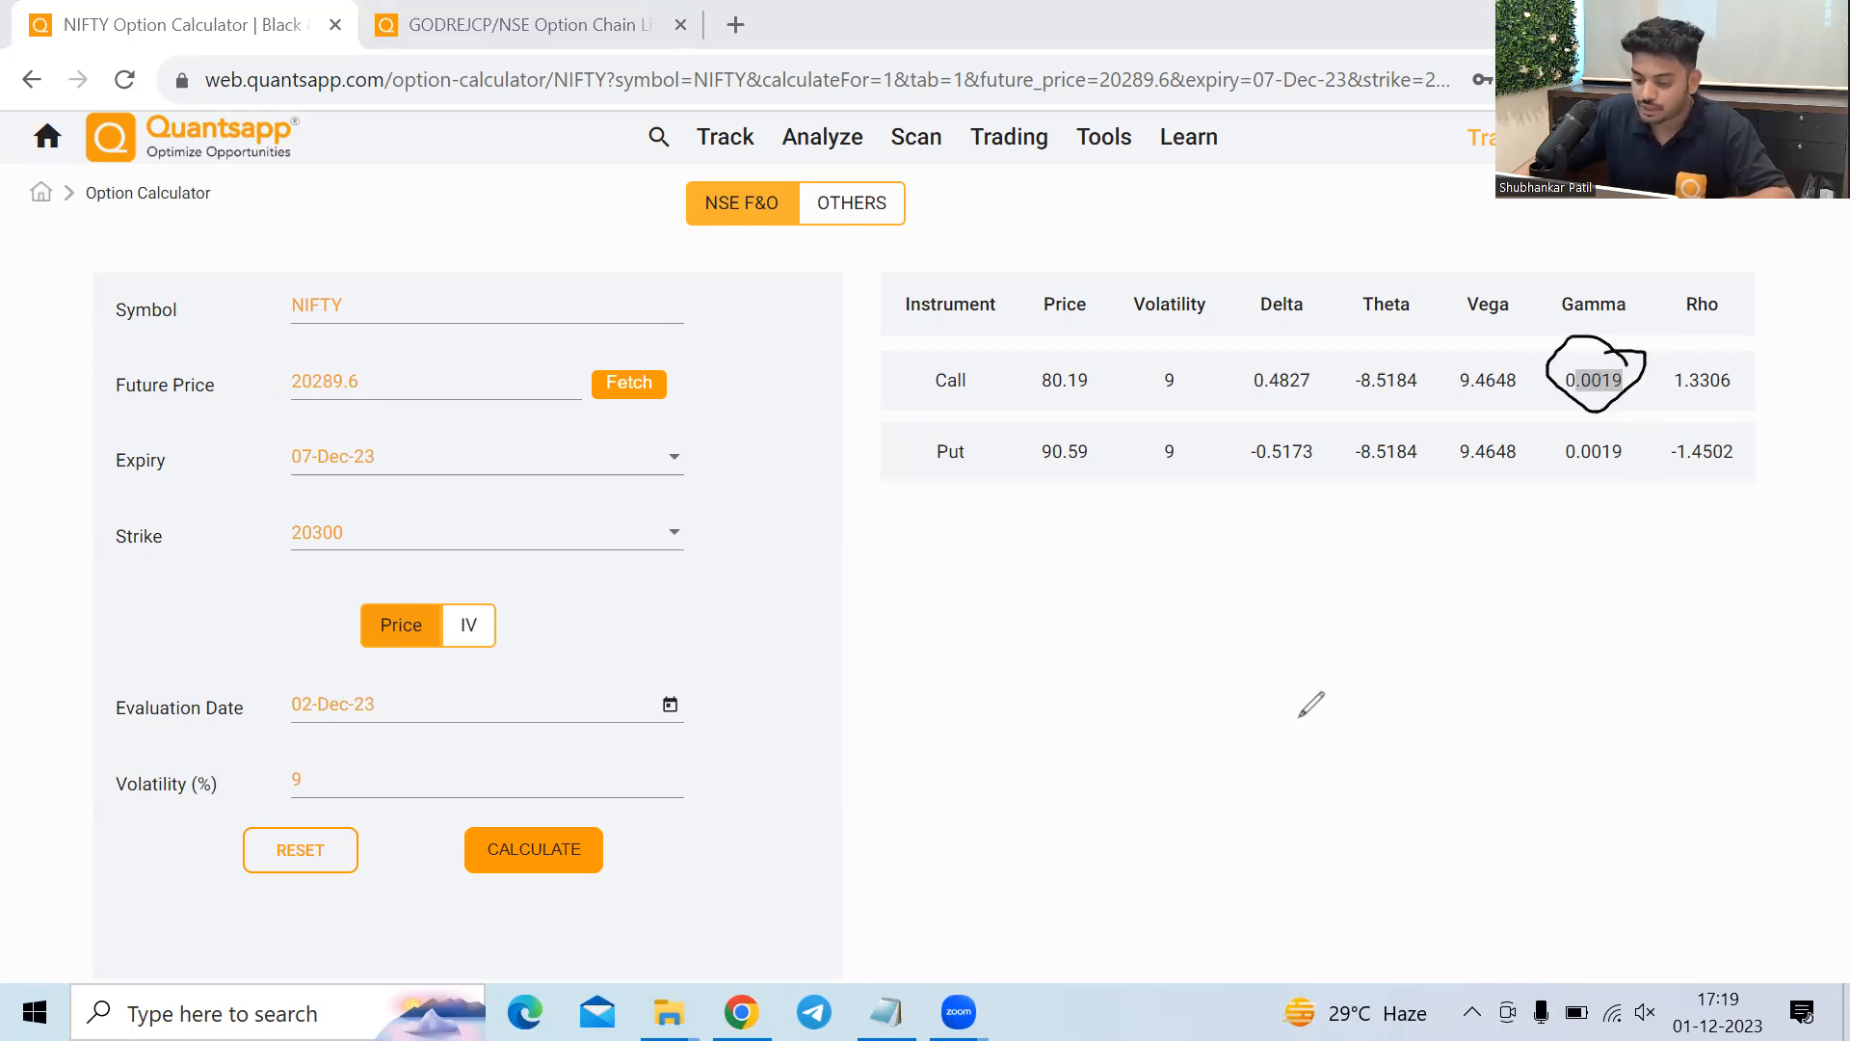
{"action": "mouse_move", "coordinate": [218, 748]}
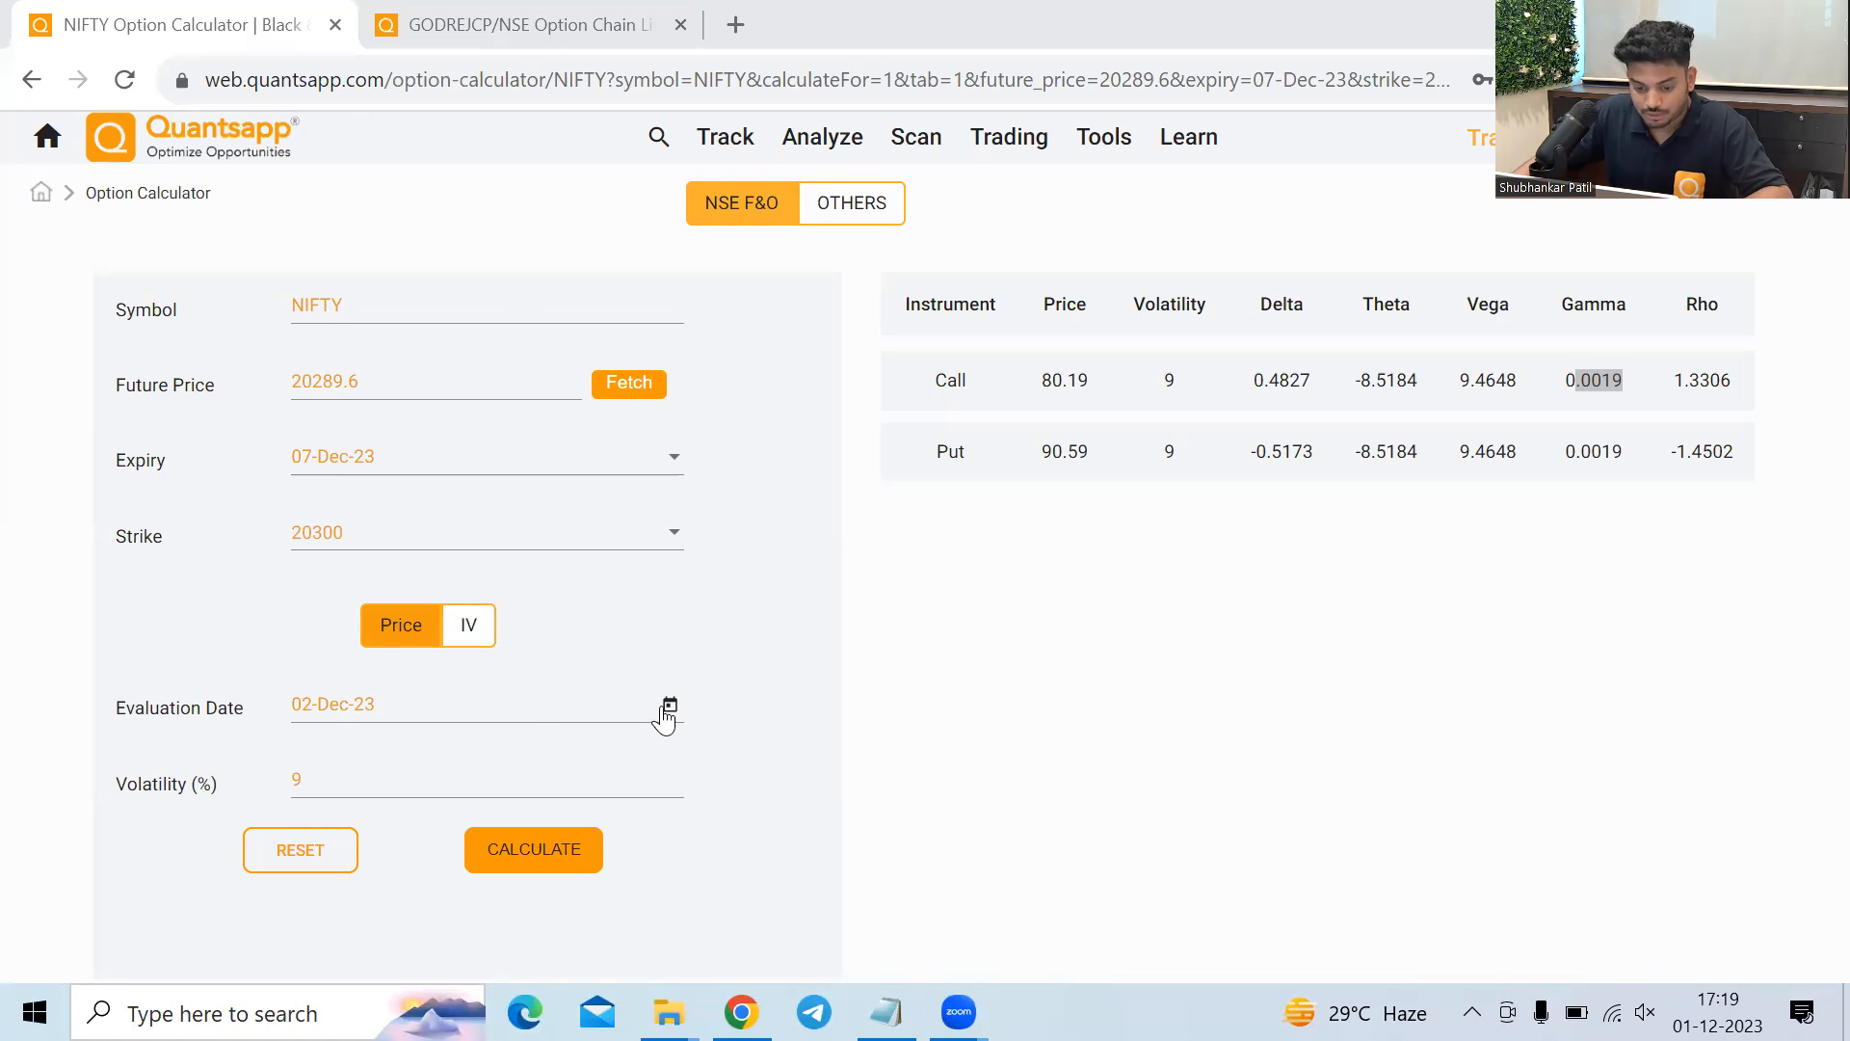
Set evaluation date 06-Dec-23, giving call 33.17, put 43.57, theta -18.9579, gamma 0.0042.
{"action": "left_click", "coordinate": [669, 706]}
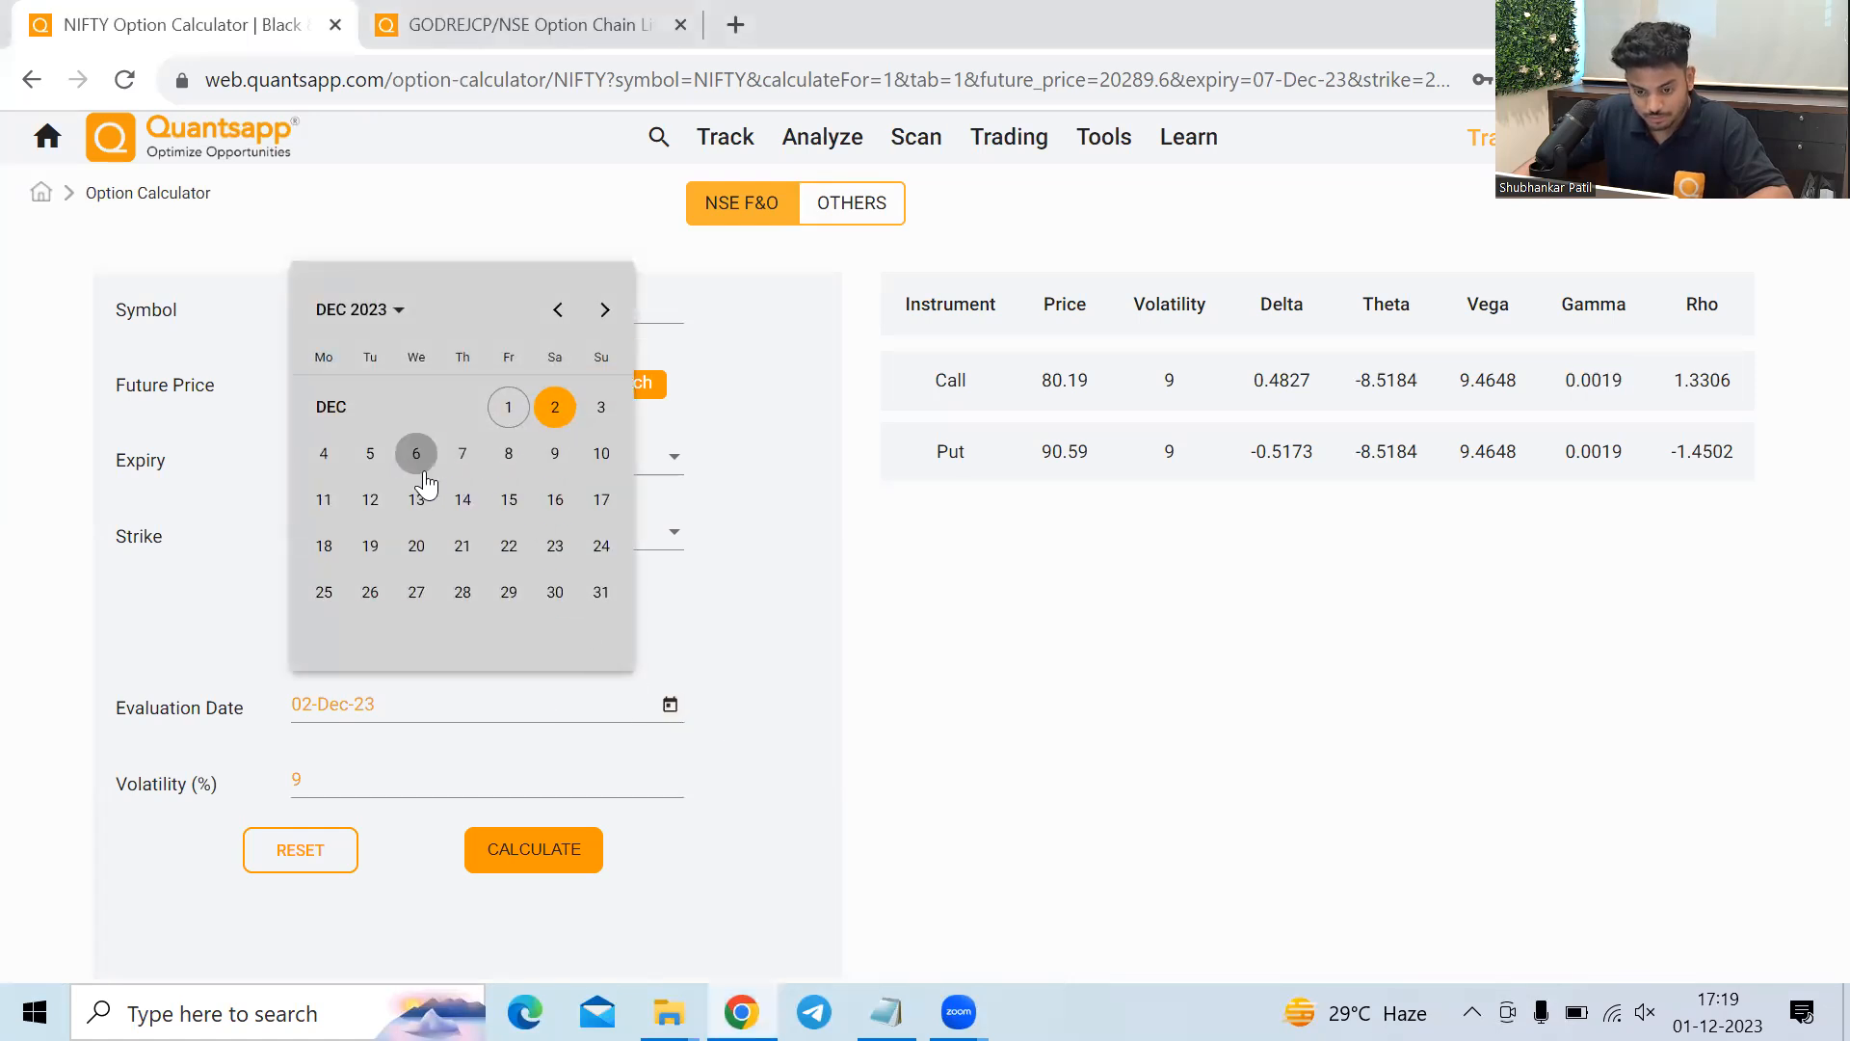
{"action": "left_click", "coordinate": [417, 453]}
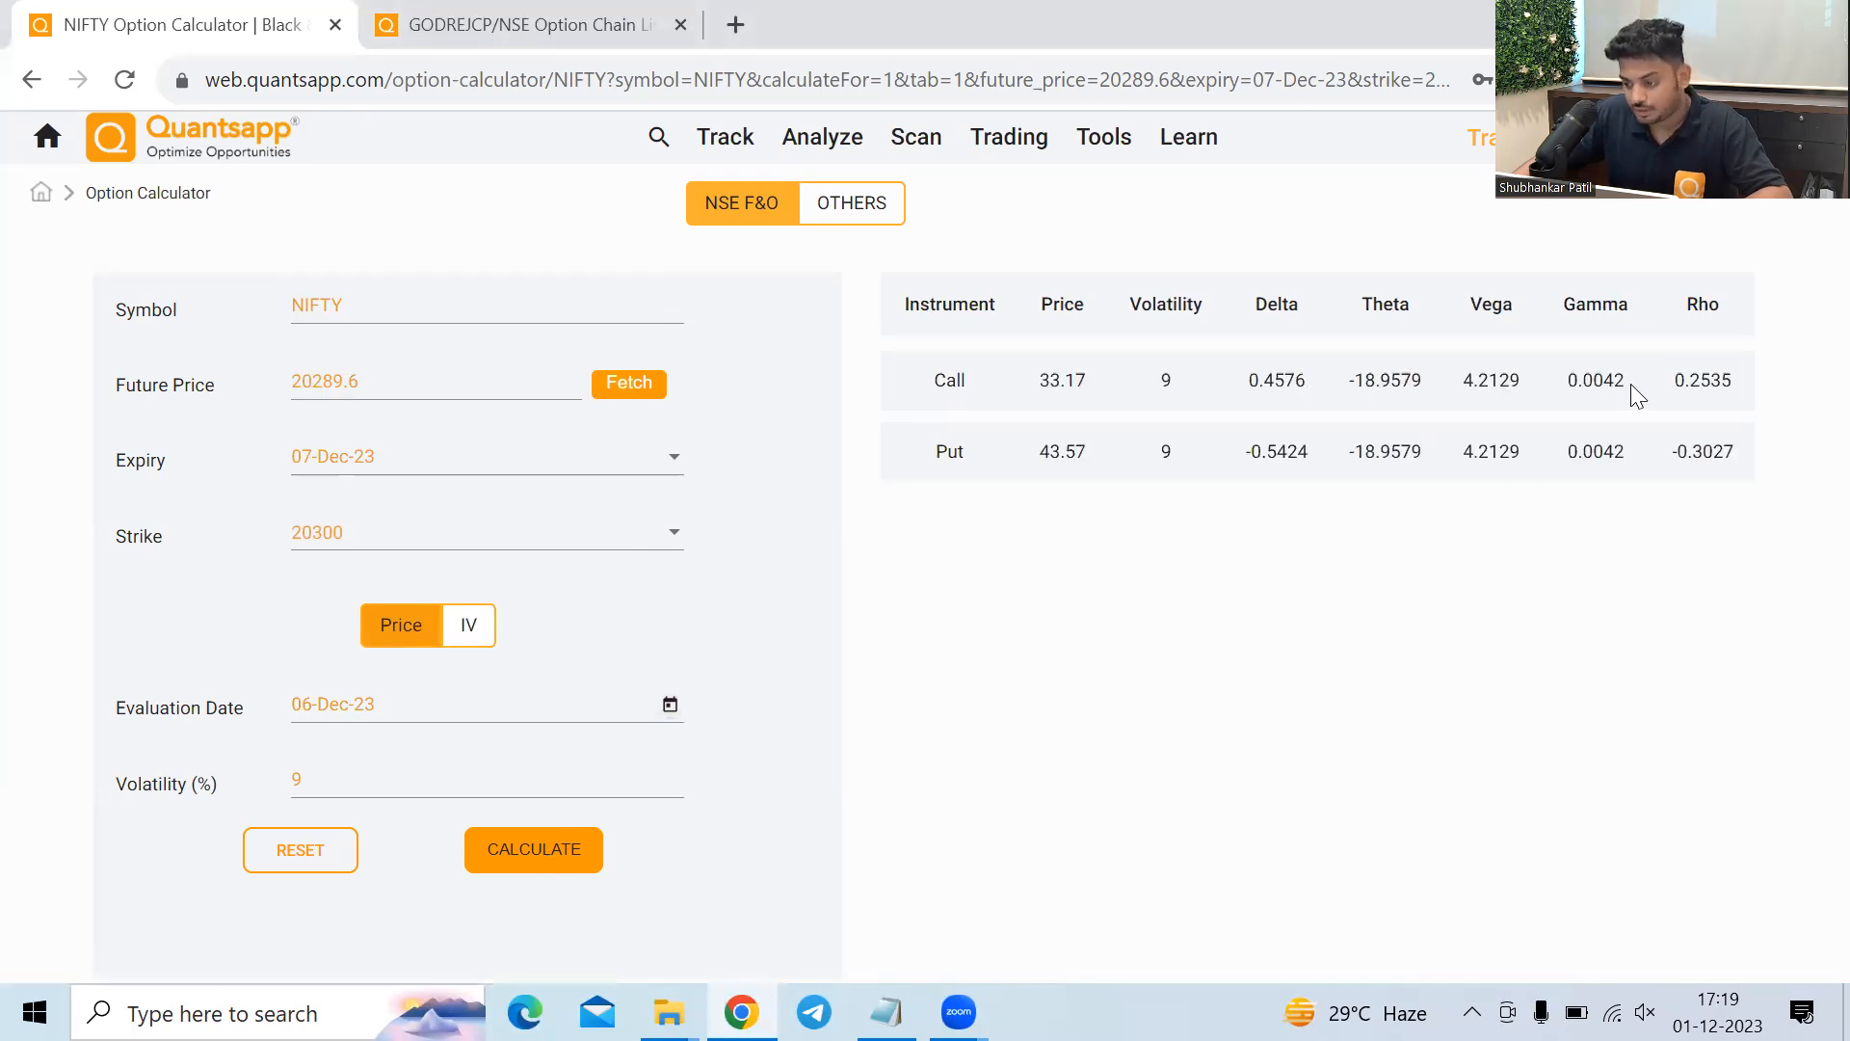
{"action": "double_click", "coordinate": [1596, 380]}
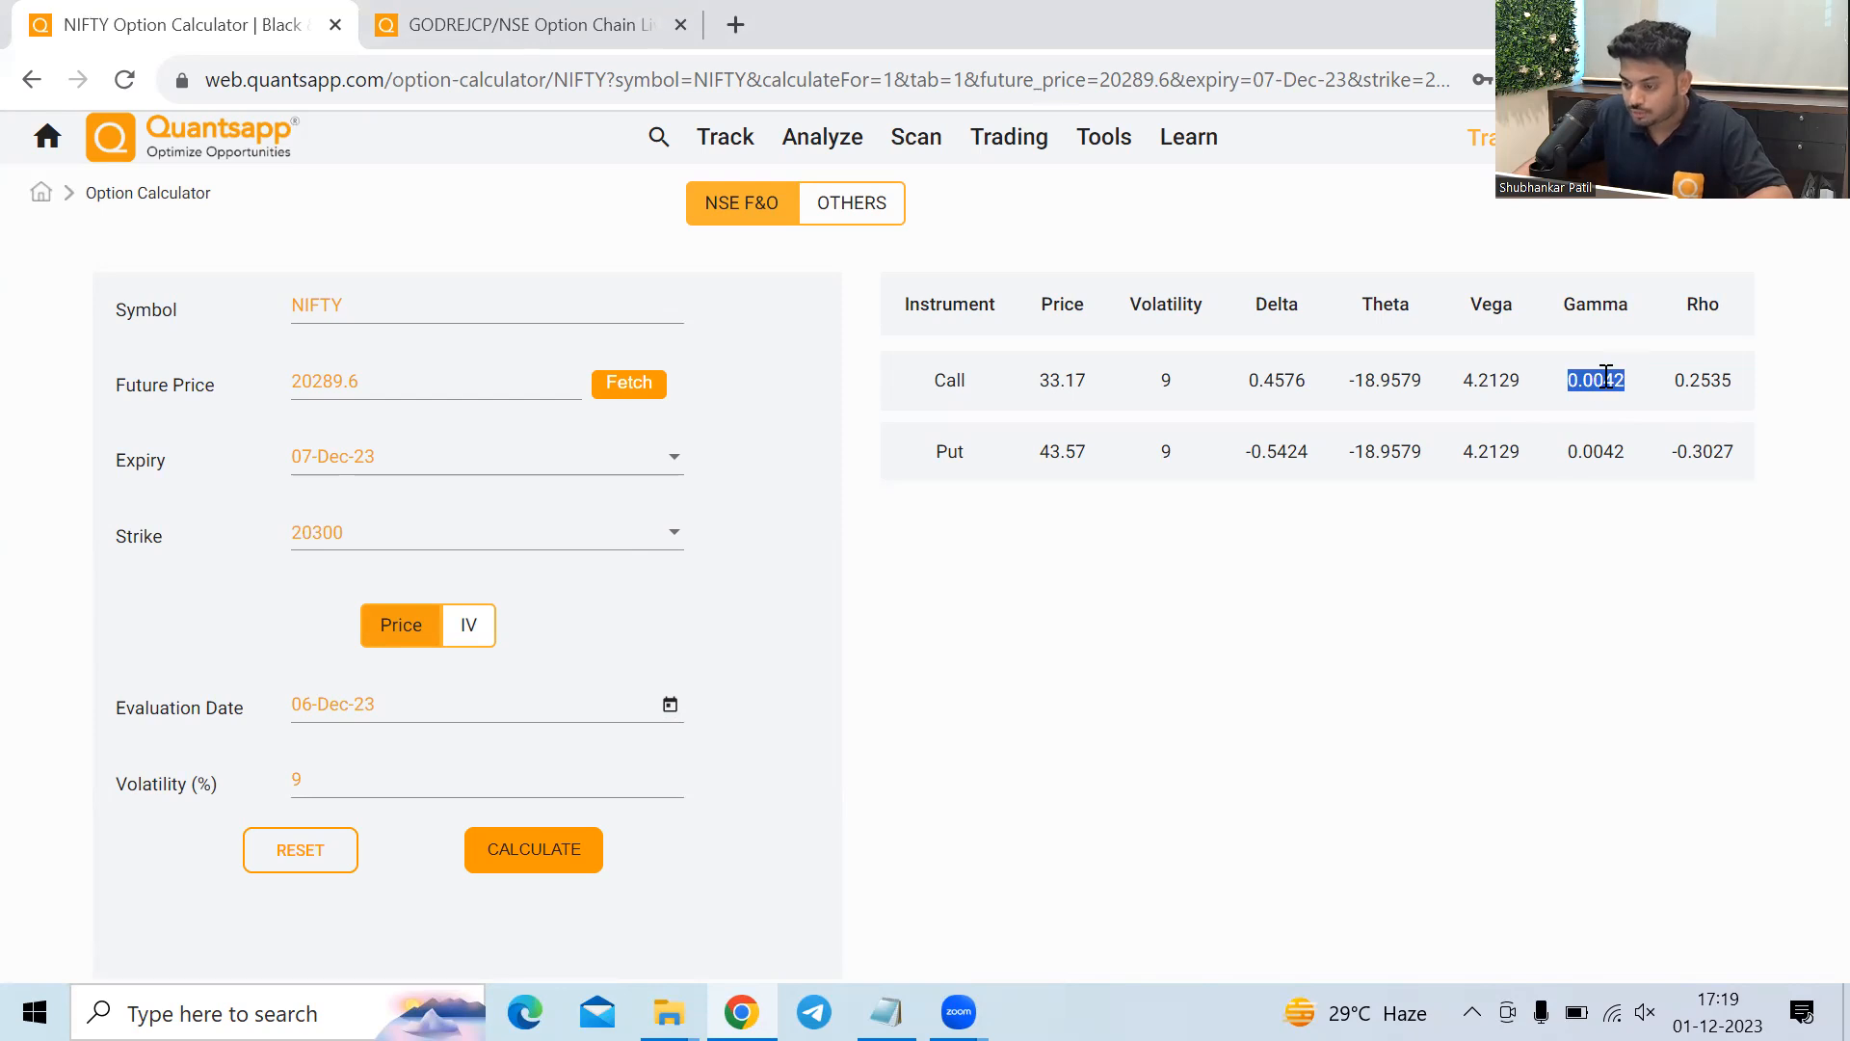
{"action": "mouse_move", "coordinate": [1663, 386]}
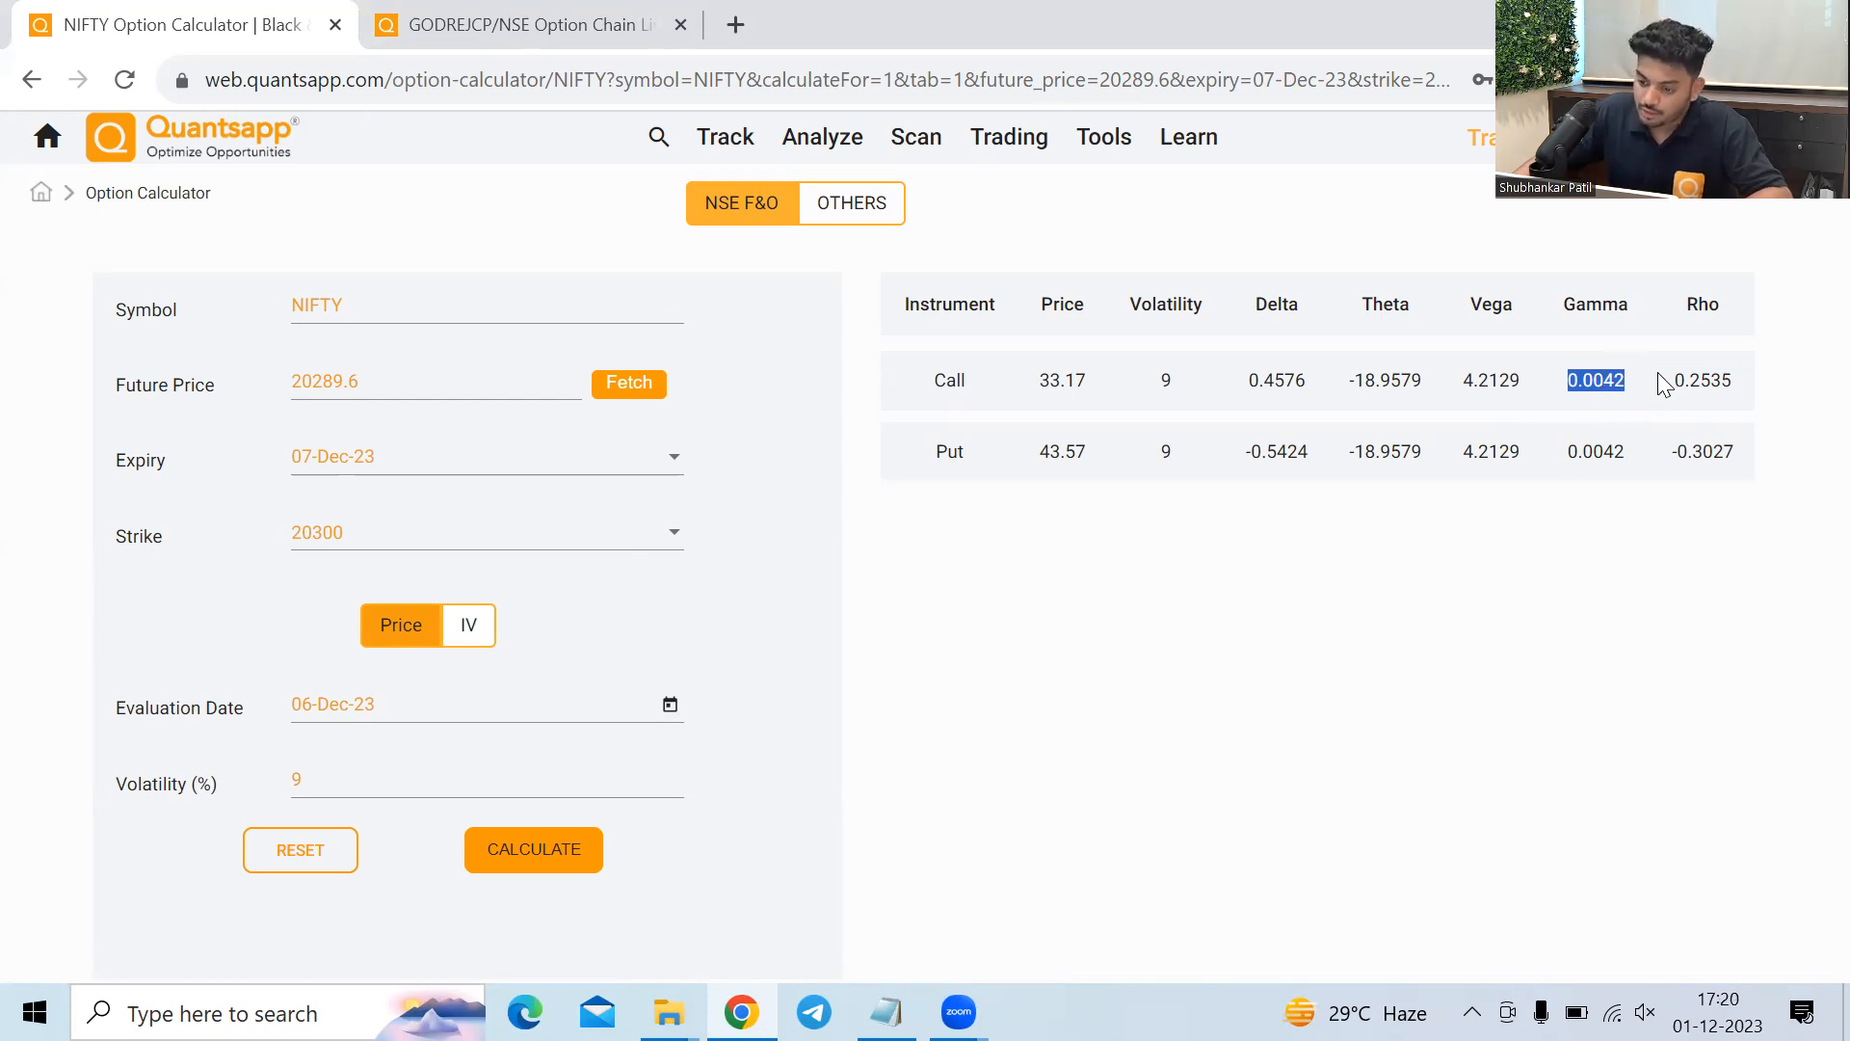
{"action": "mouse_move", "coordinate": [1268, 375]}
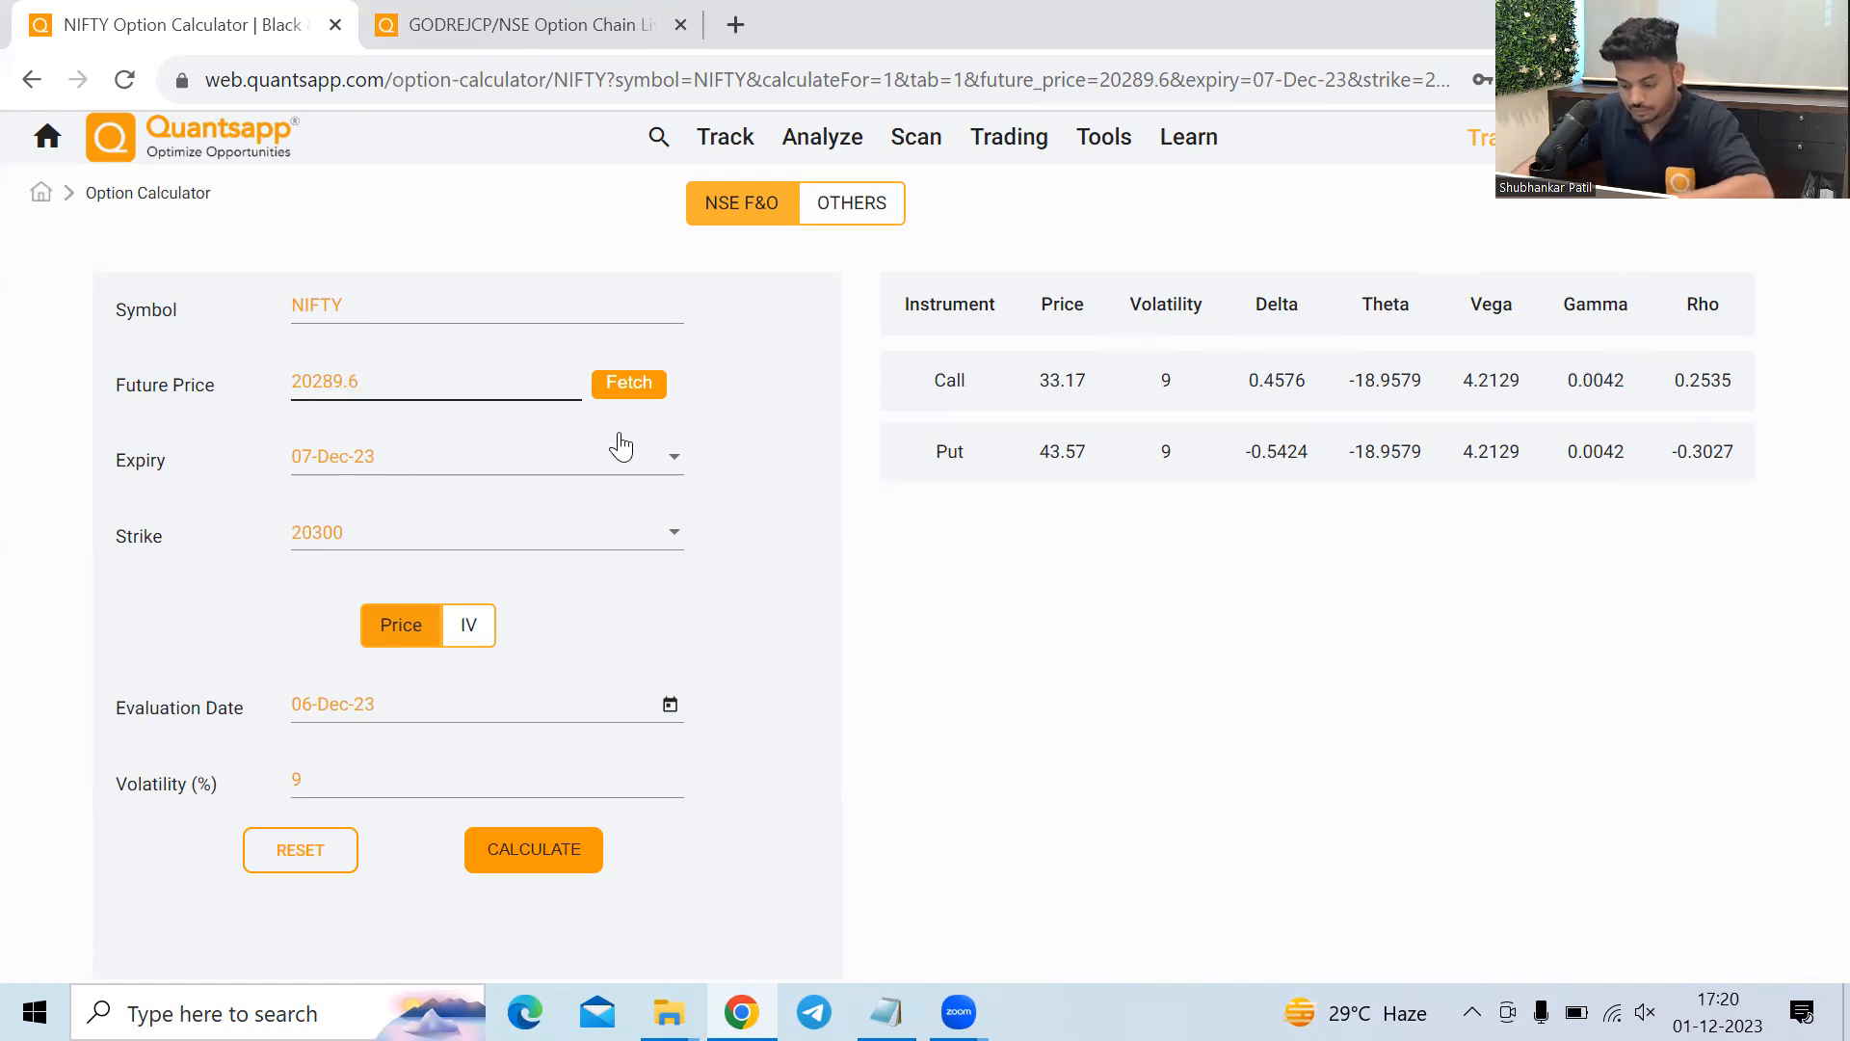
Set the future price to 20299.6 and recalculate, giving Call 37.95, Put 38.35, Theta -19.0749.
{"action": "left_click", "coordinate": [533, 850]}
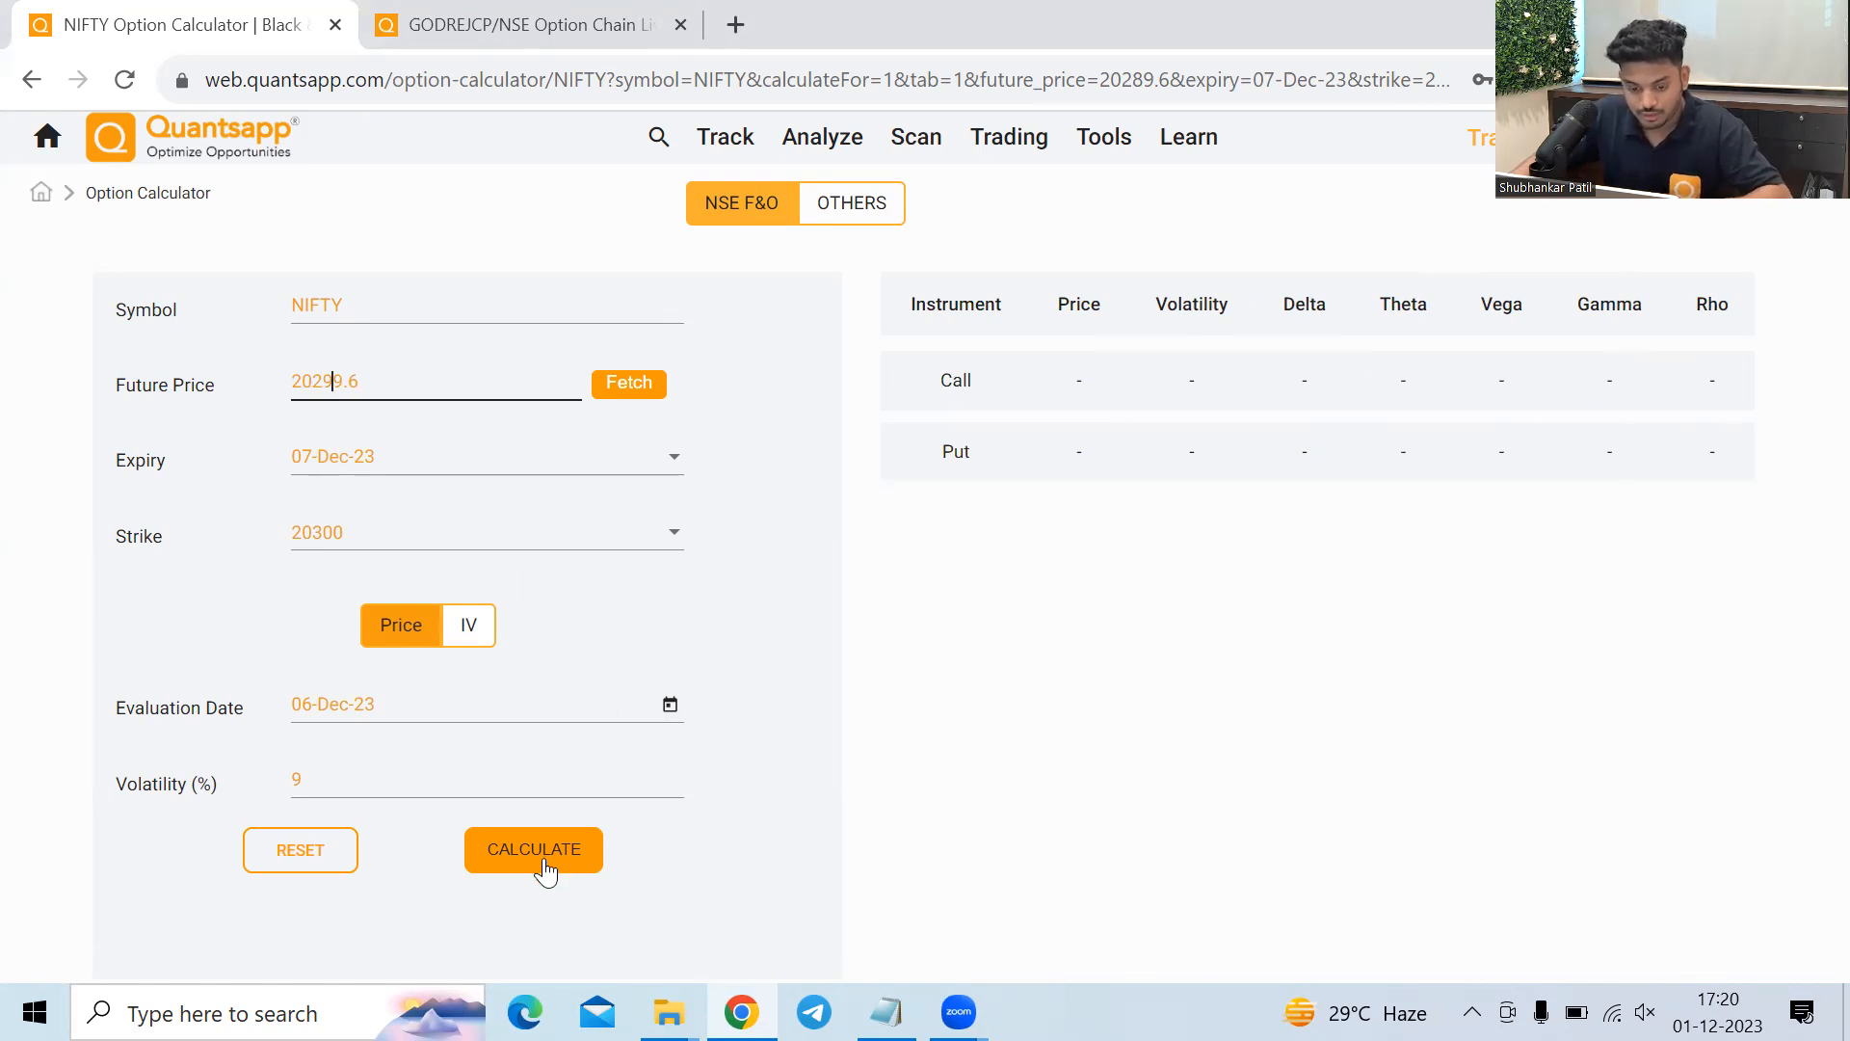
{"action": "left_click", "coordinate": [532, 848]}
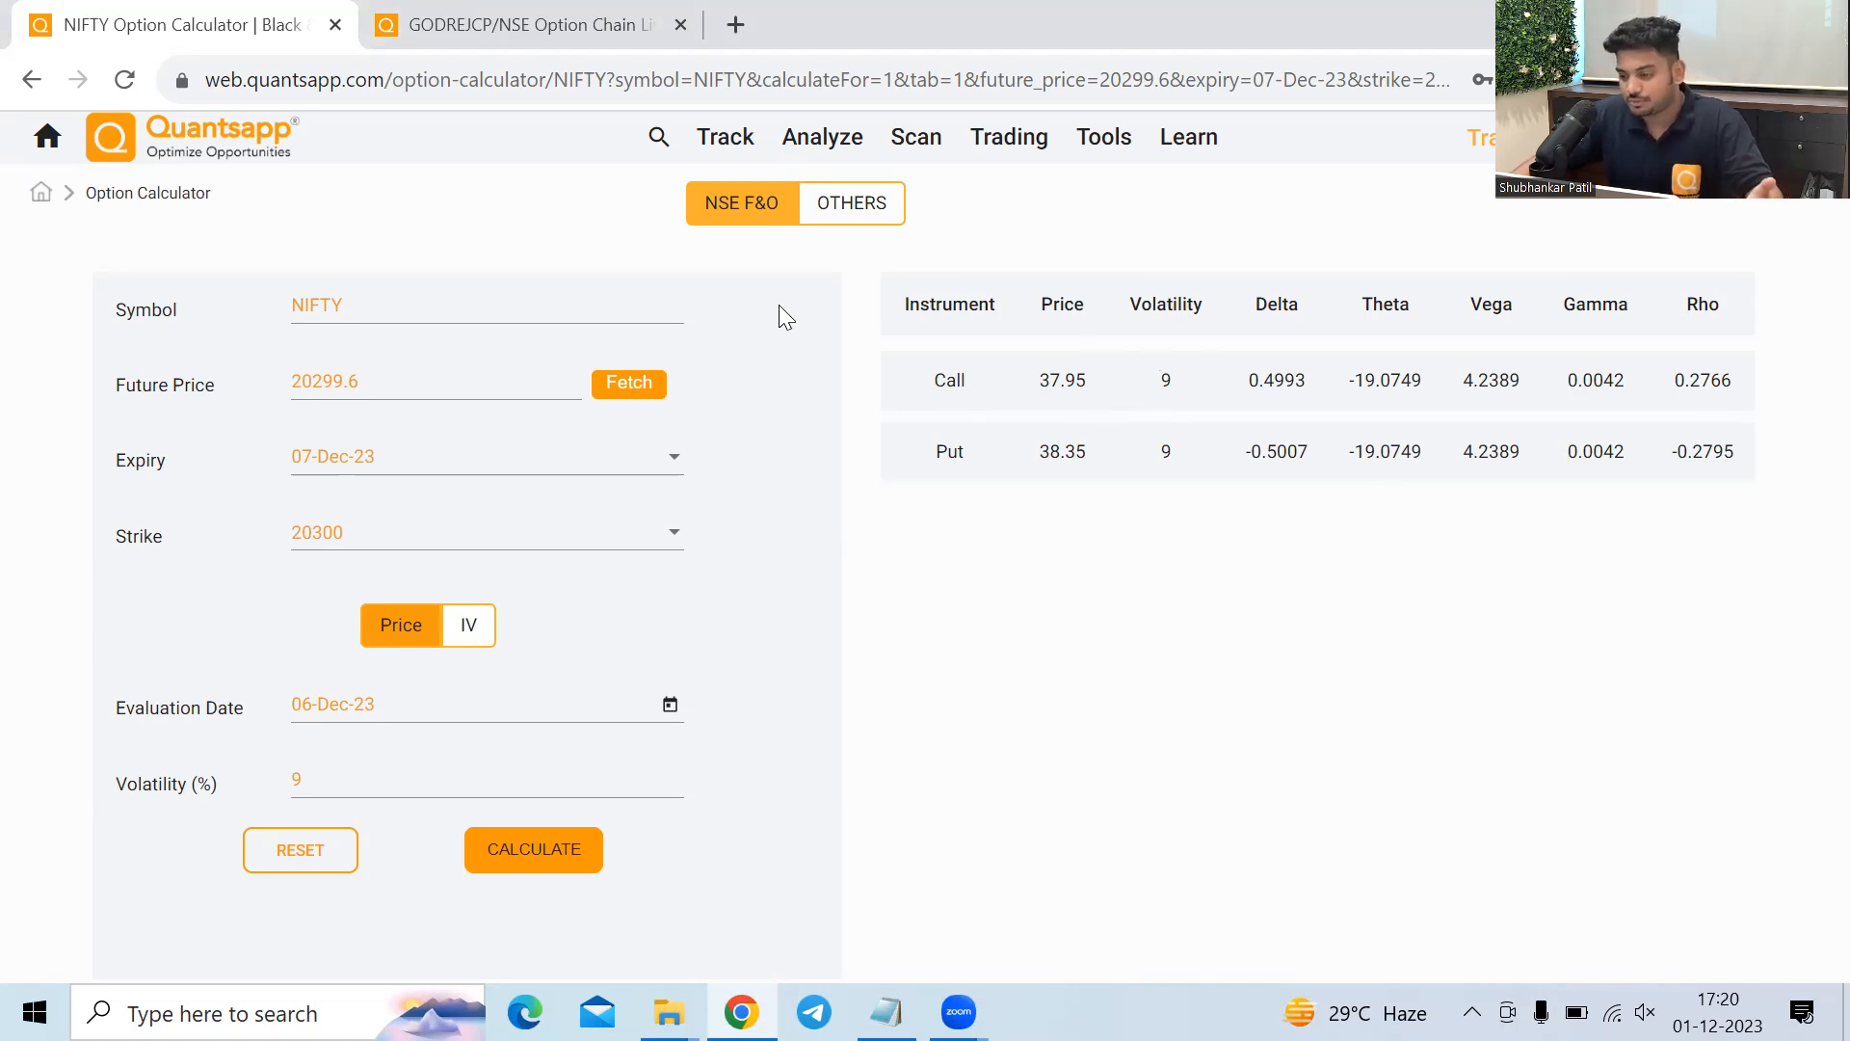
{"action": "mouse_move", "coordinate": [1008, 355]}
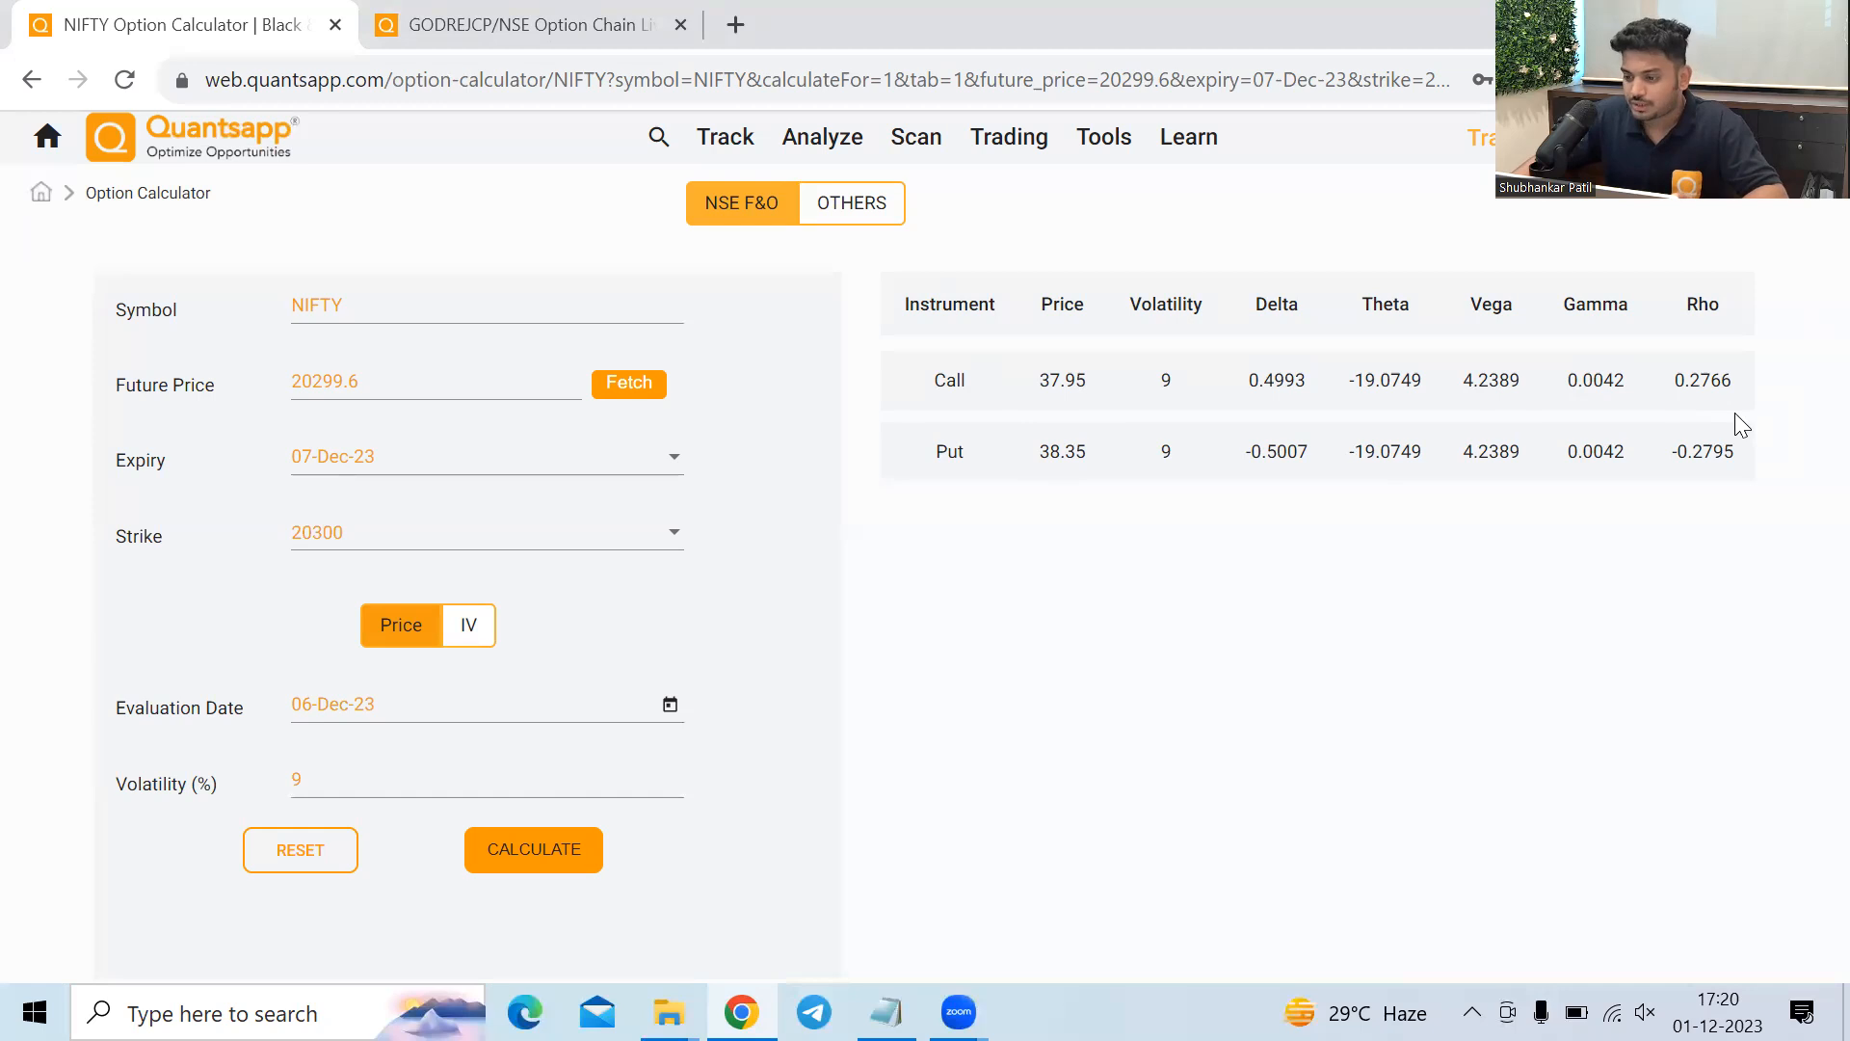
{"action": "mouse_move", "coordinate": [106, 221]}
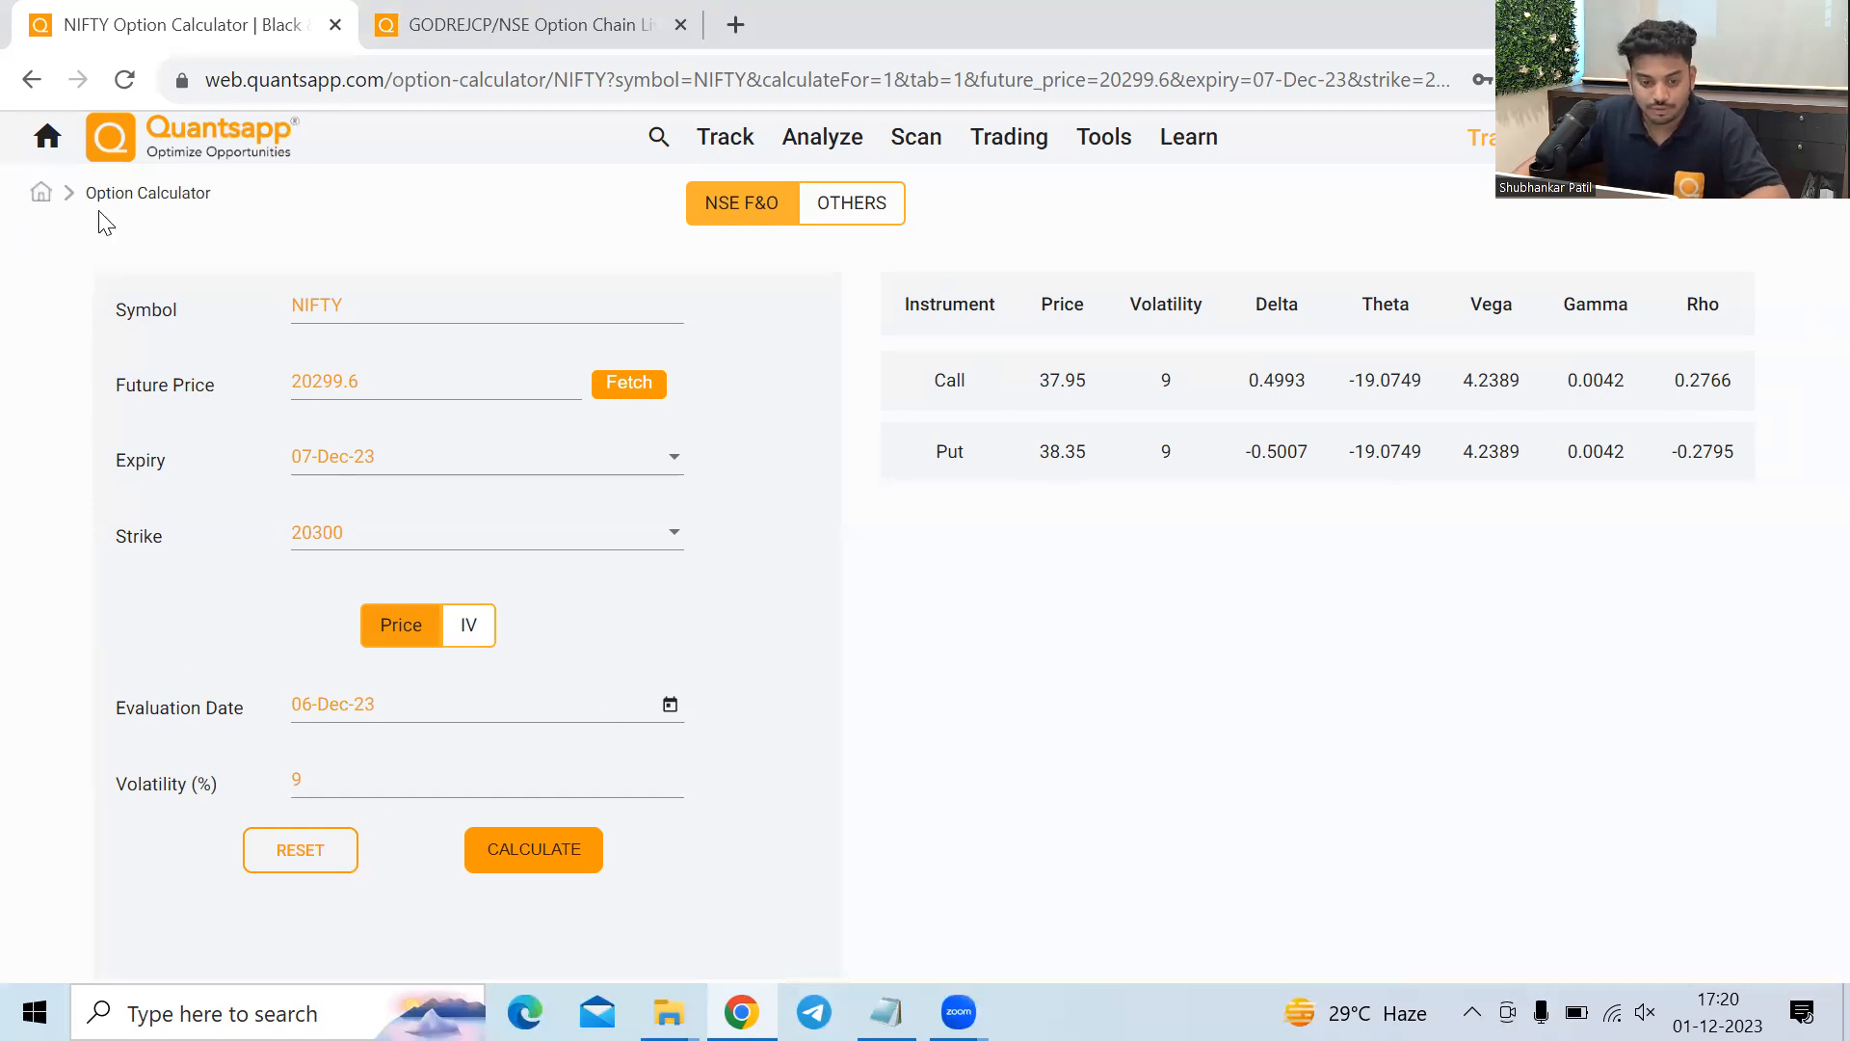